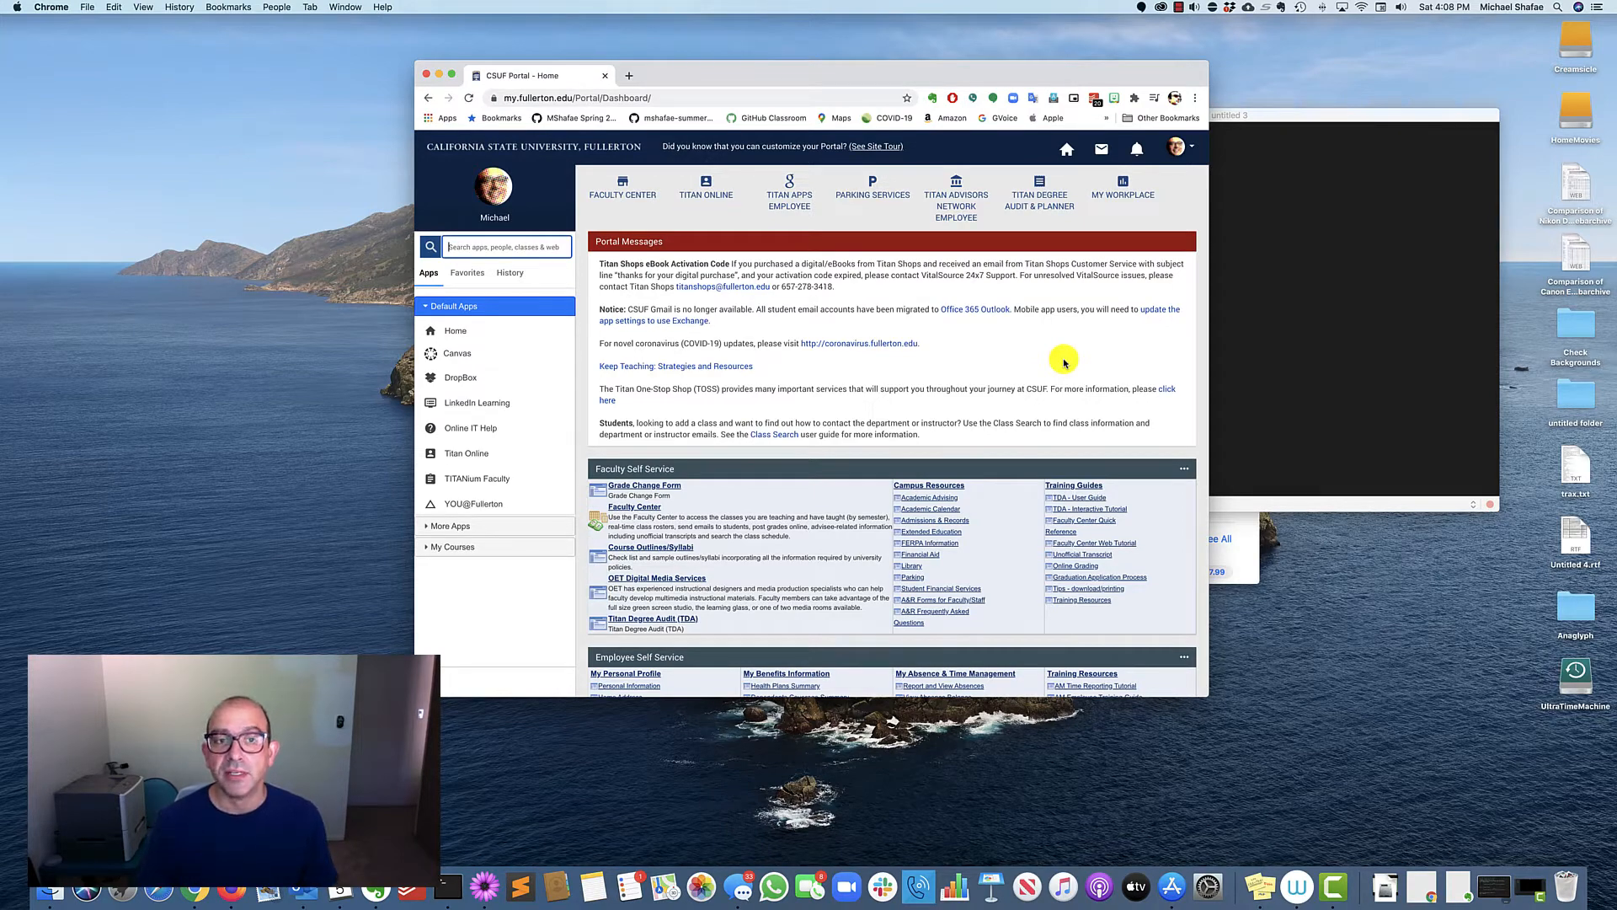
Step: Search the portal apps for "virtual computing" to list the Virtual Computing Lab
click(505, 246)
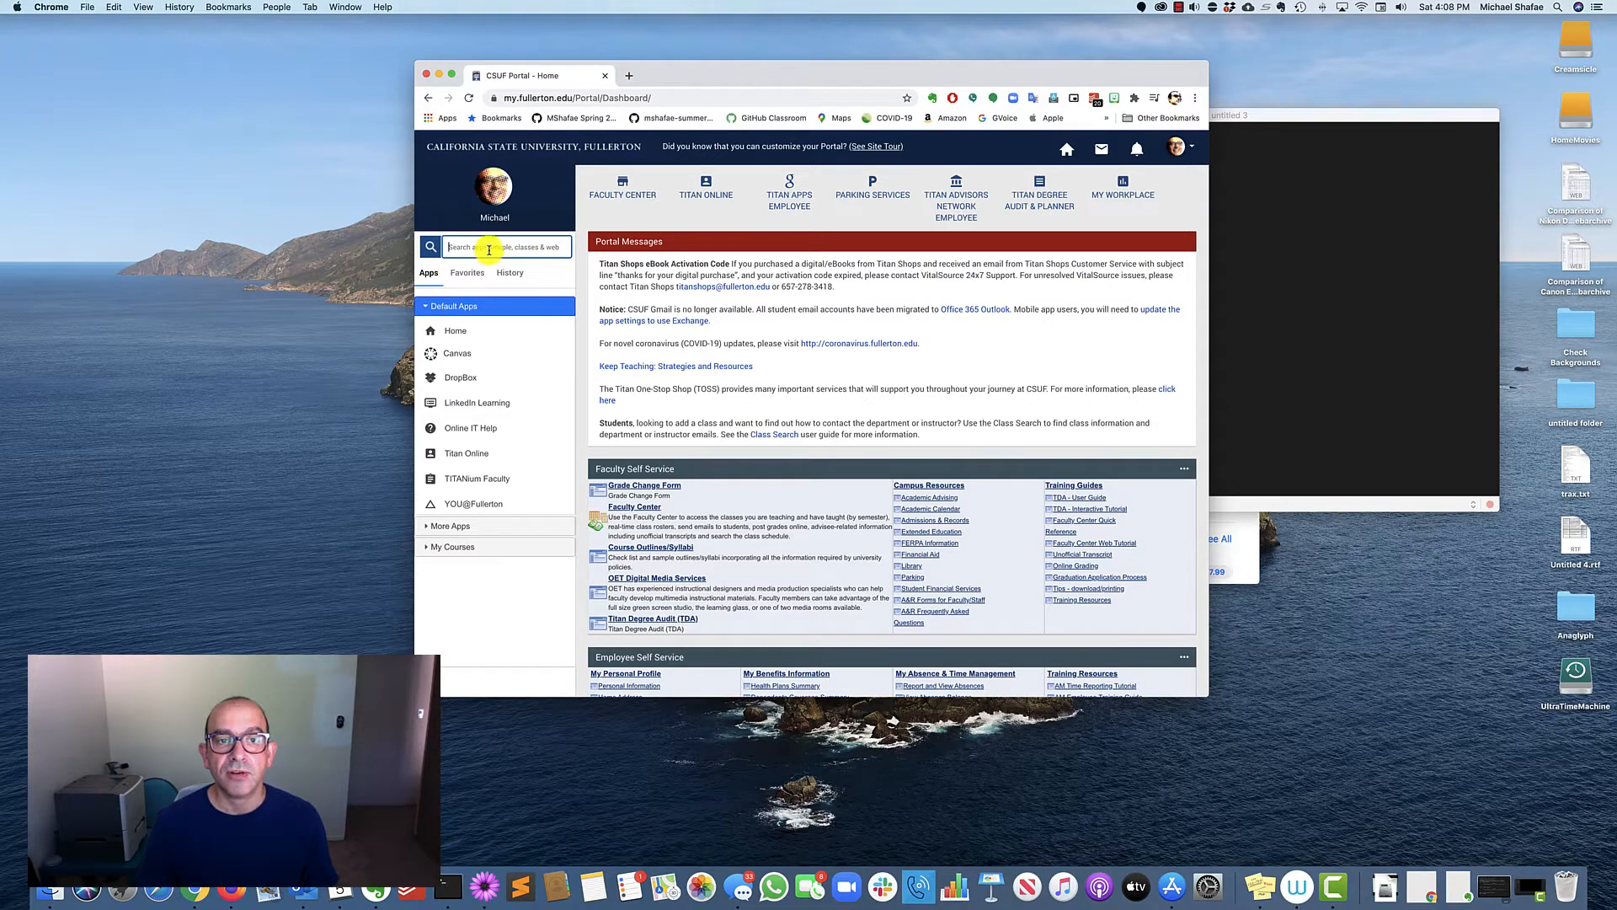
text(t)
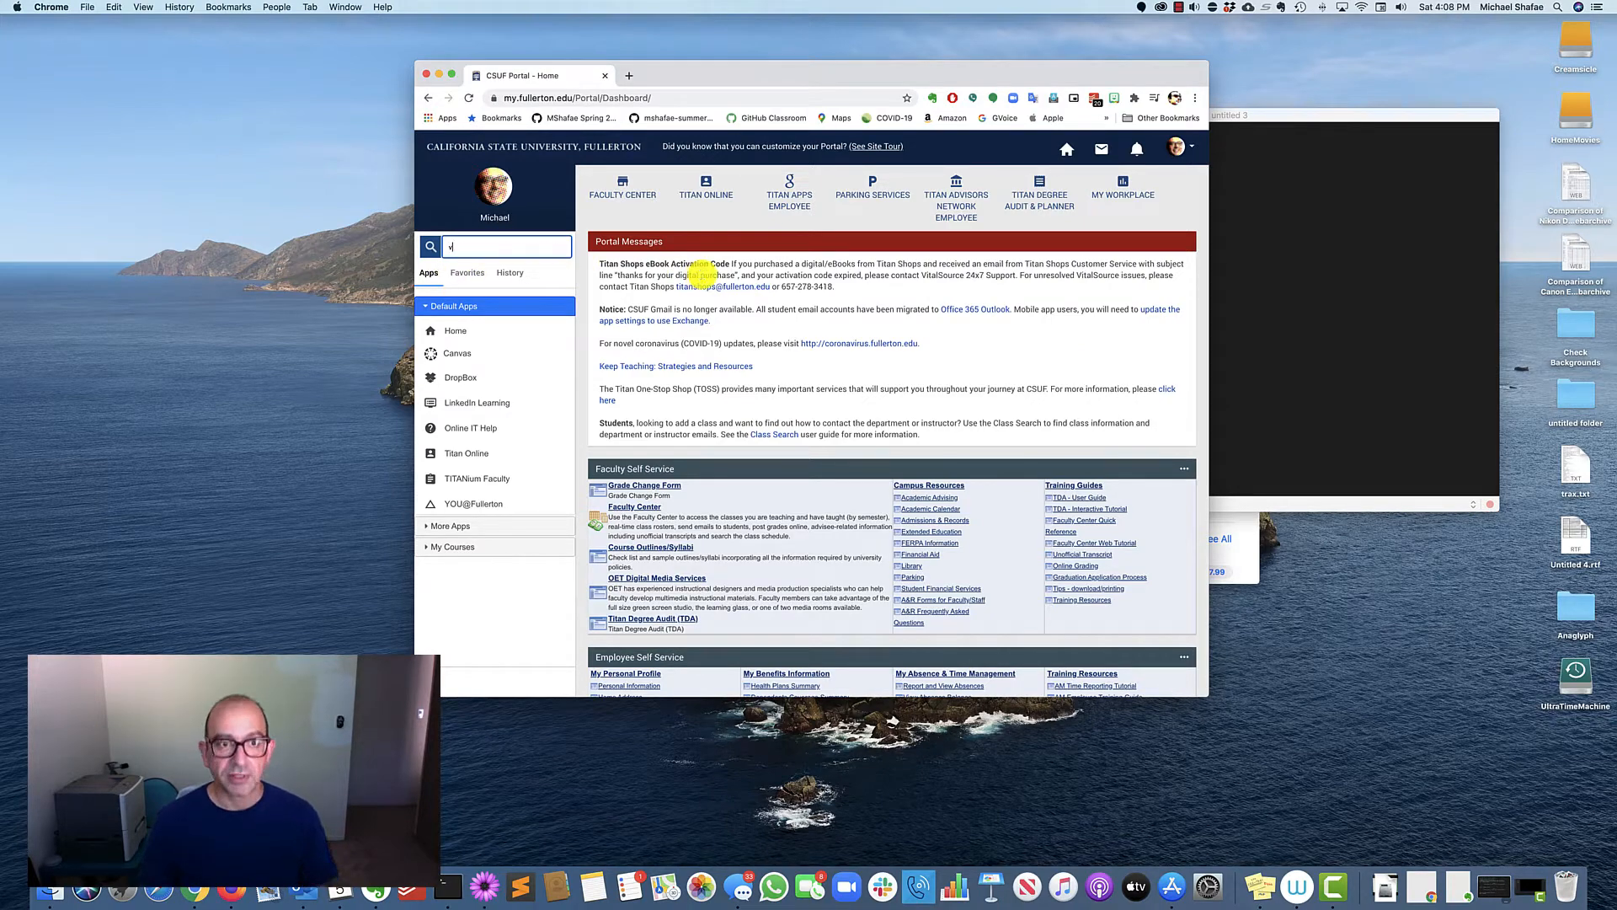
text(virtual computing lab)
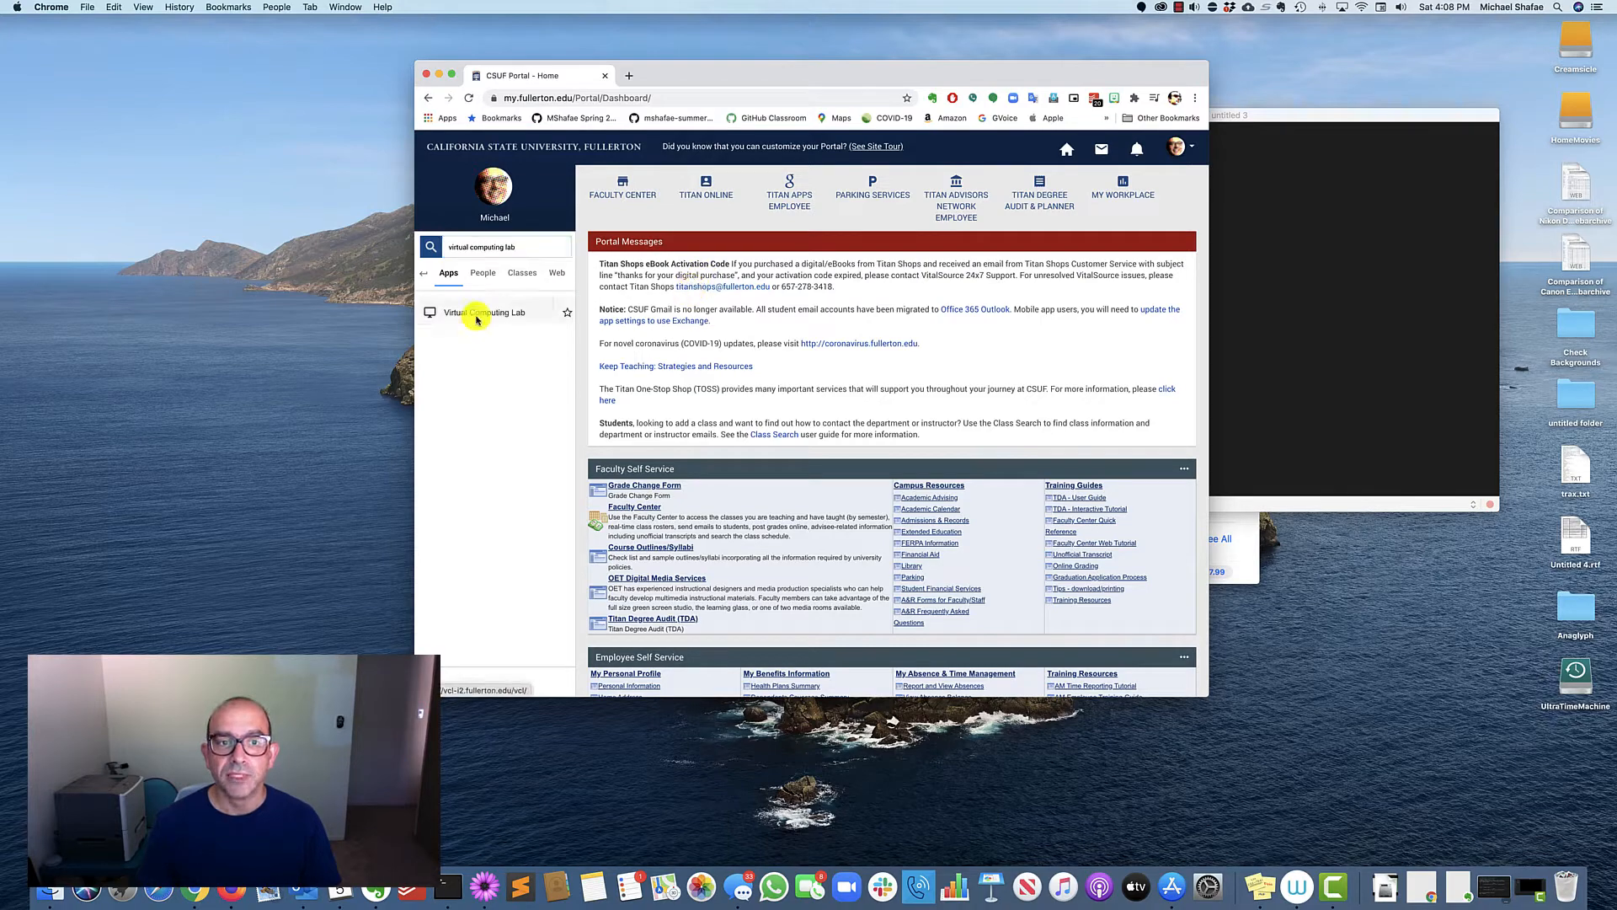
Step: Enter the Virtual Computing Lab and proceed with CSUF Login authentication
click(490, 311)
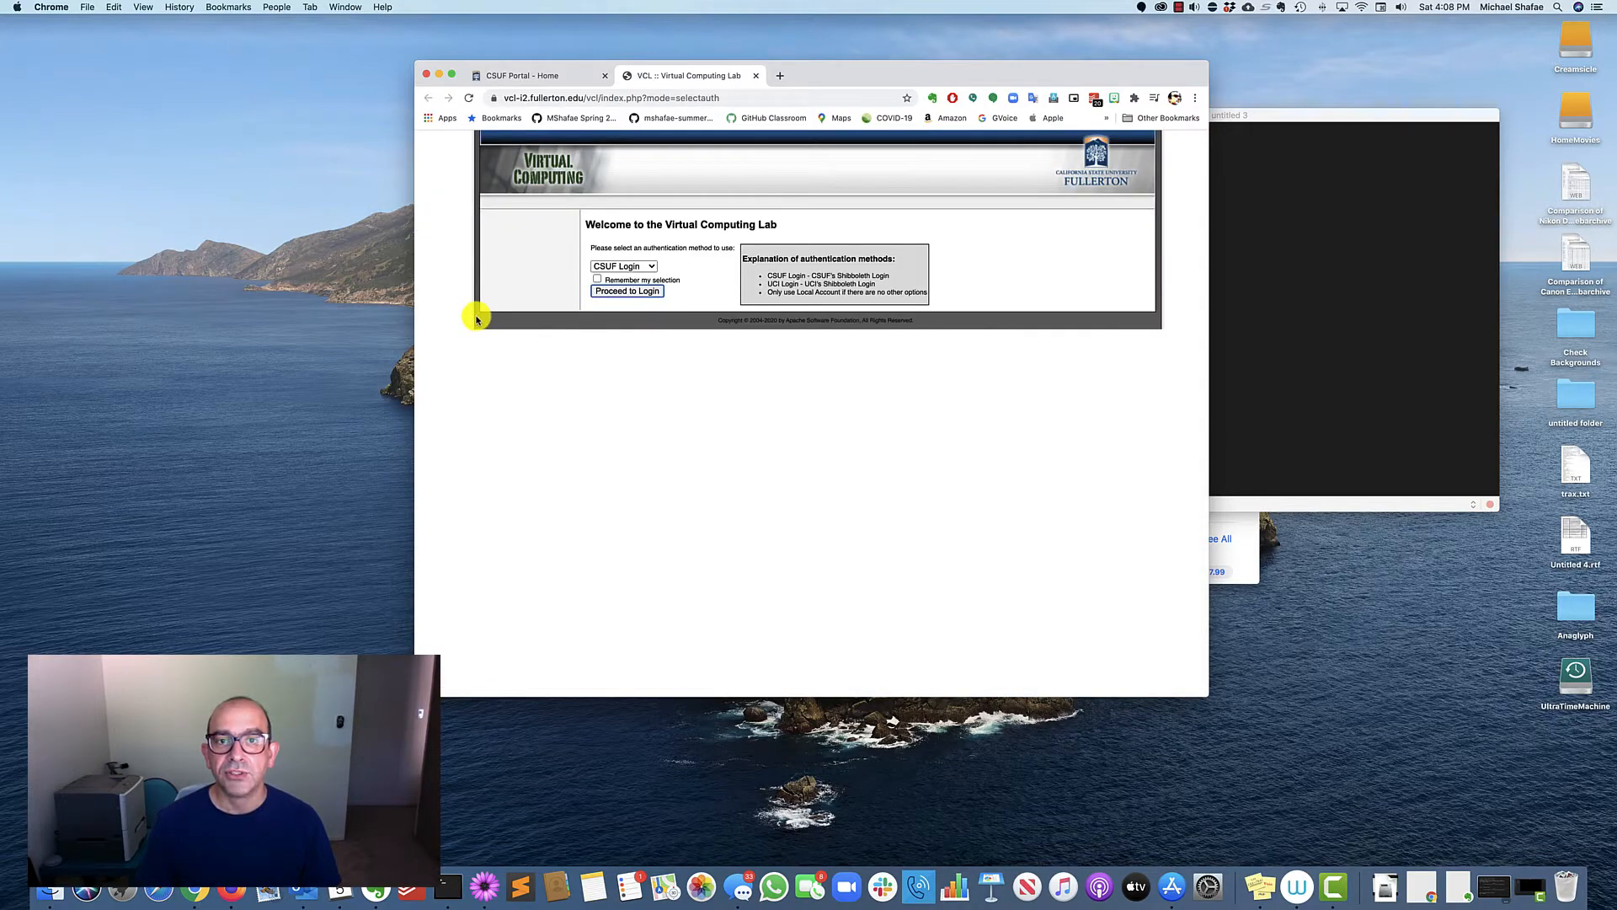
mouse_move(686, 375)
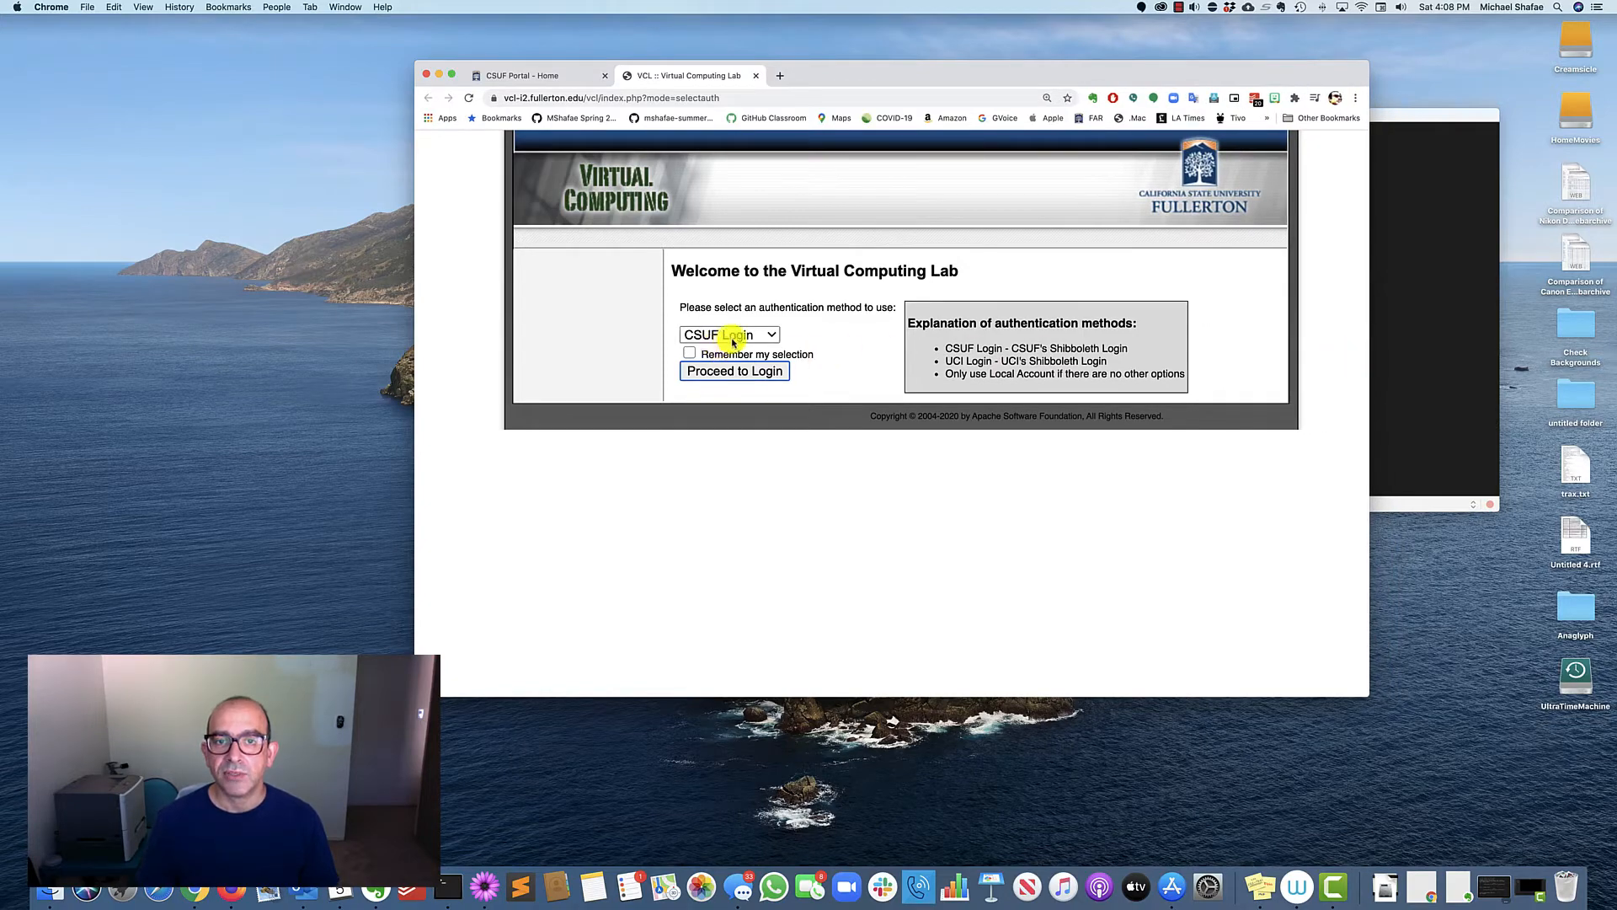
click(733, 371)
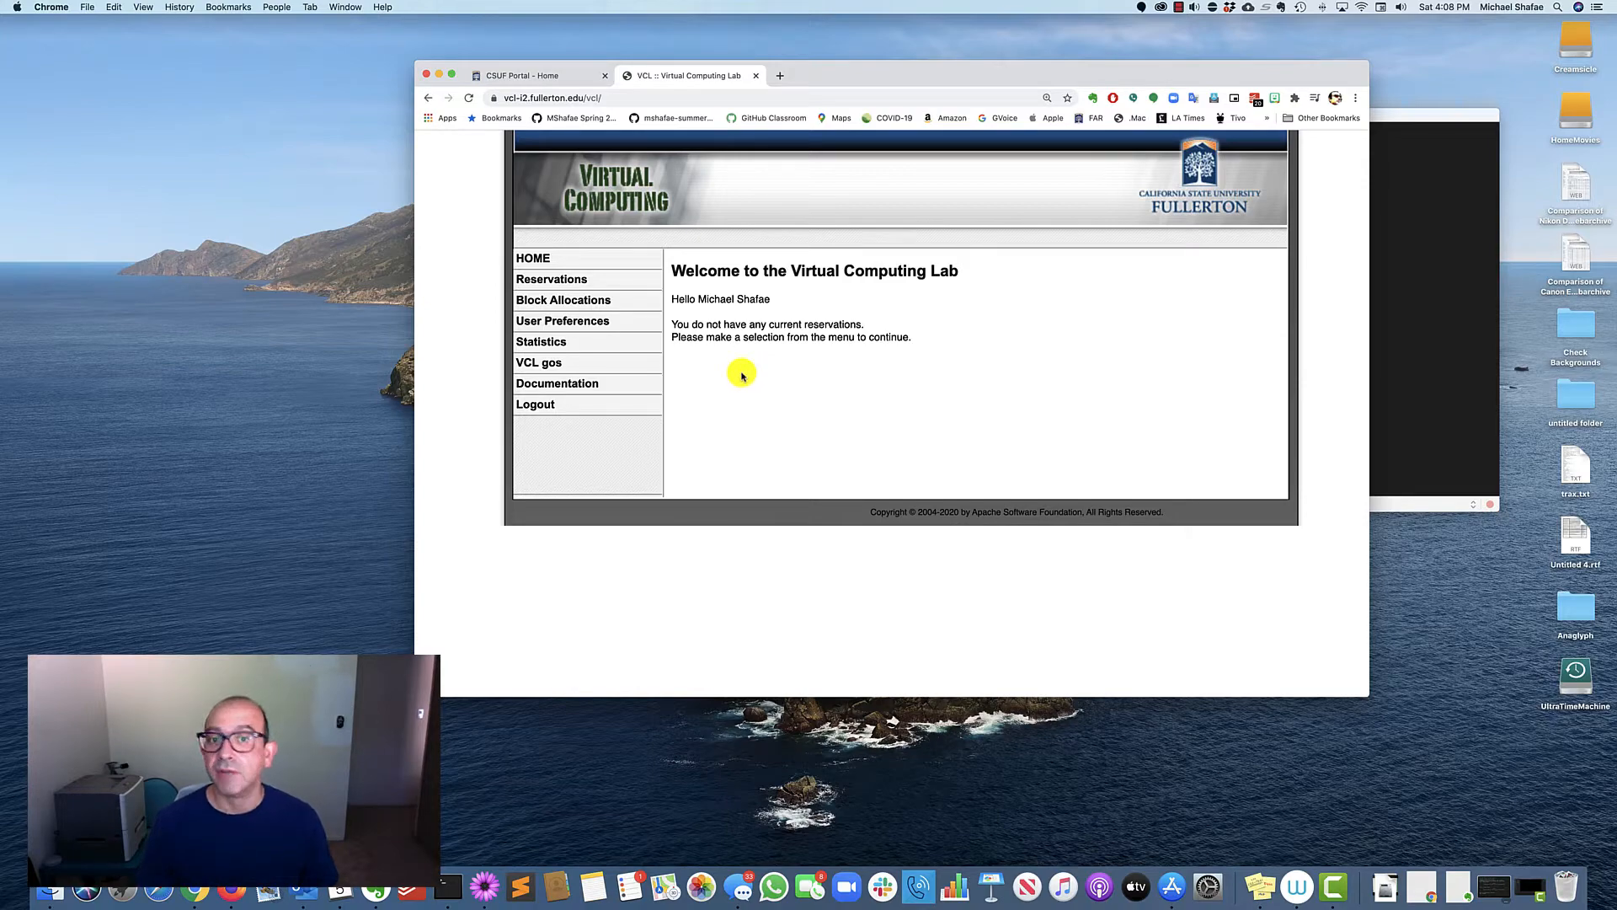
mouse_move(719, 363)
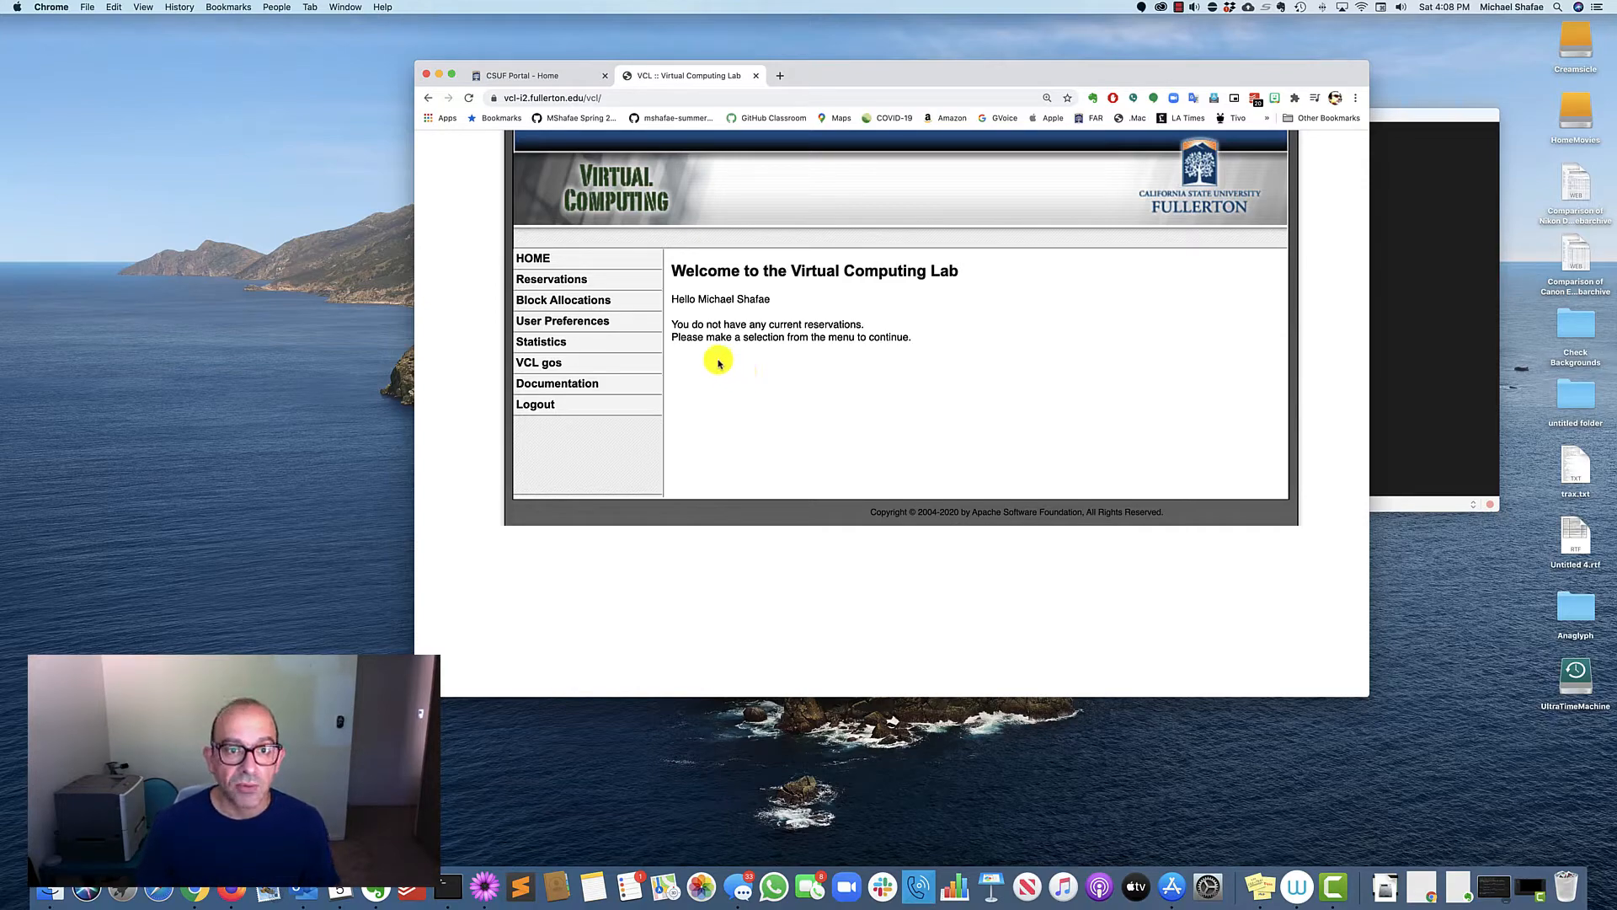
Step: Show the Reservations page, currently listing no reservations
click(551, 278)
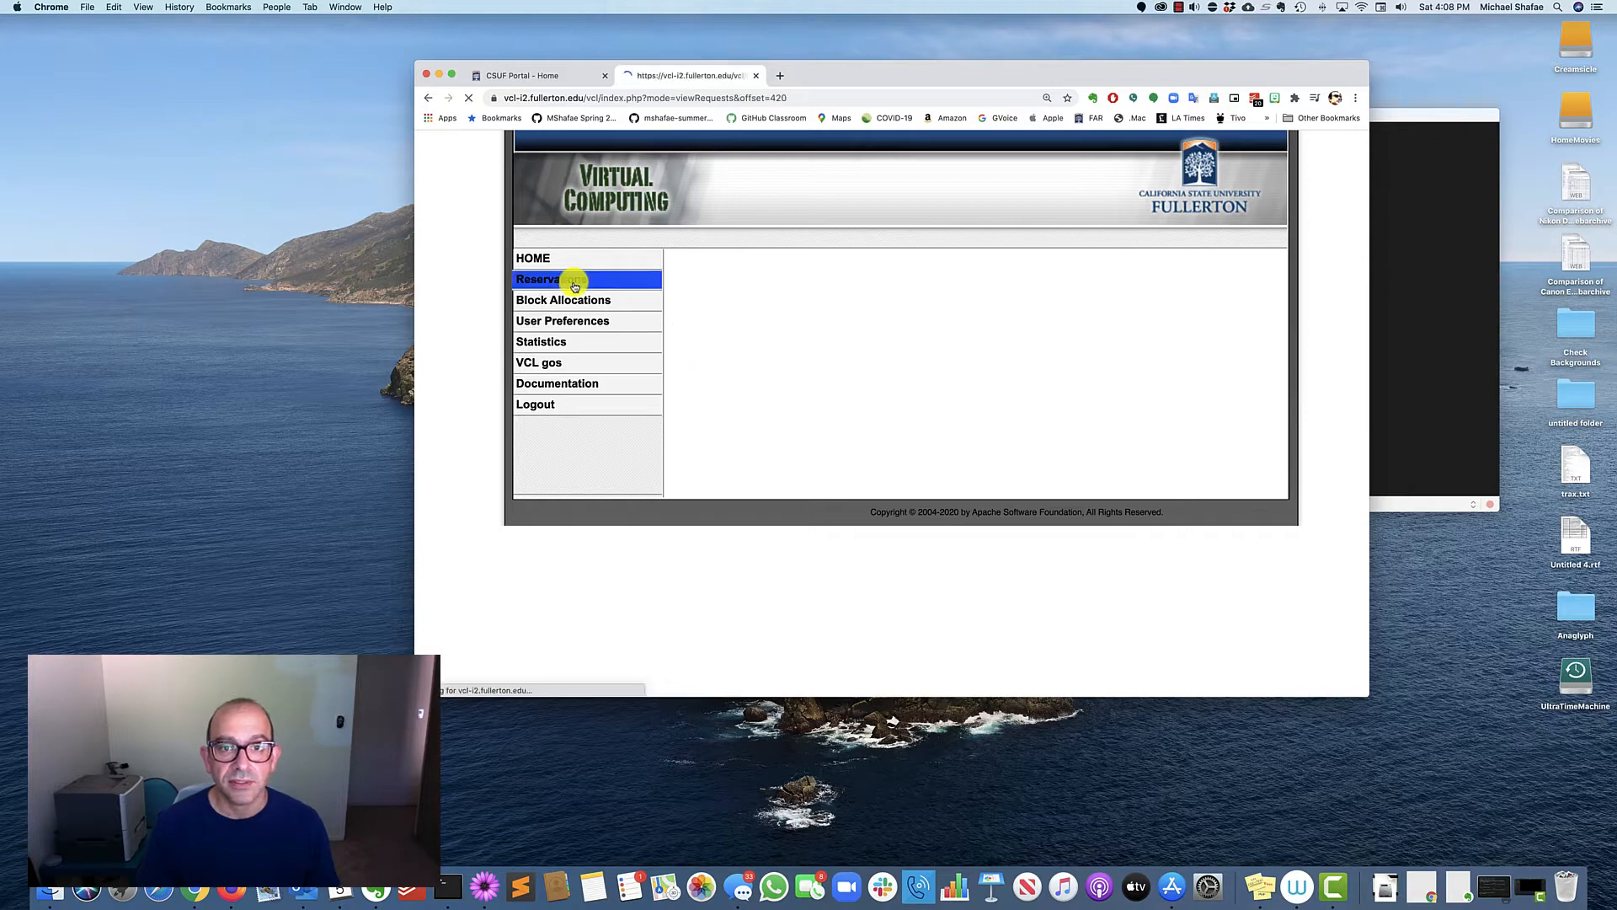
click(553, 278)
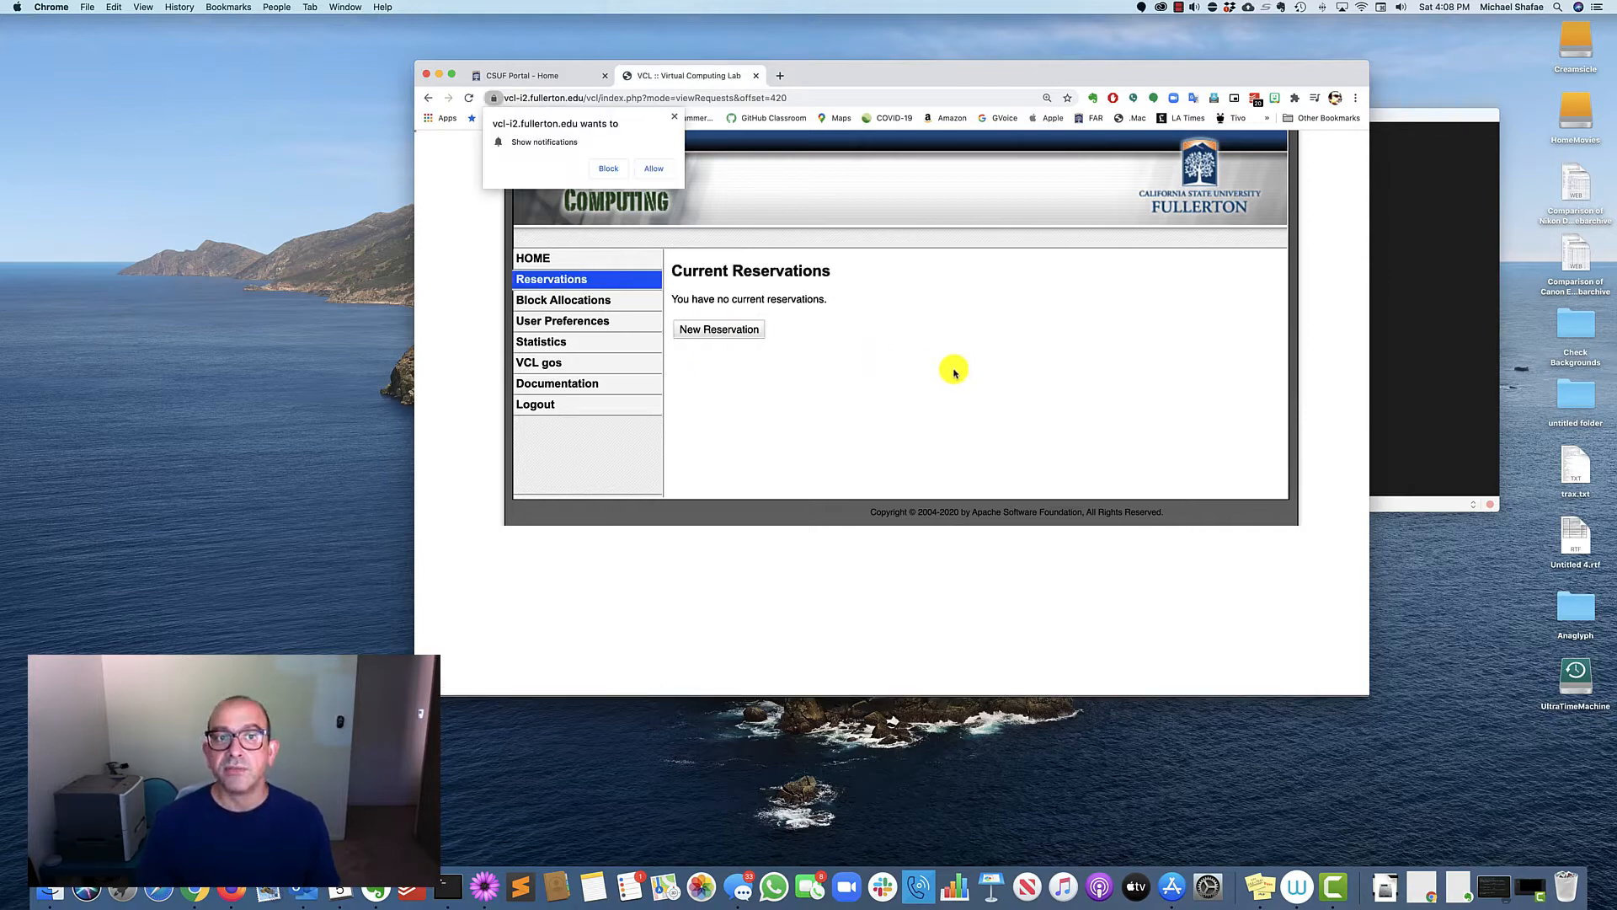
mouse_move(874, 453)
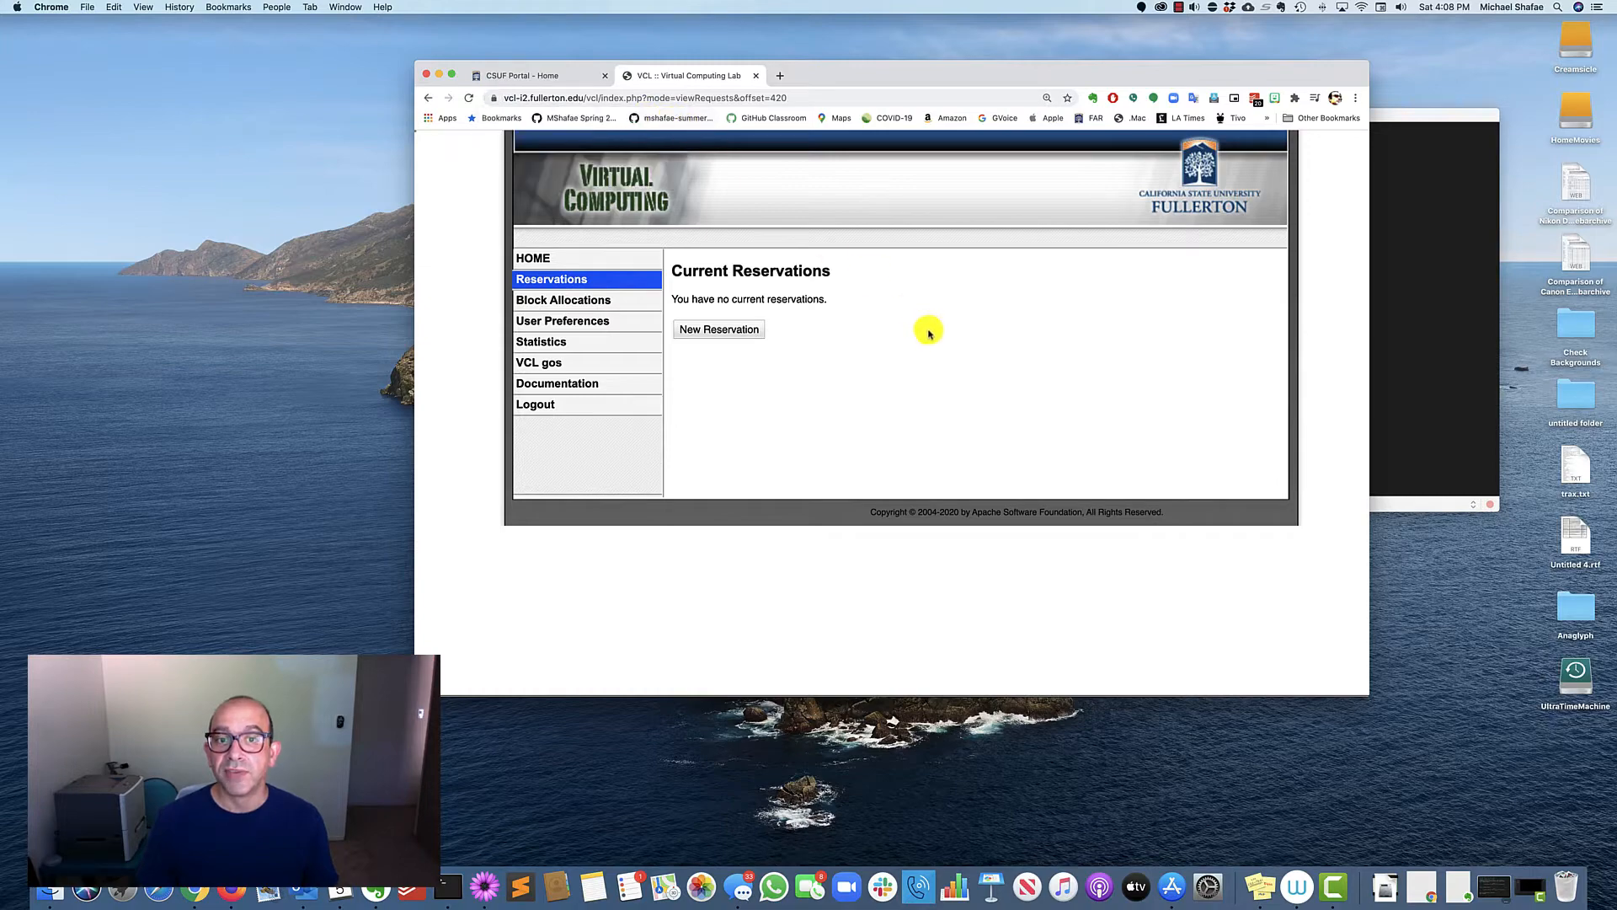
mouse_move(911, 363)
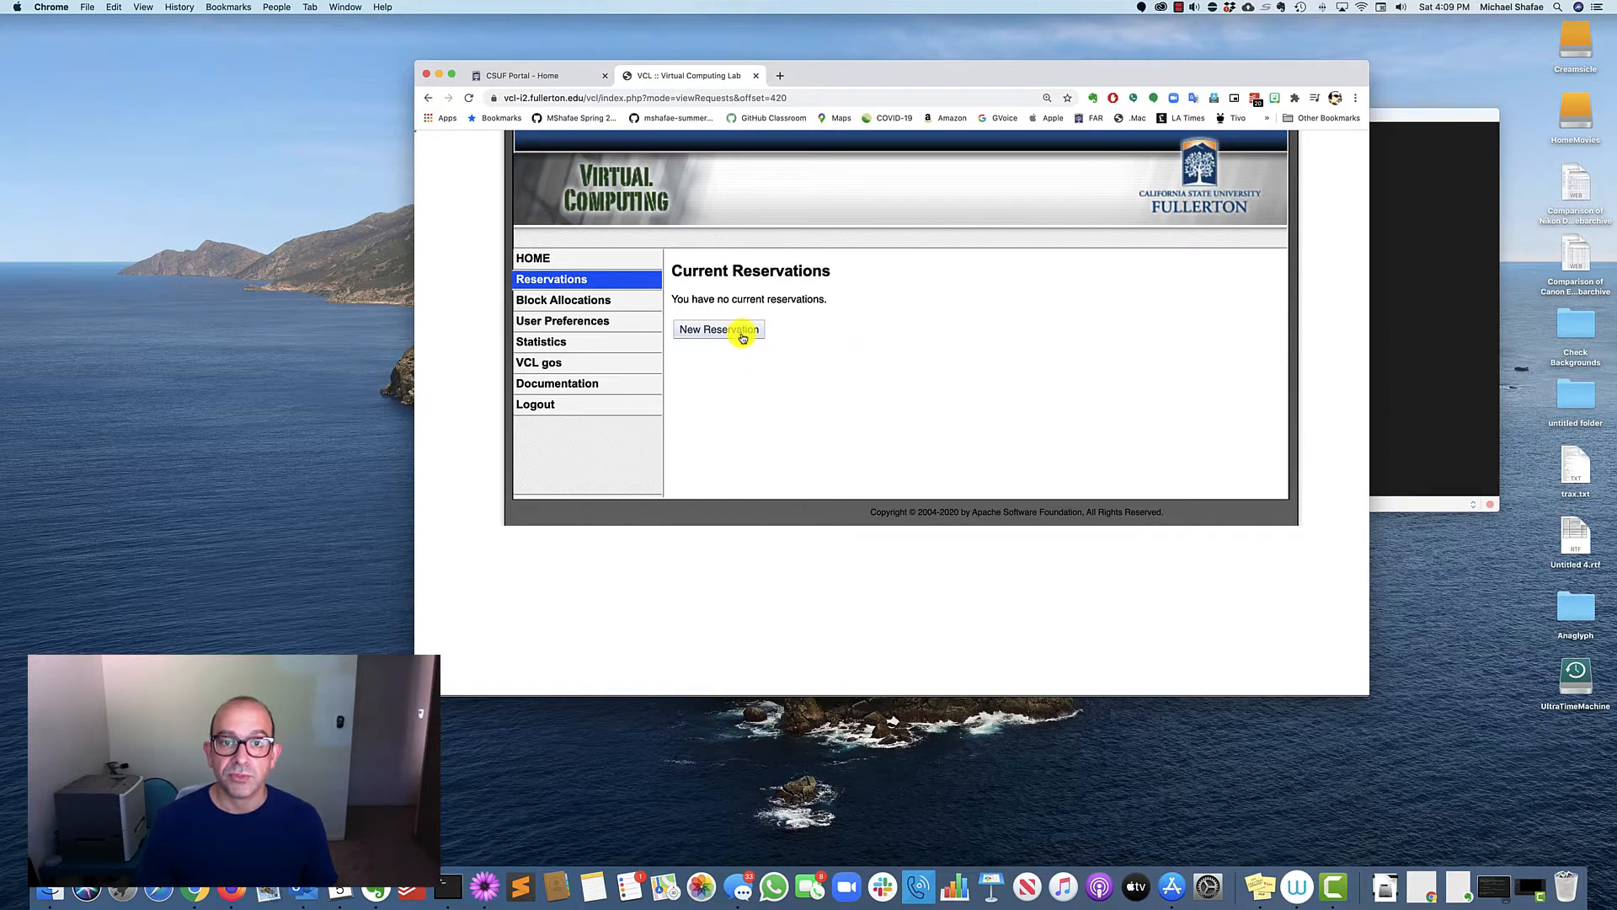
Step: Fill a new reservation with ECS Ubuntu 2004 4x10 Tuffix 2020, starting now for 1 hour
click(717, 329)
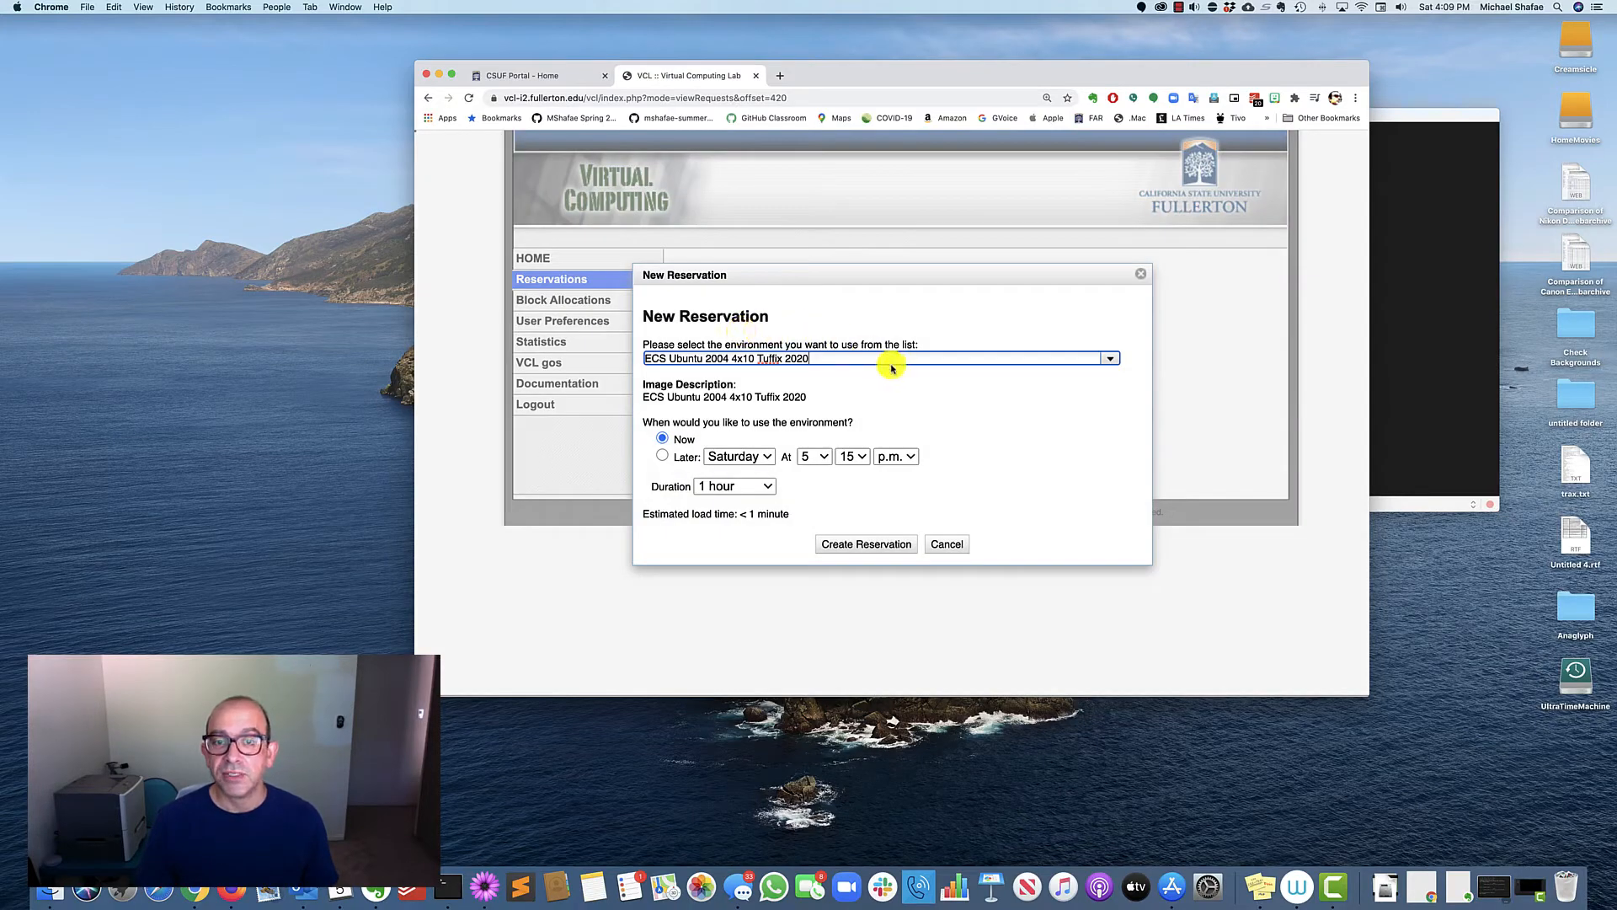
click(1110, 357)
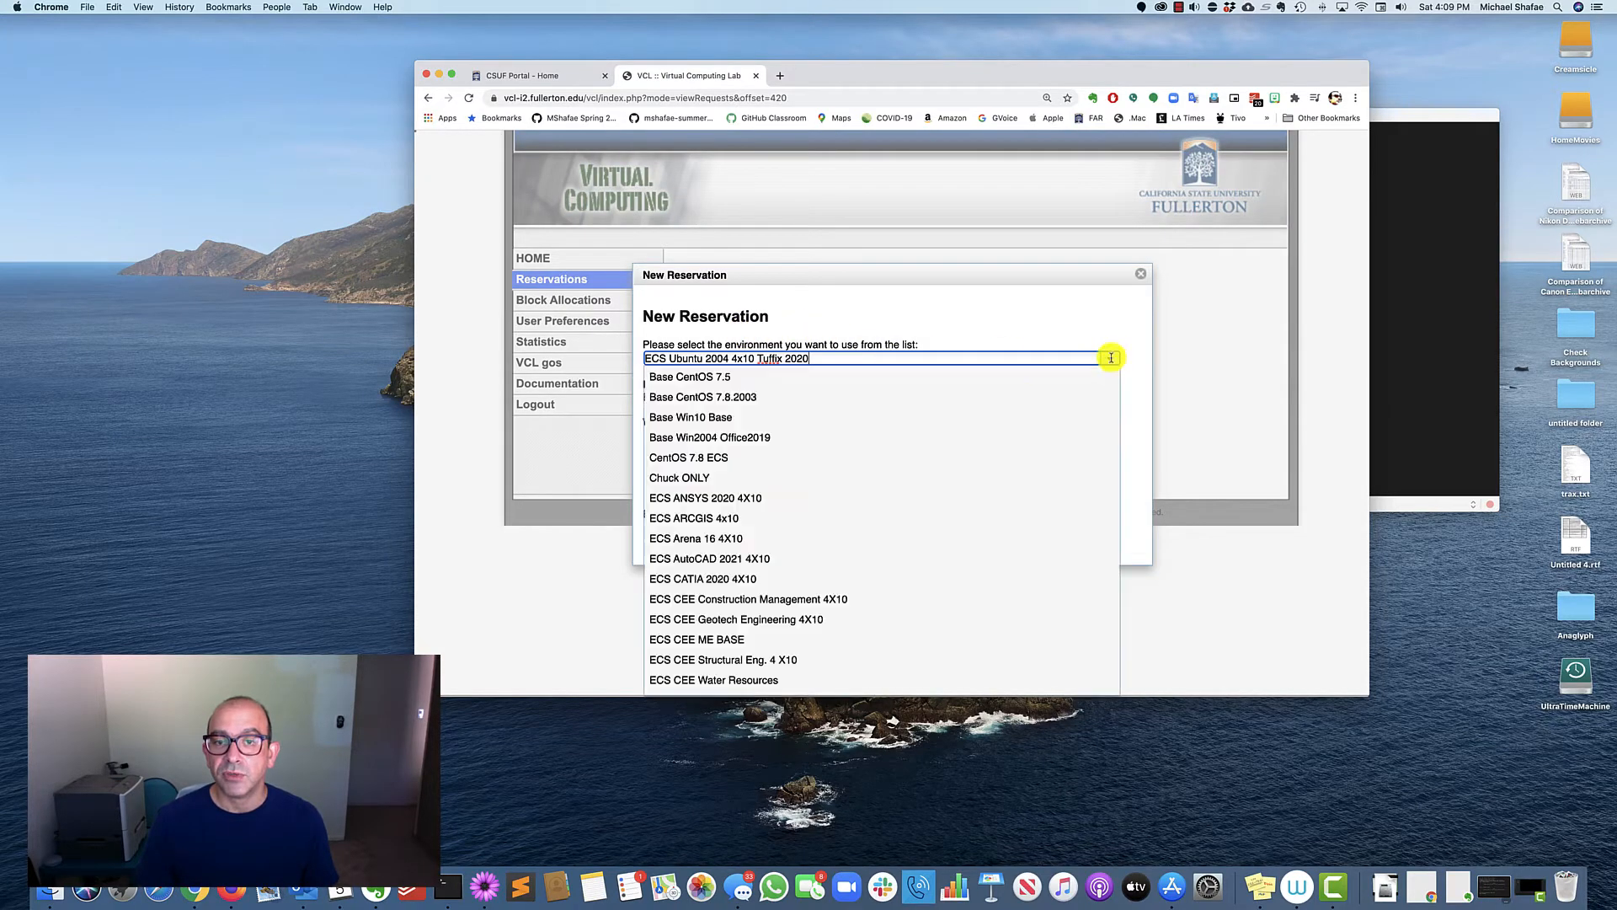
scroll(down, 3)
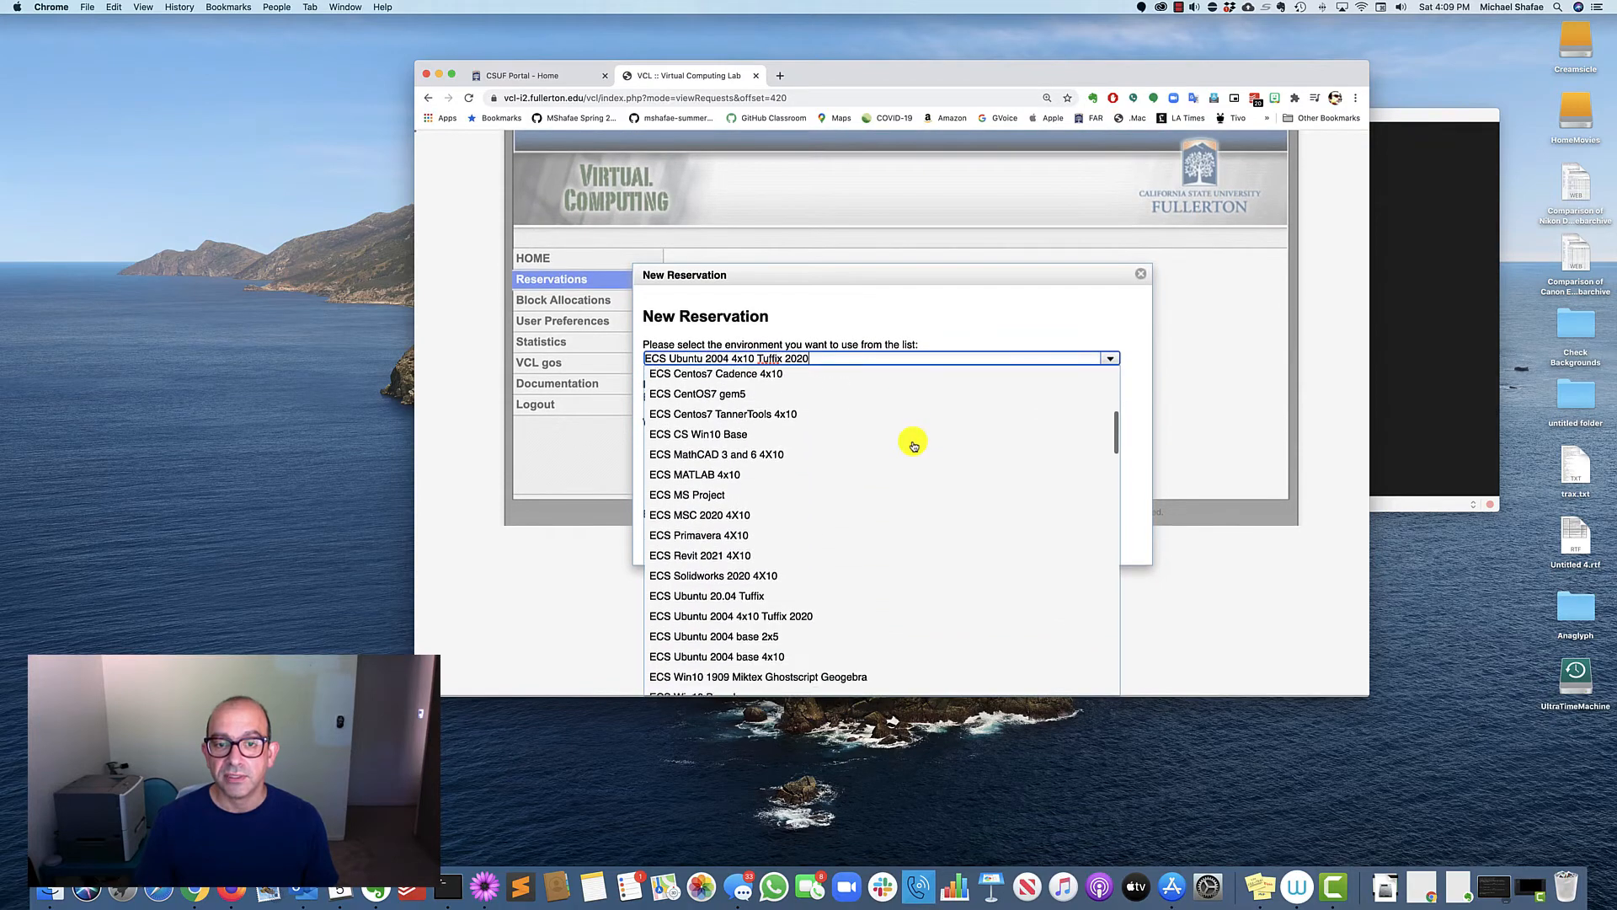
scroll(down, 3)
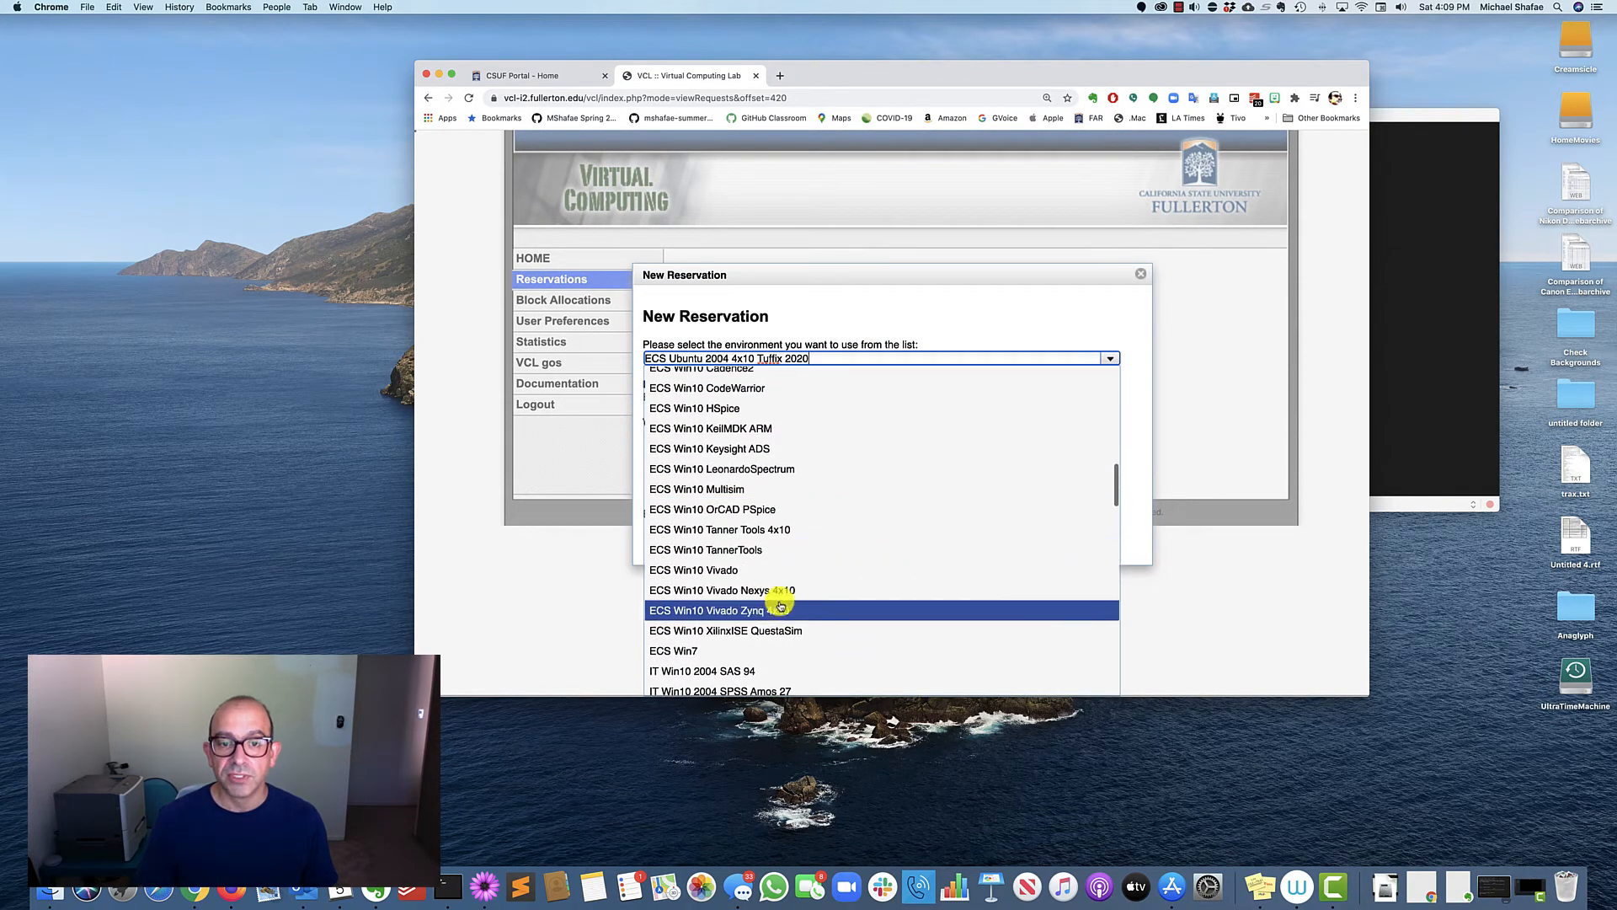
mouse_move(741, 428)
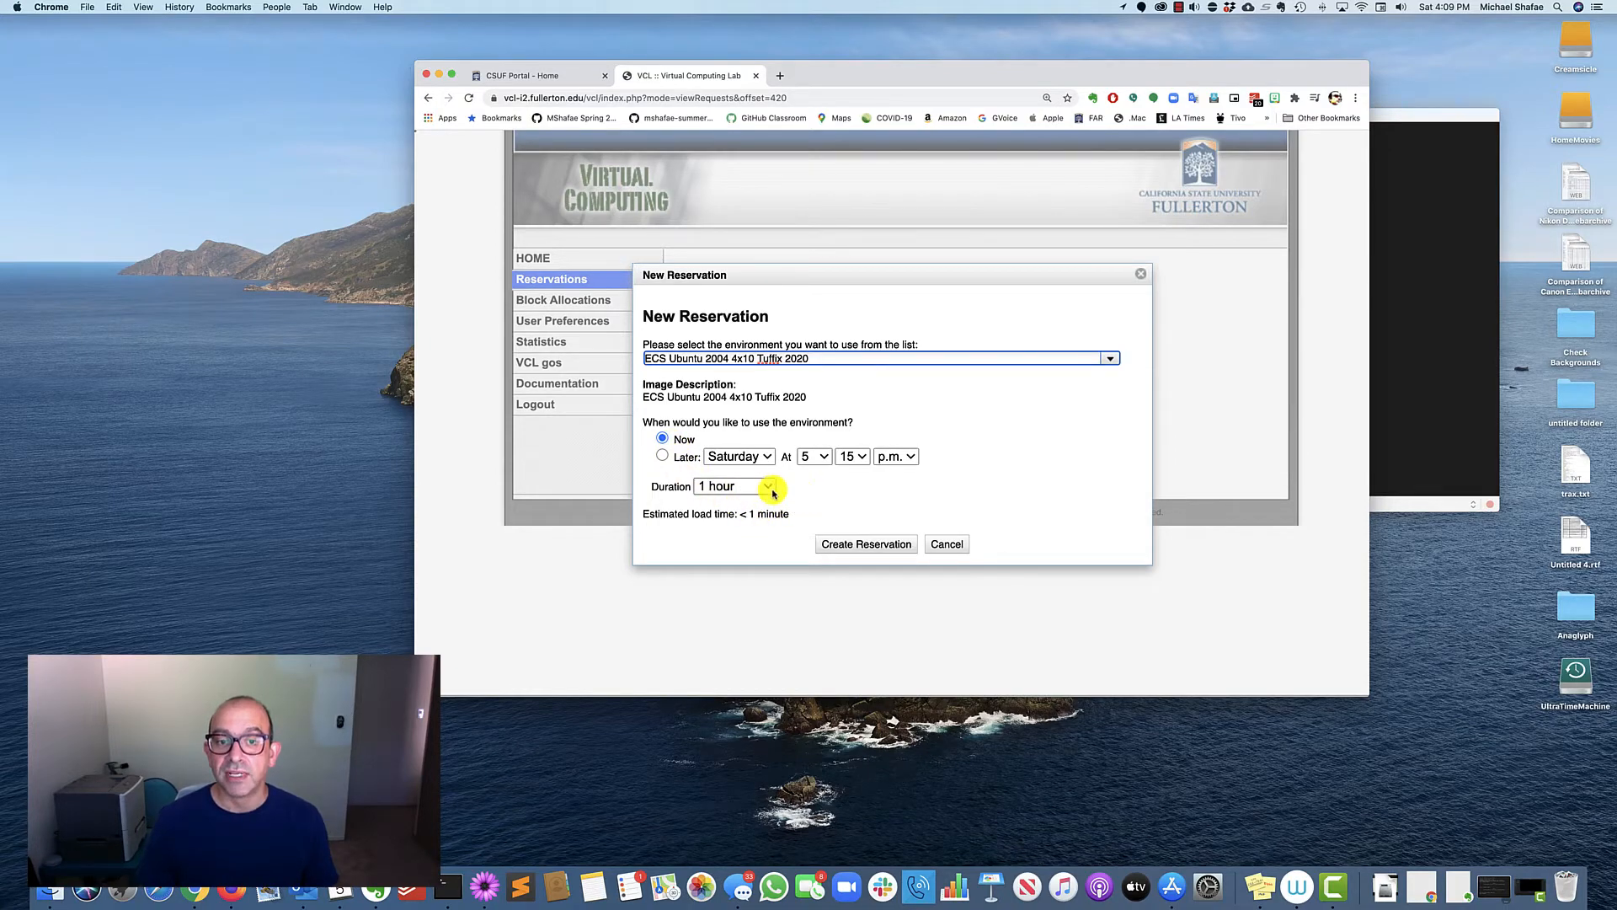
click(736, 486)
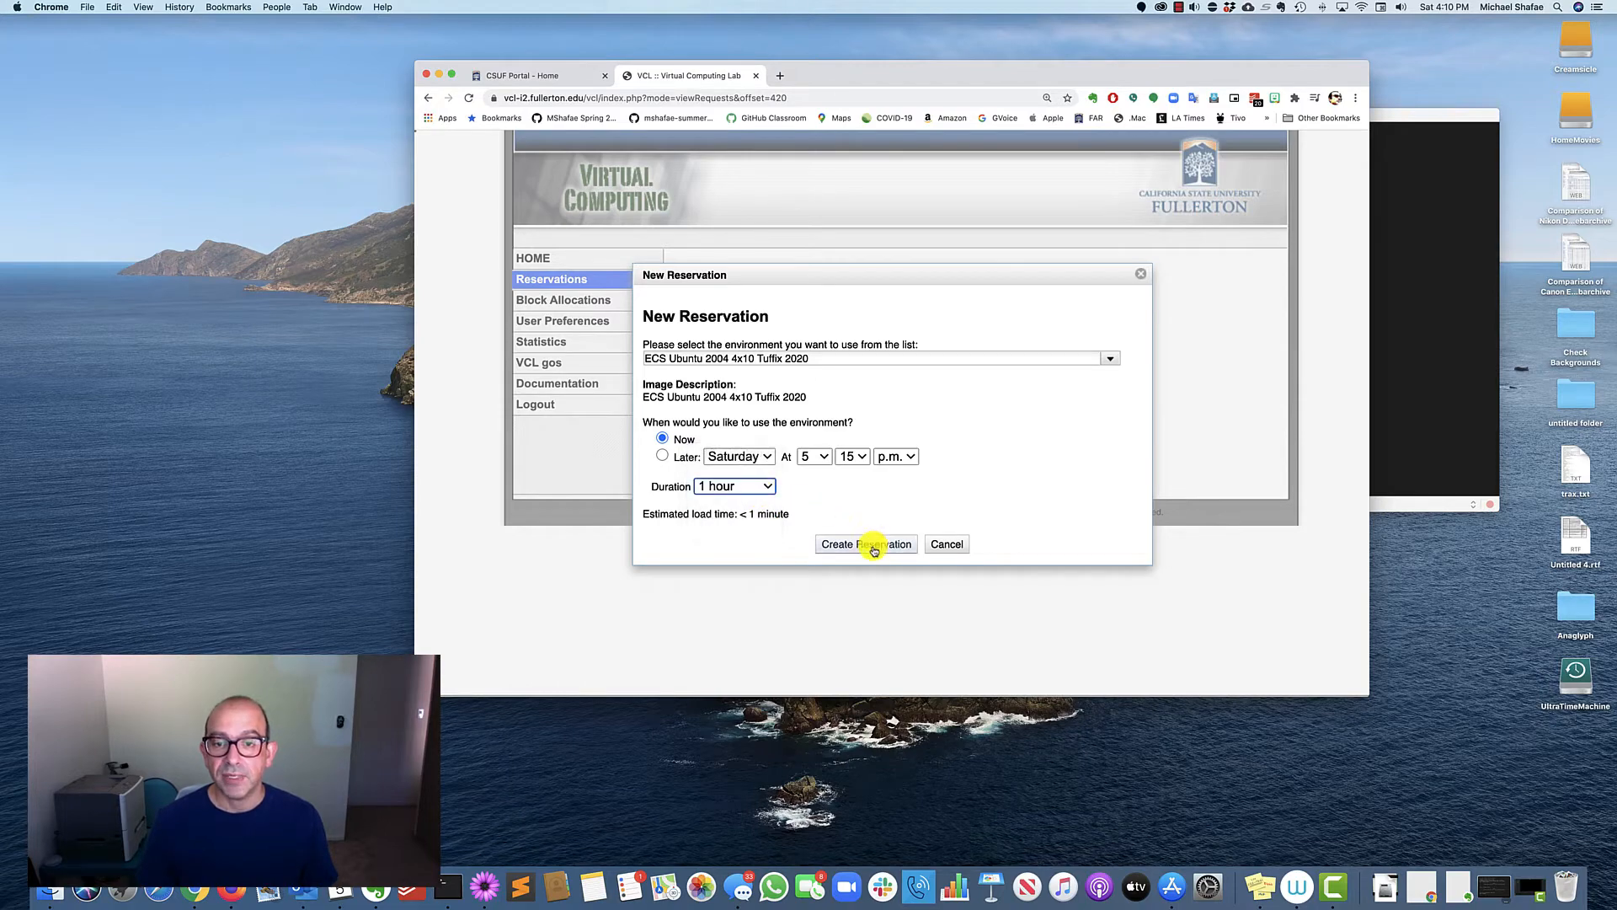
Step: Create the Tuffix 2020 reservation, leaving it pending on Current Reservations
click(865, 544)
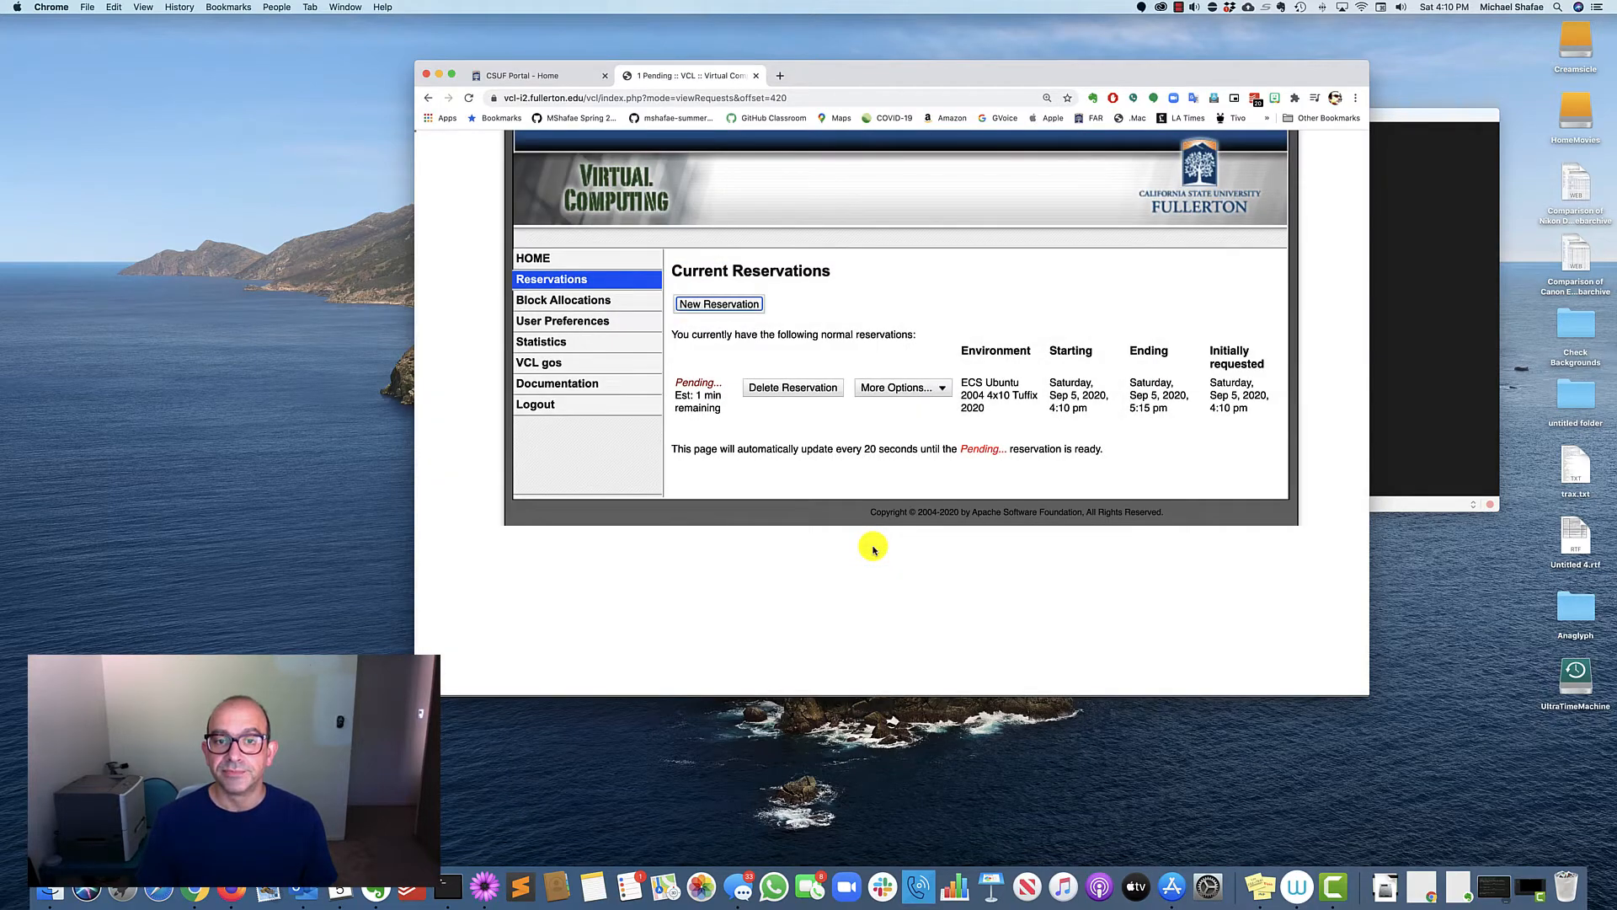
mouse_move(839, 544)
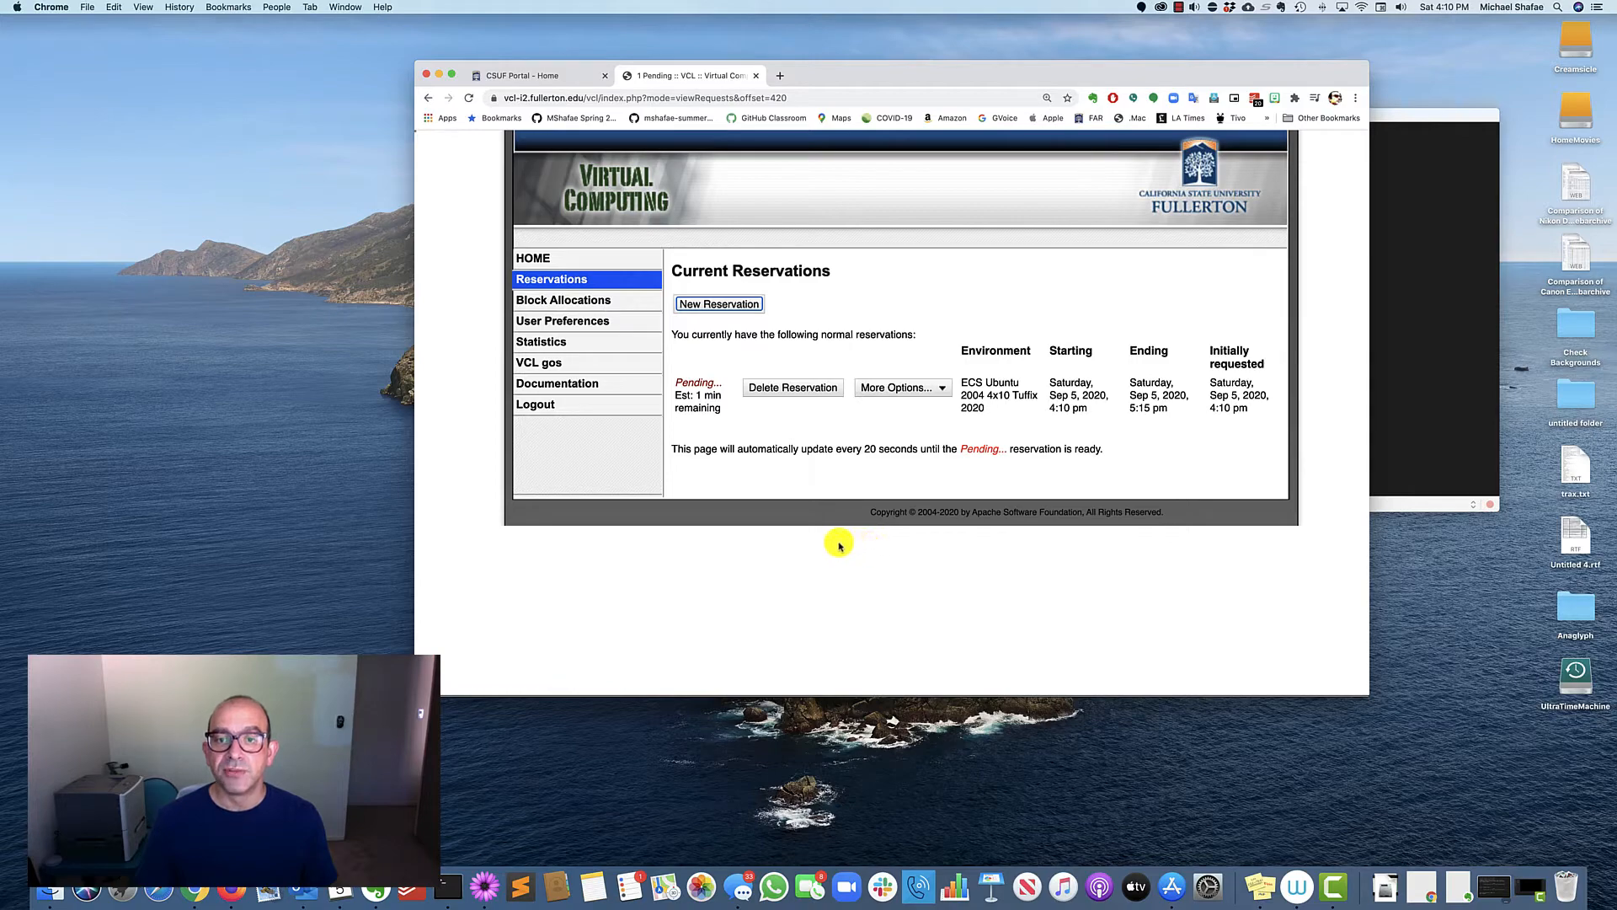
mouse_move(831, 541)
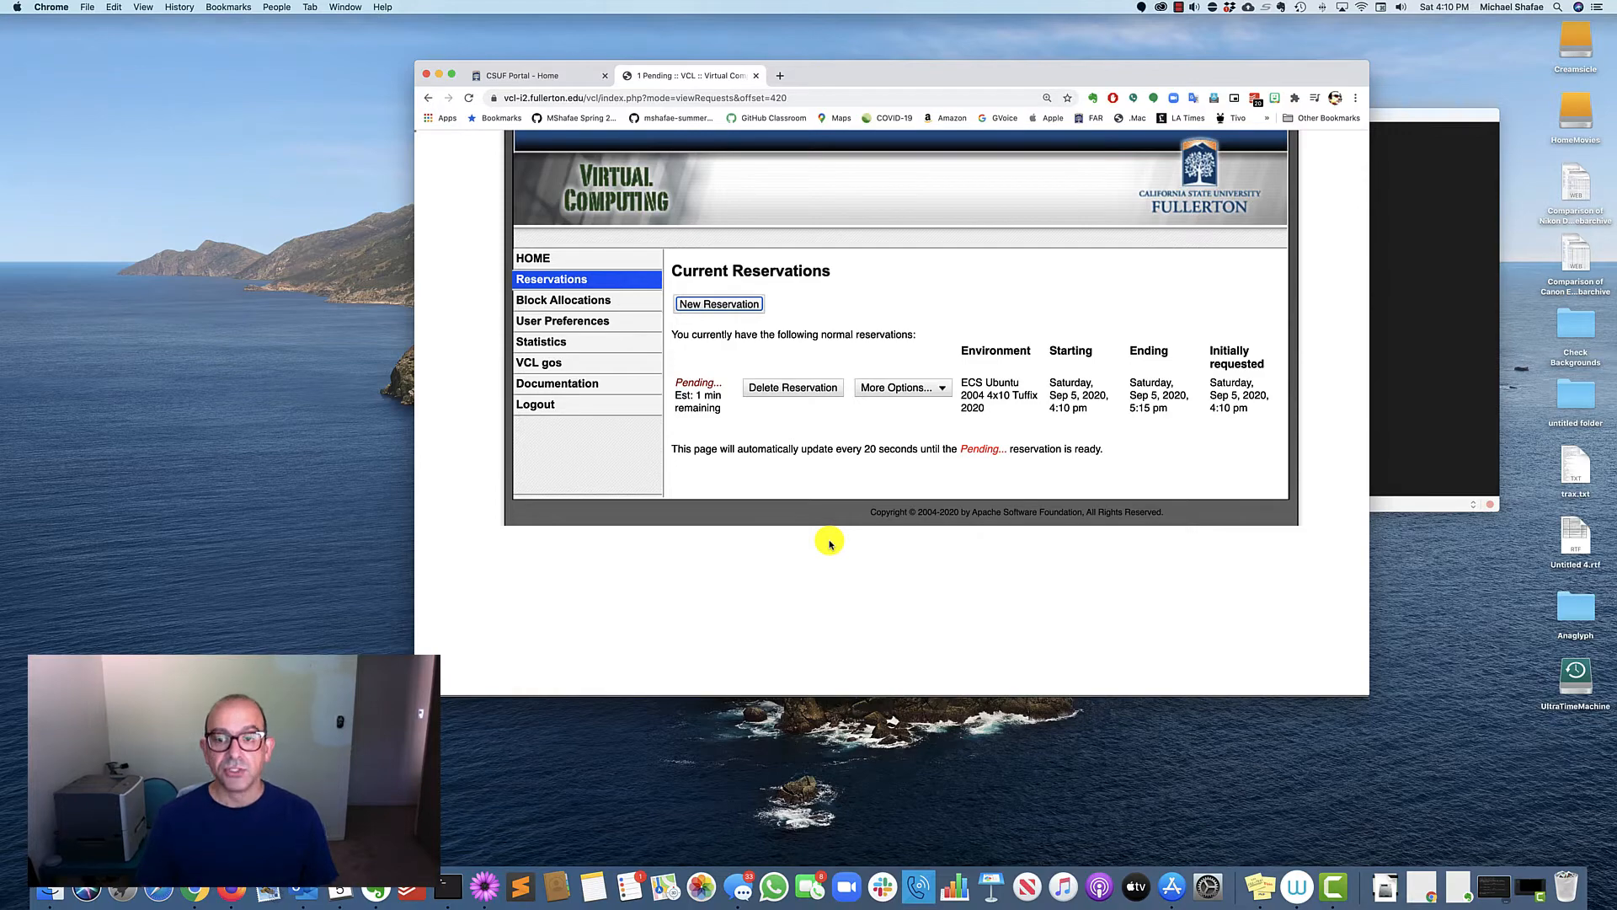
mouse_move(1054, 710)
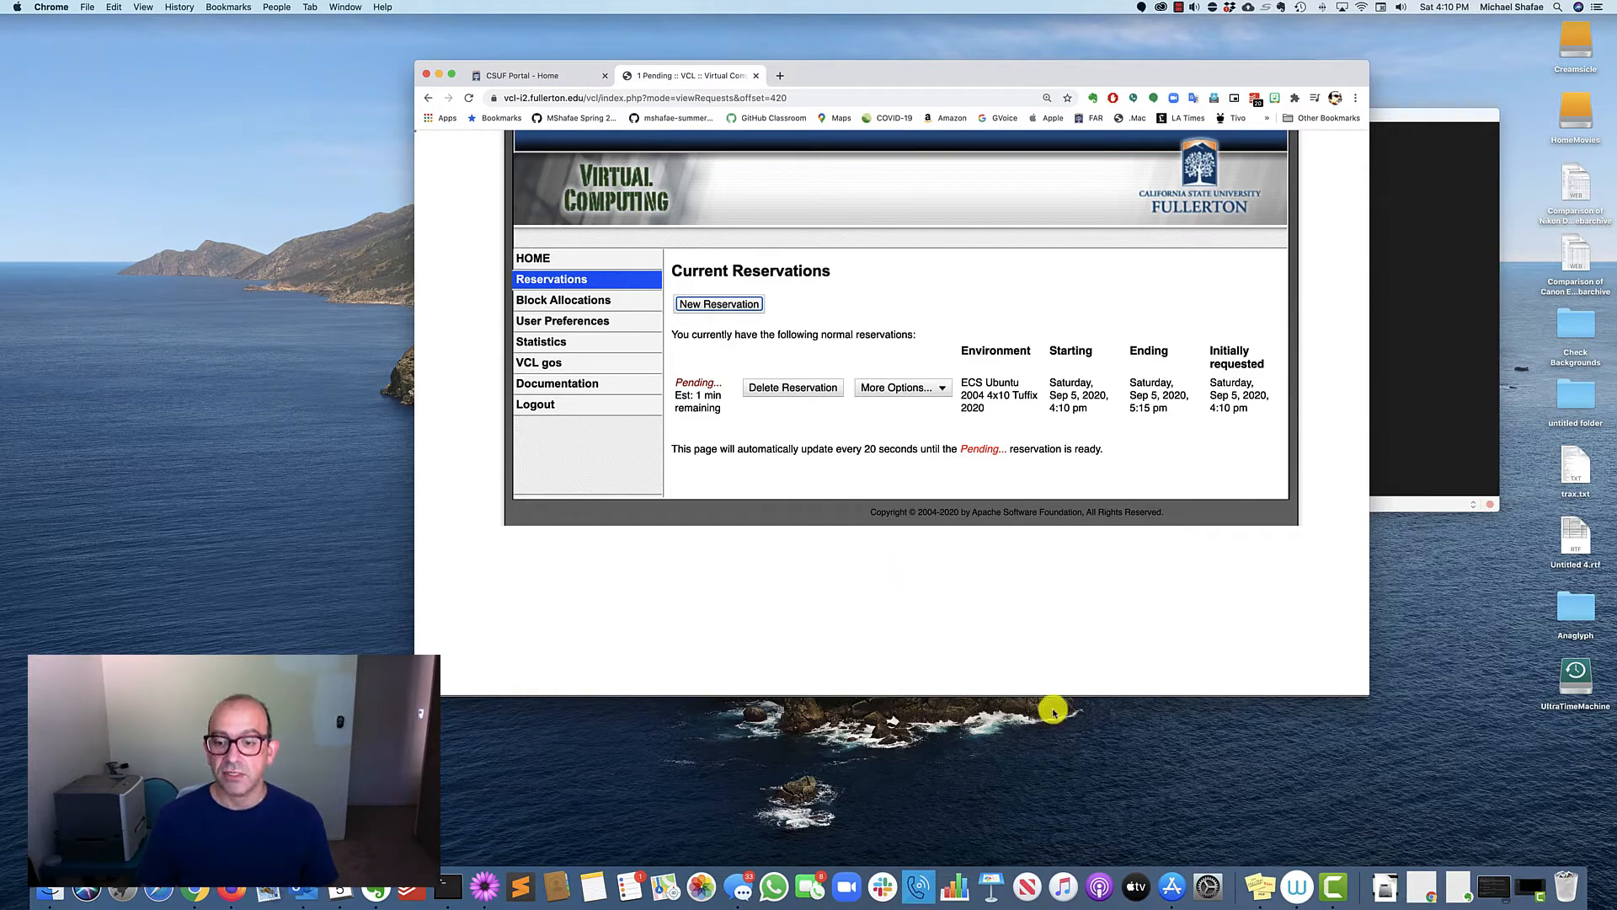
Step: Find Microsoft Remote Desktop in the App Store and launch the installed app
click(1170, 884)
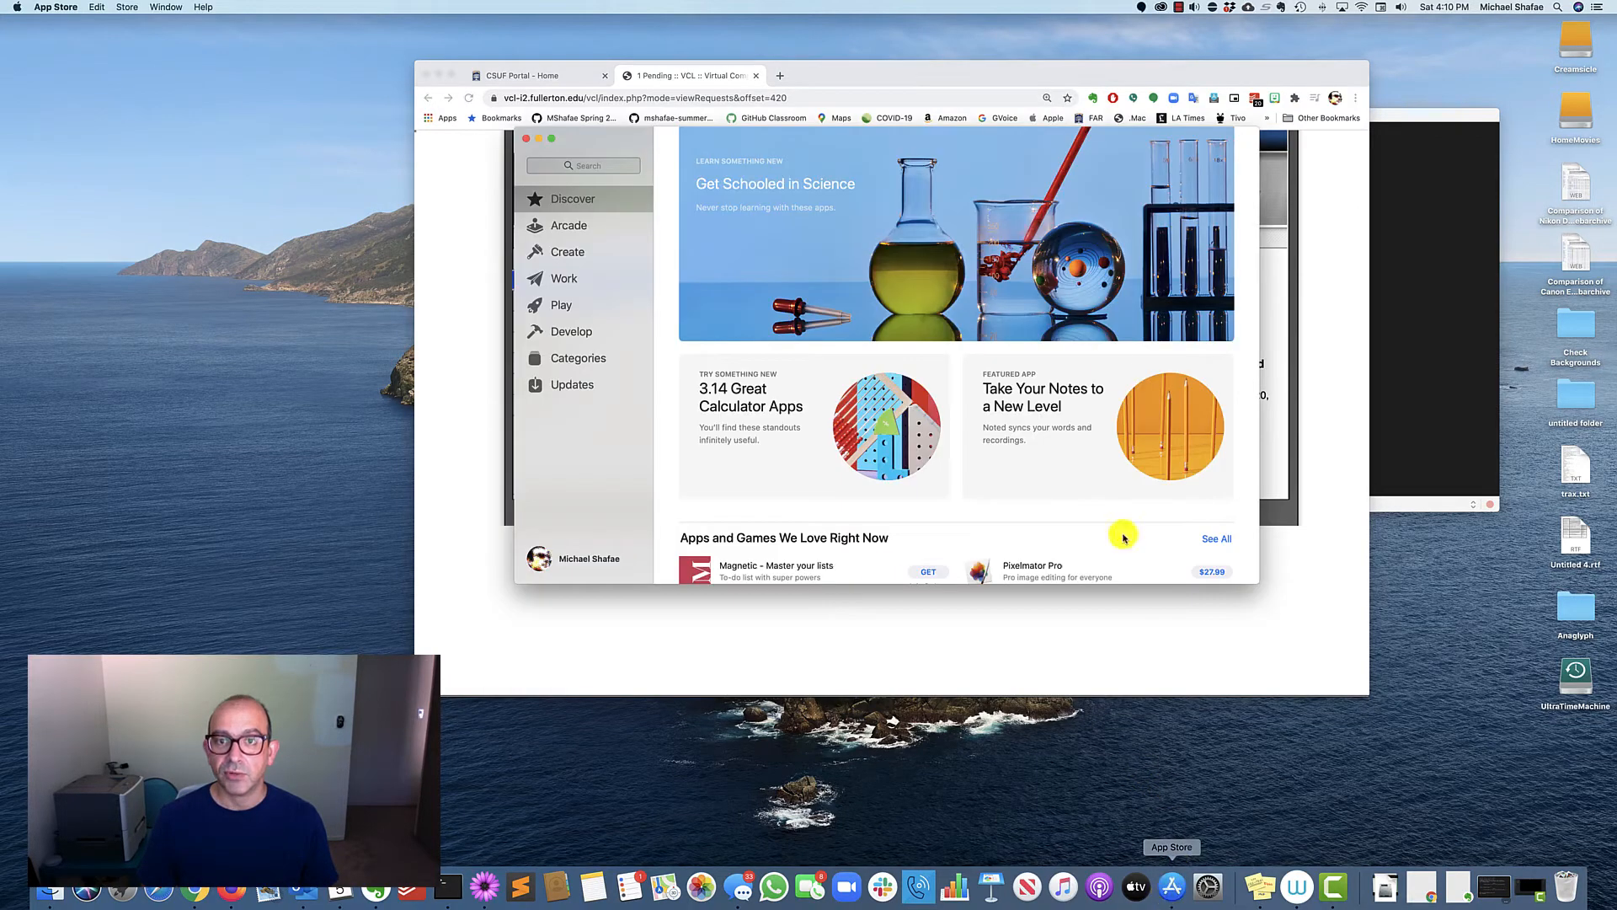
click(583, 165)
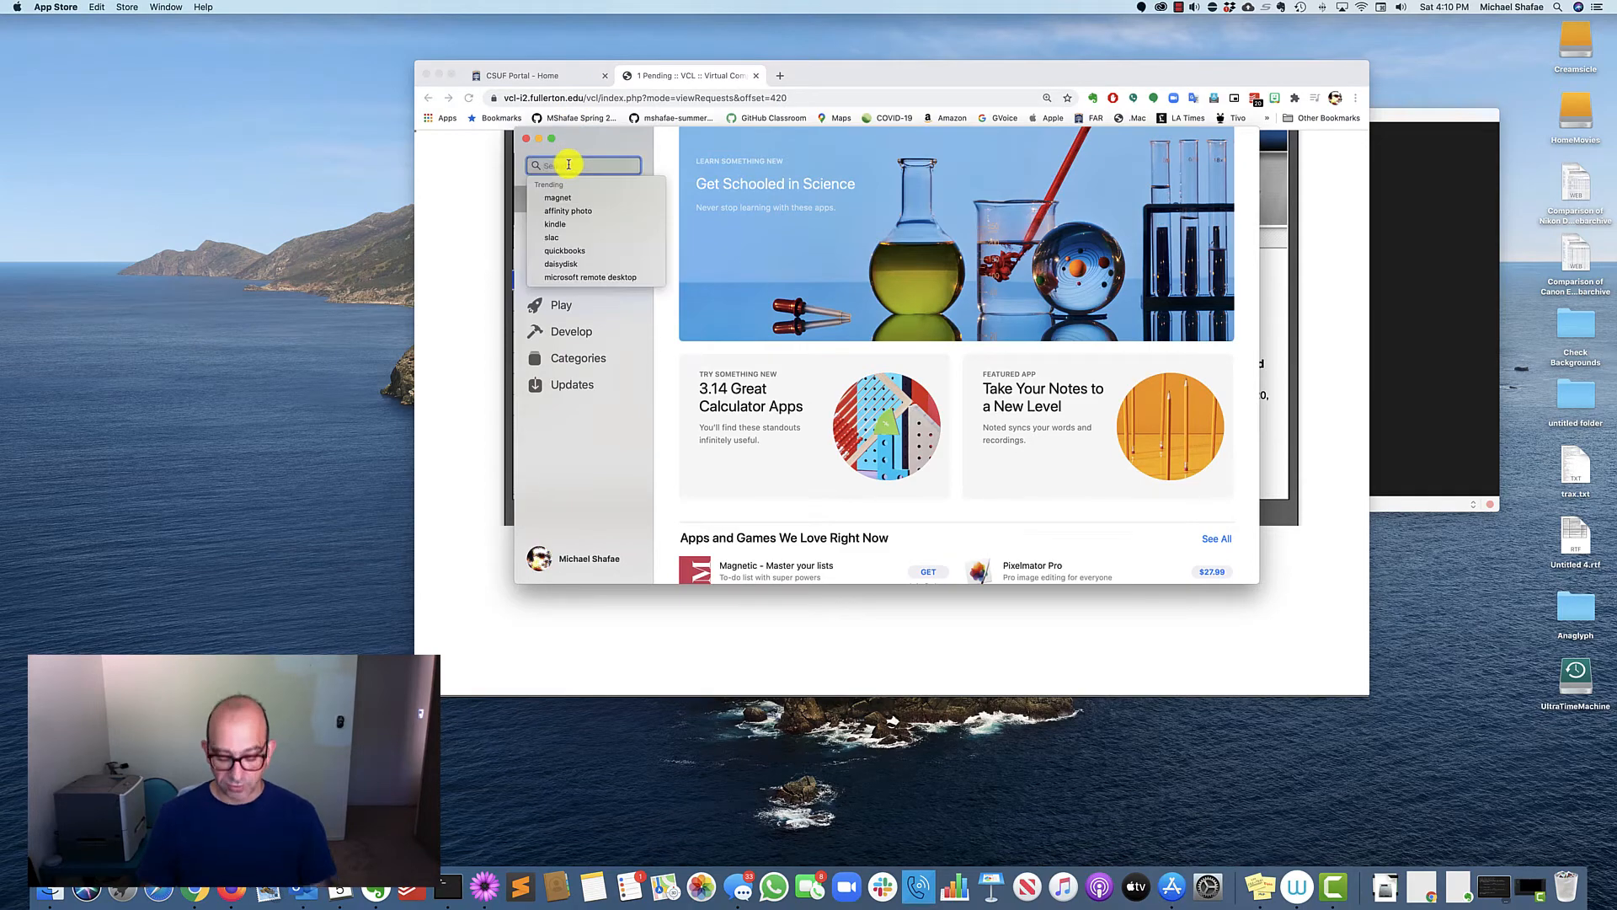
text(microsoft)
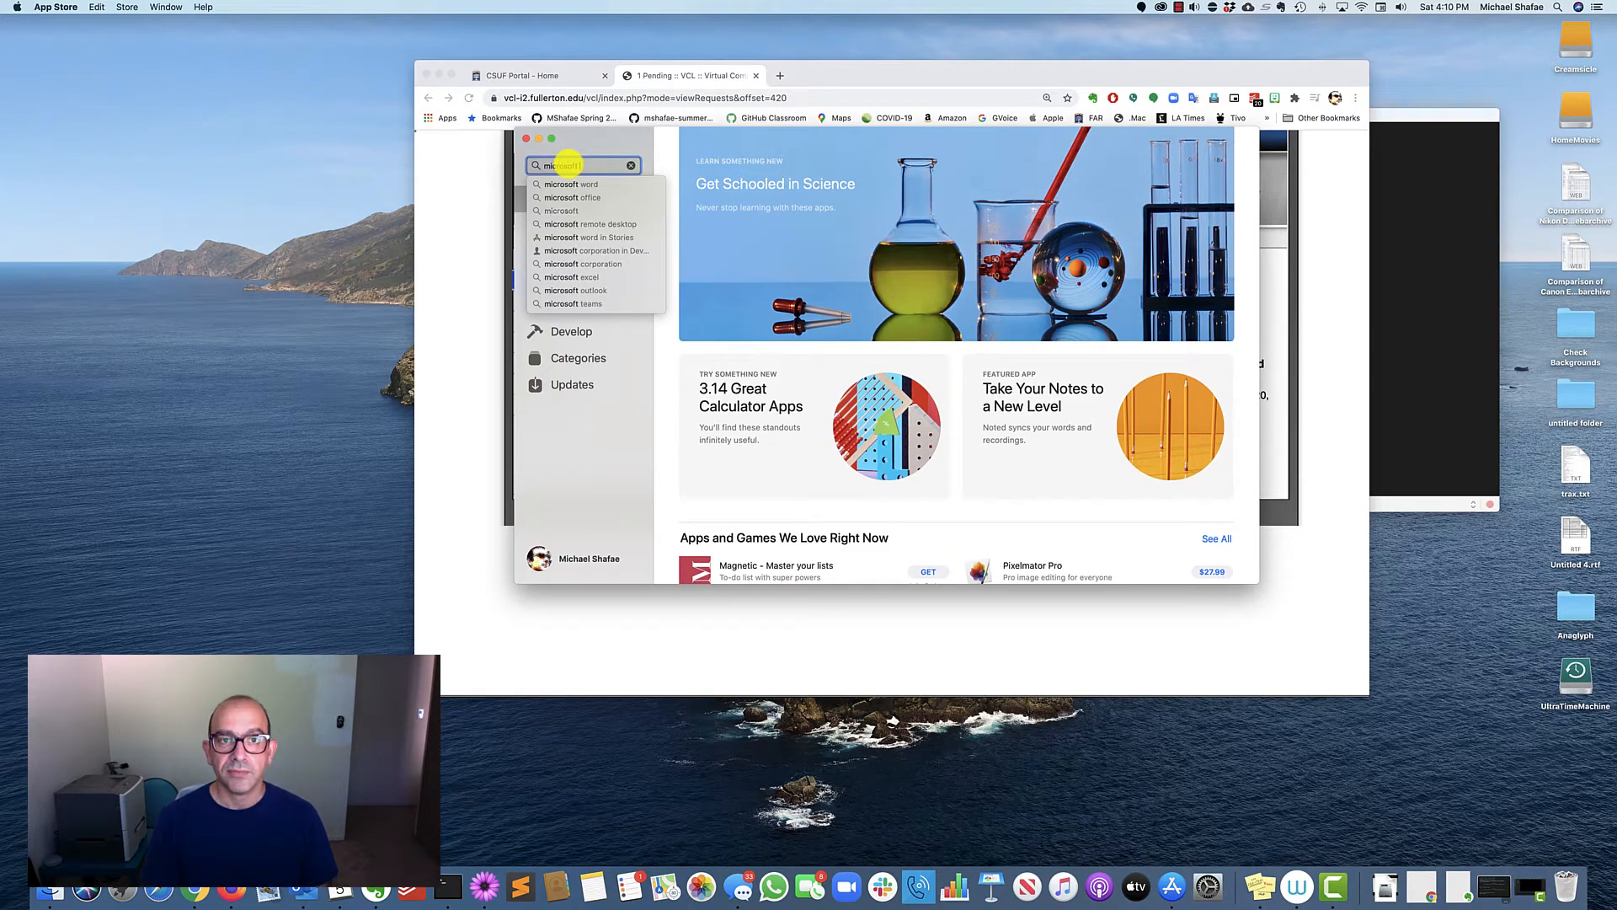
click(591, 224)
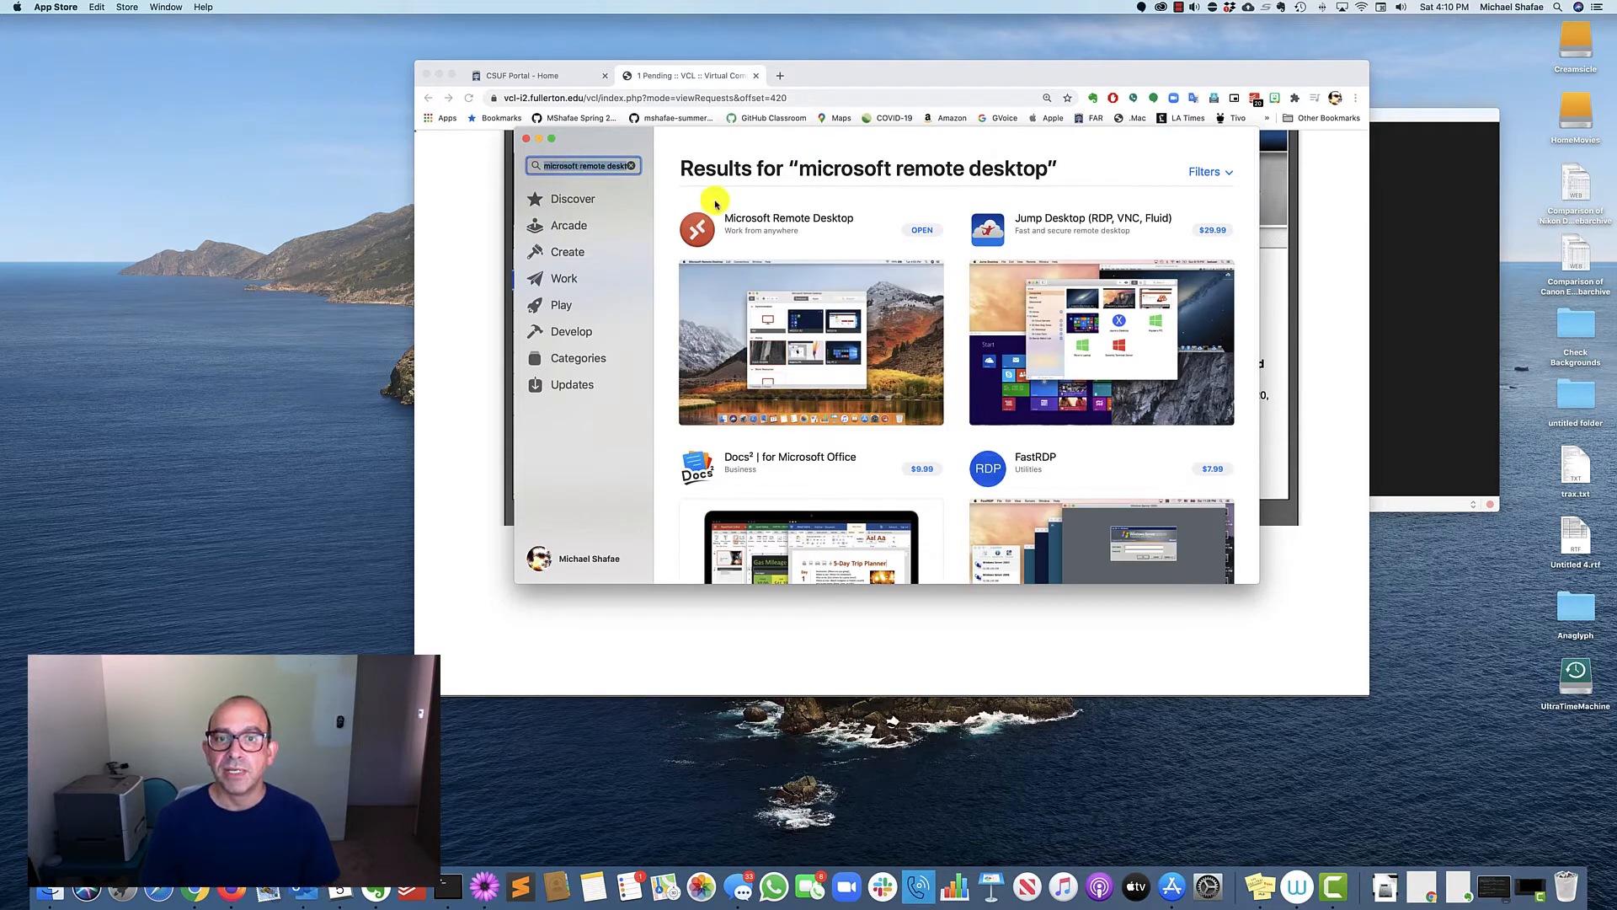
mouse_move(778, 196)
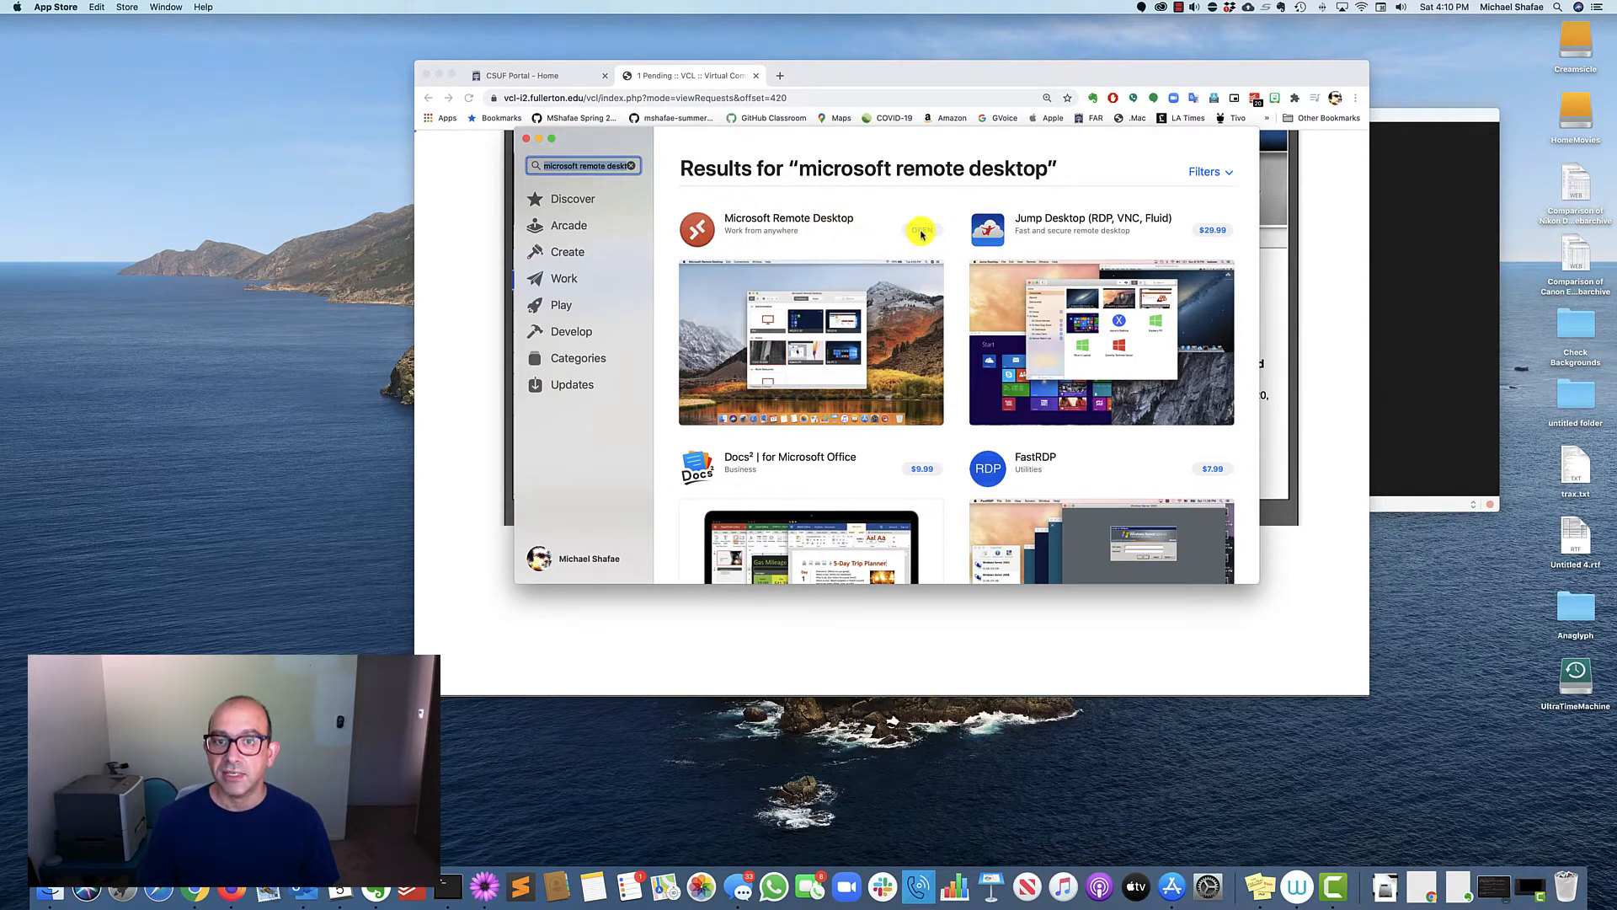
click(920, 230)
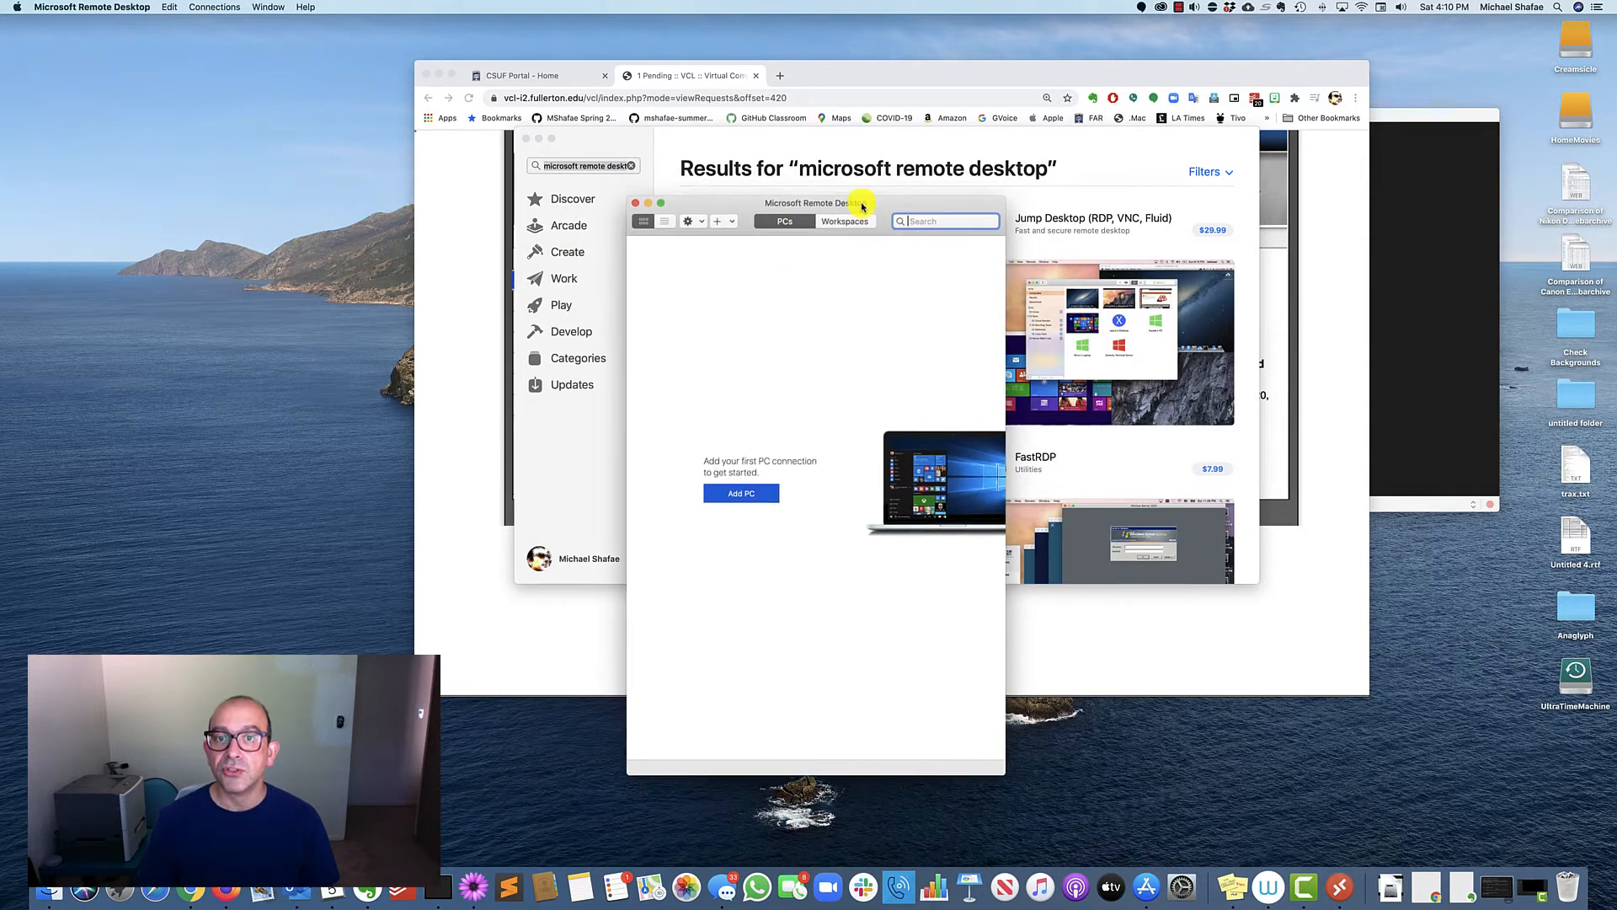
Step: Centre the empty connections window and glance at the app's menu-bar options
drag(816, 202, 964, 172)
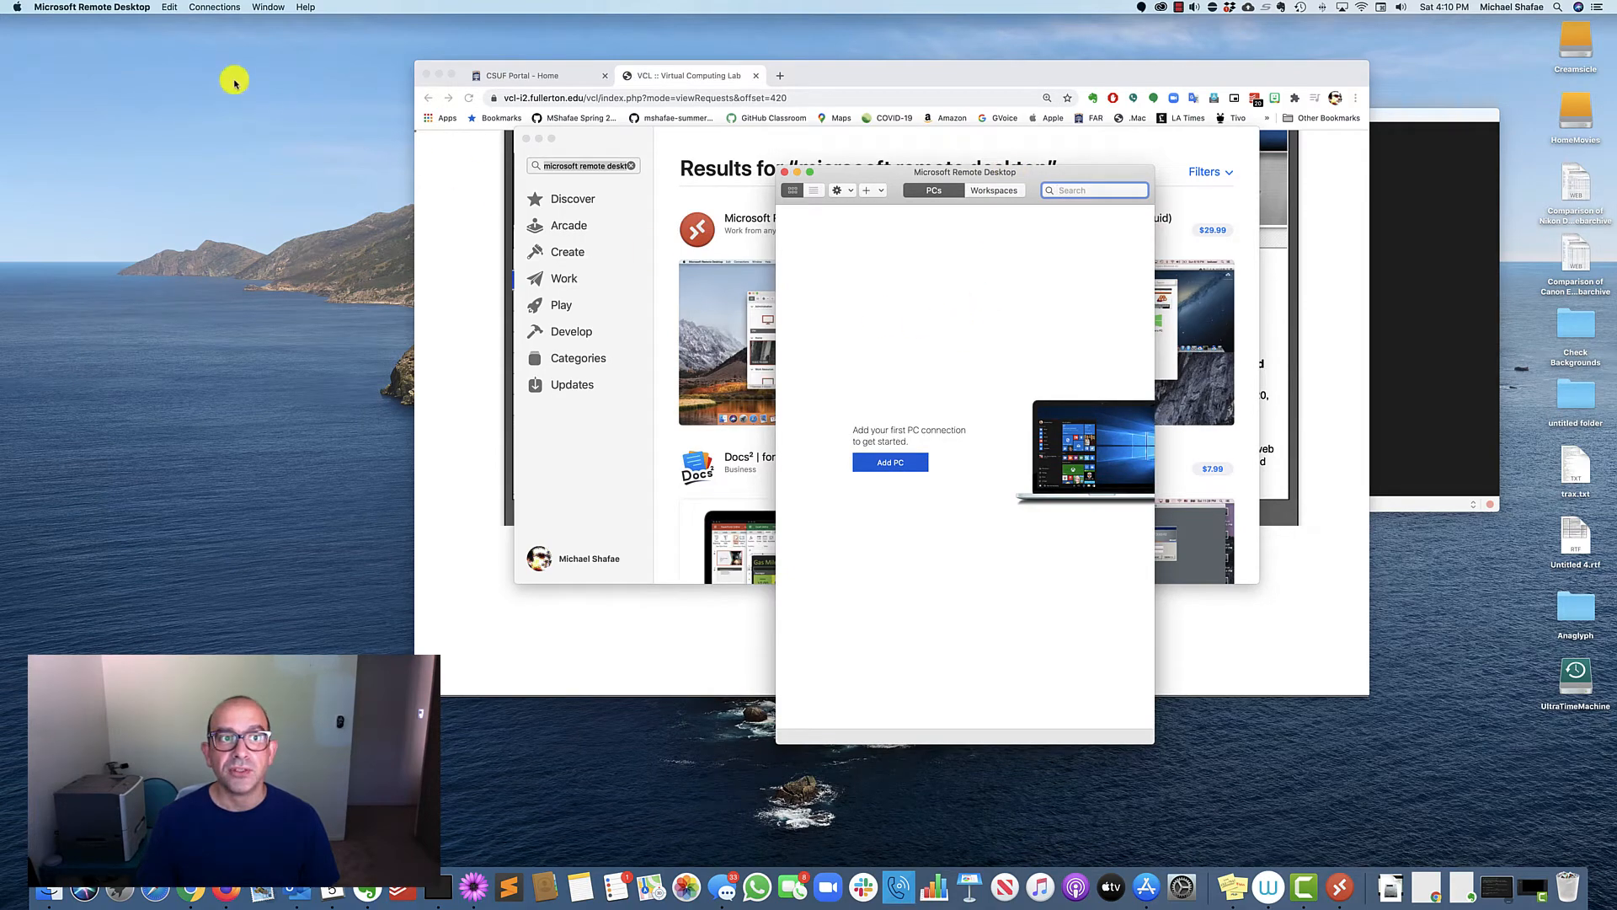
click(91, 7)
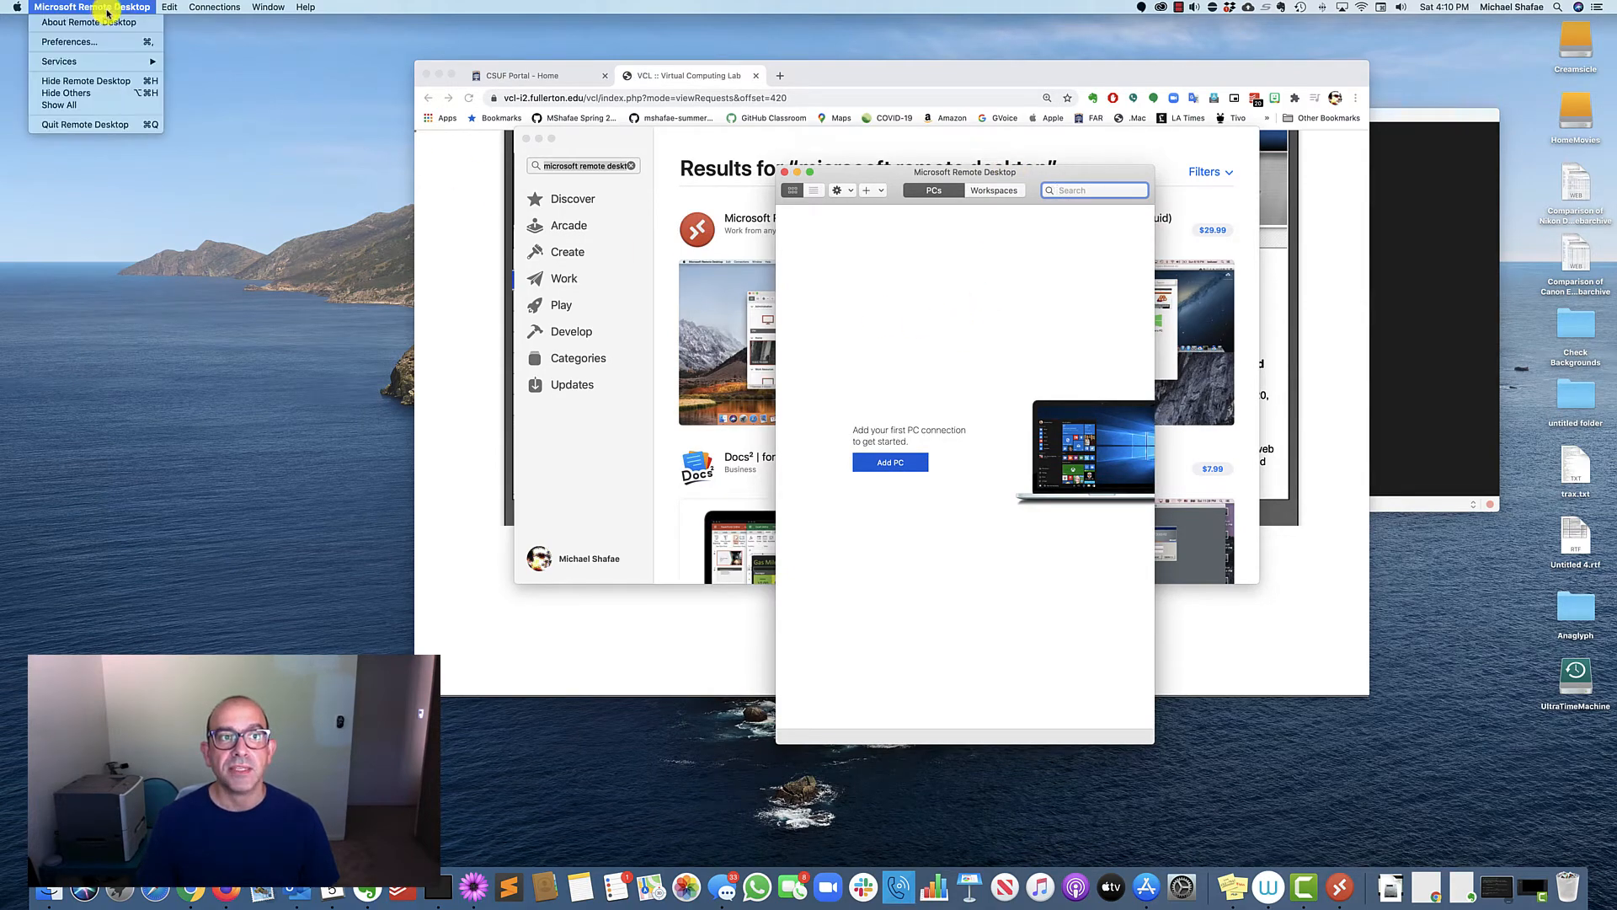
click(92, 7)
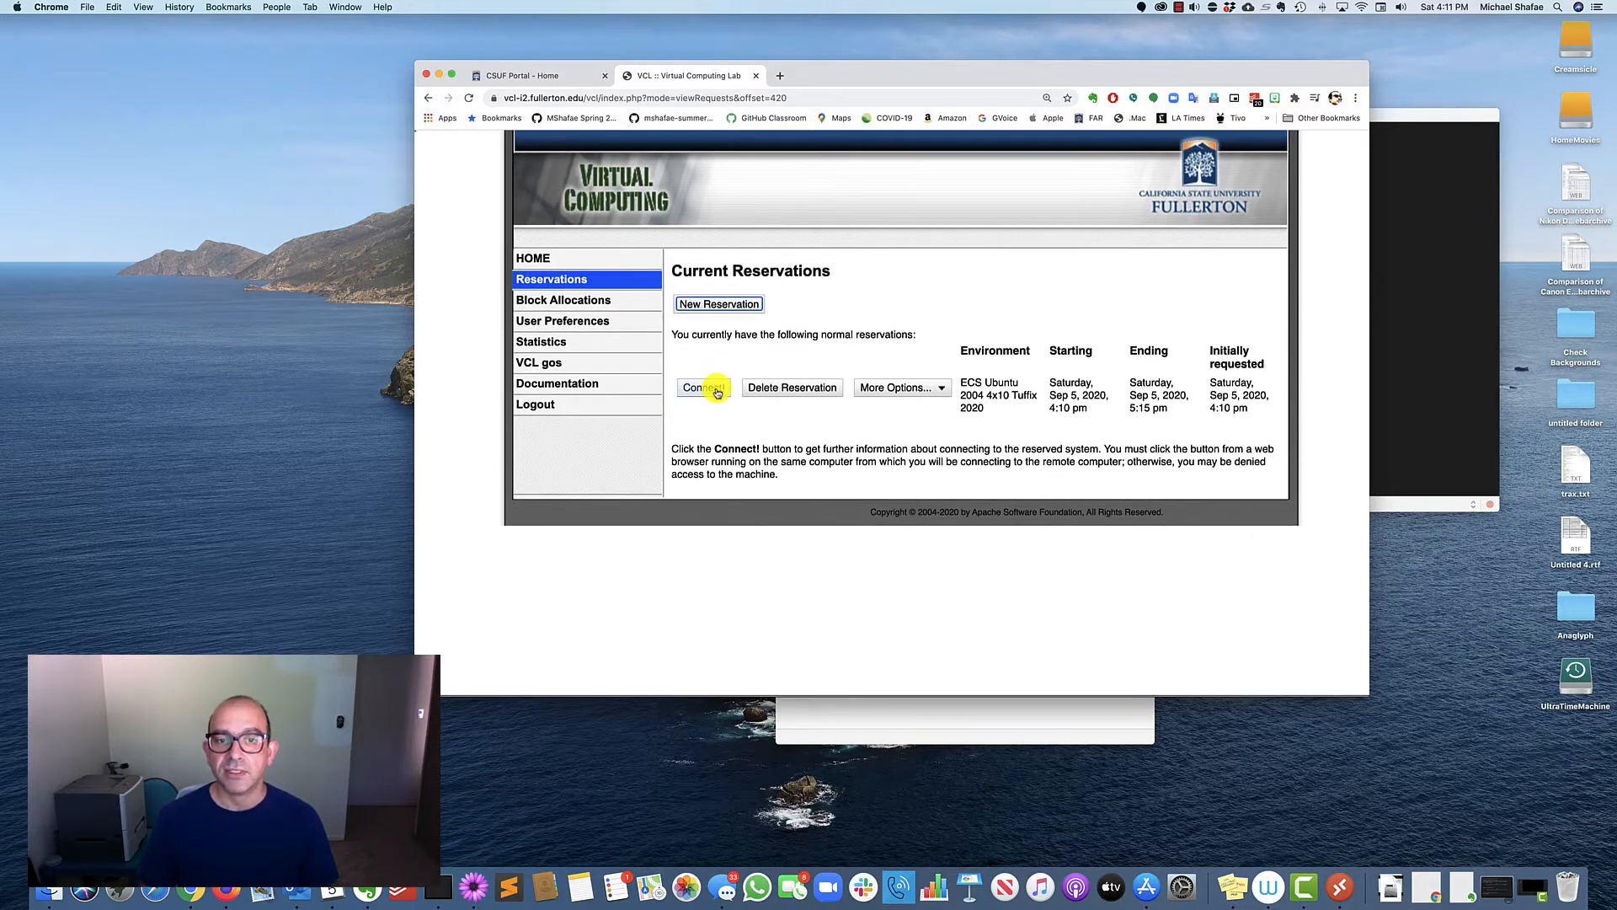
Step: Show the reservation's connection details and copy the xRDP address, user ID and password
click(704, 387)
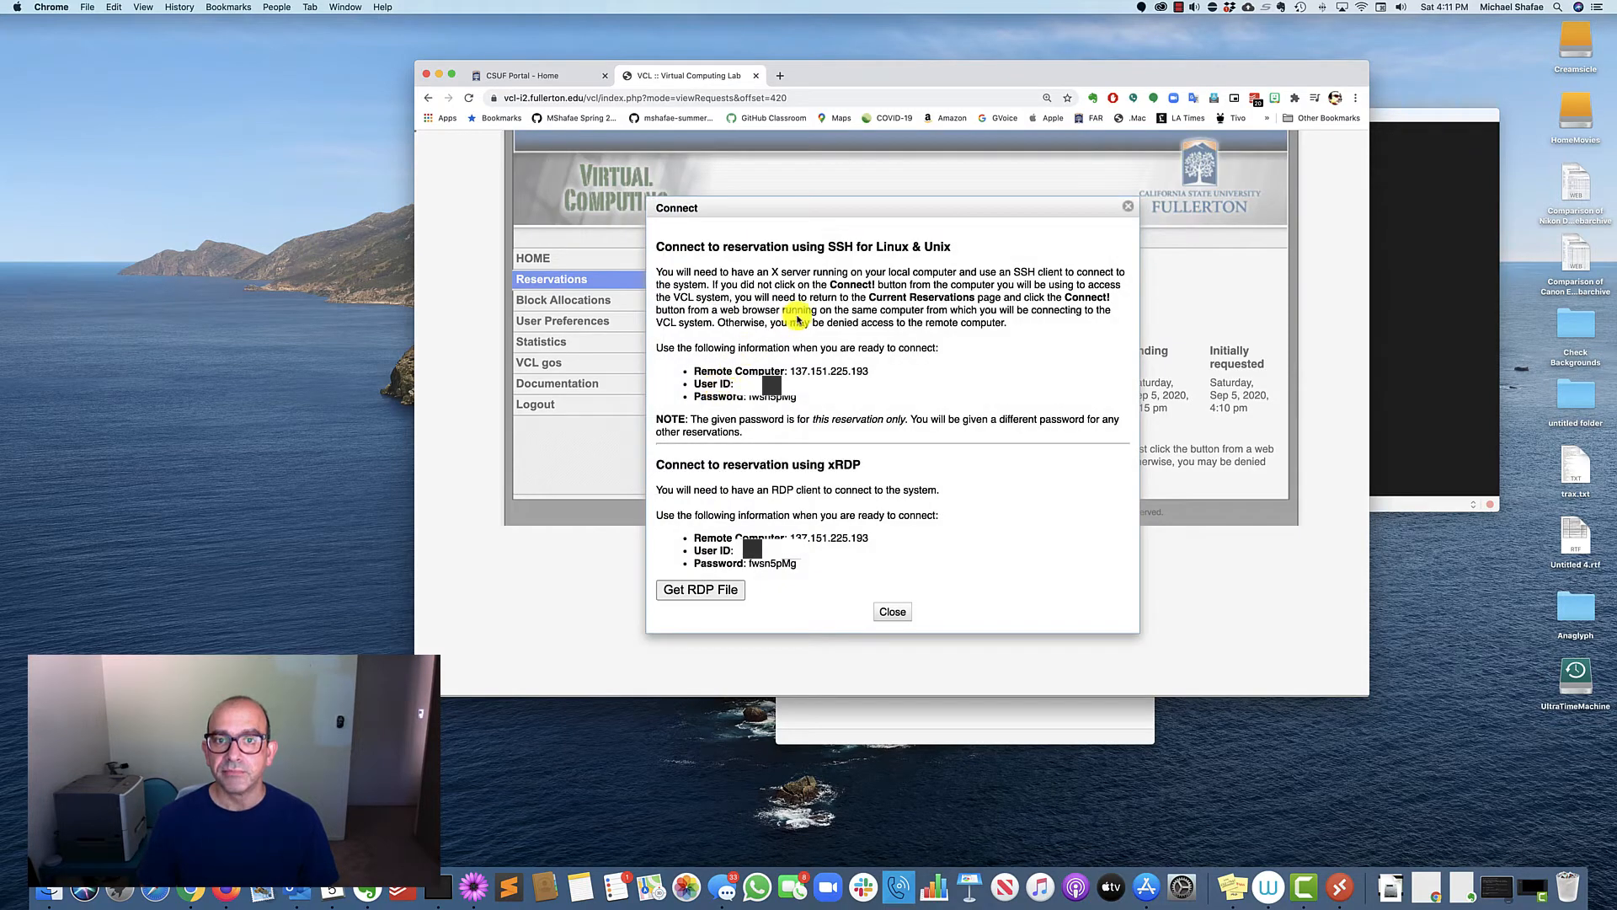
mouse_move(866, 335)
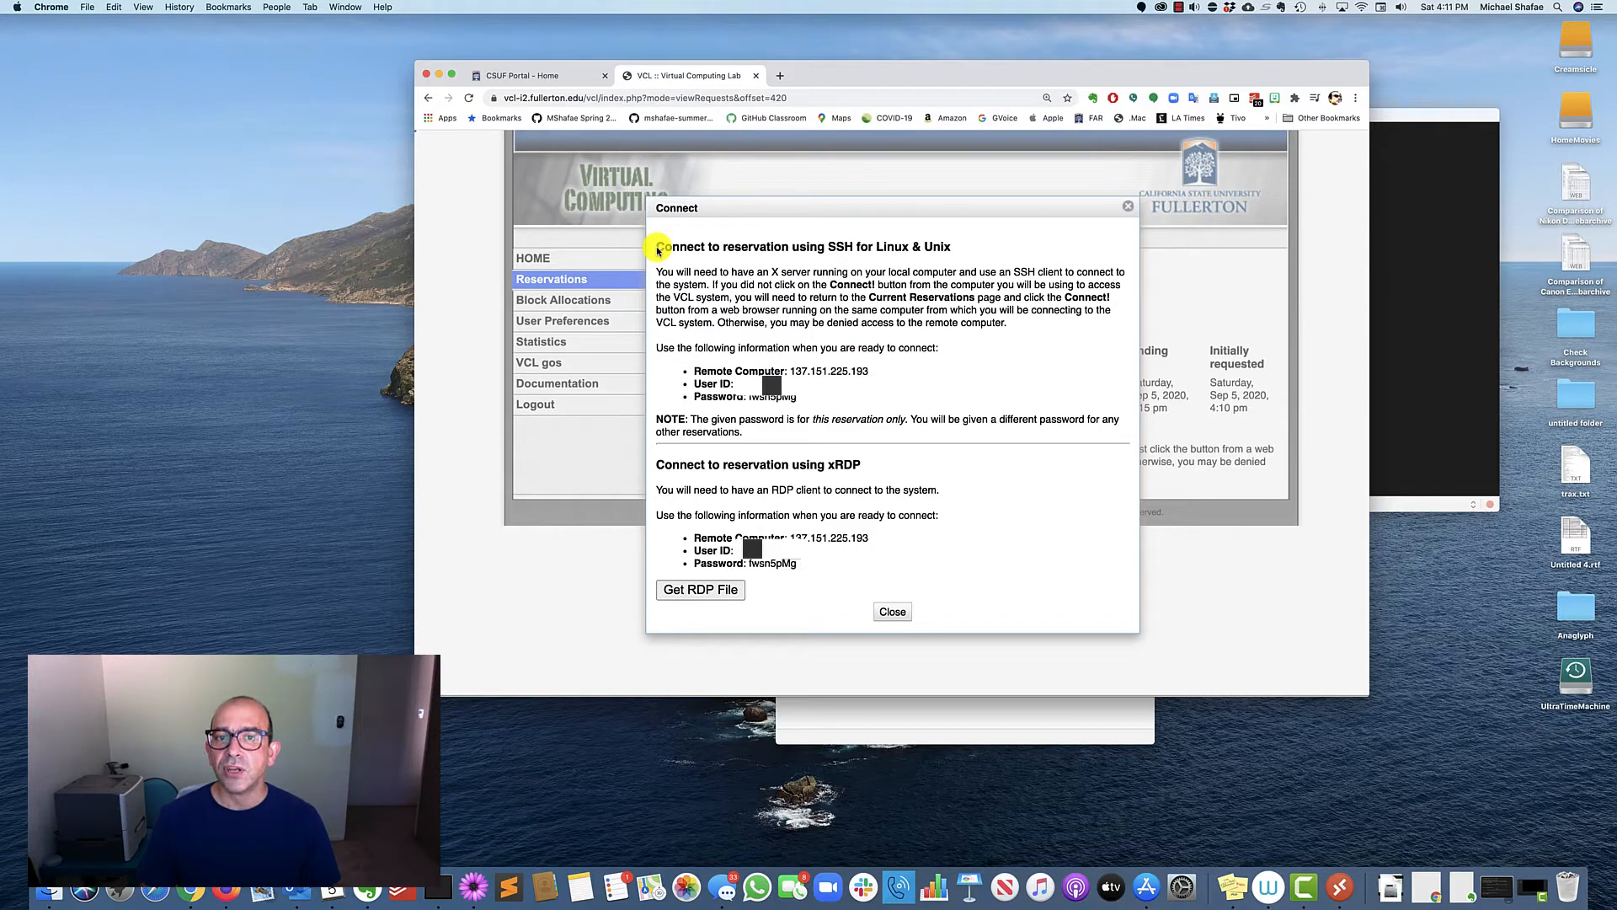
drag(657, 246, 880, 401)
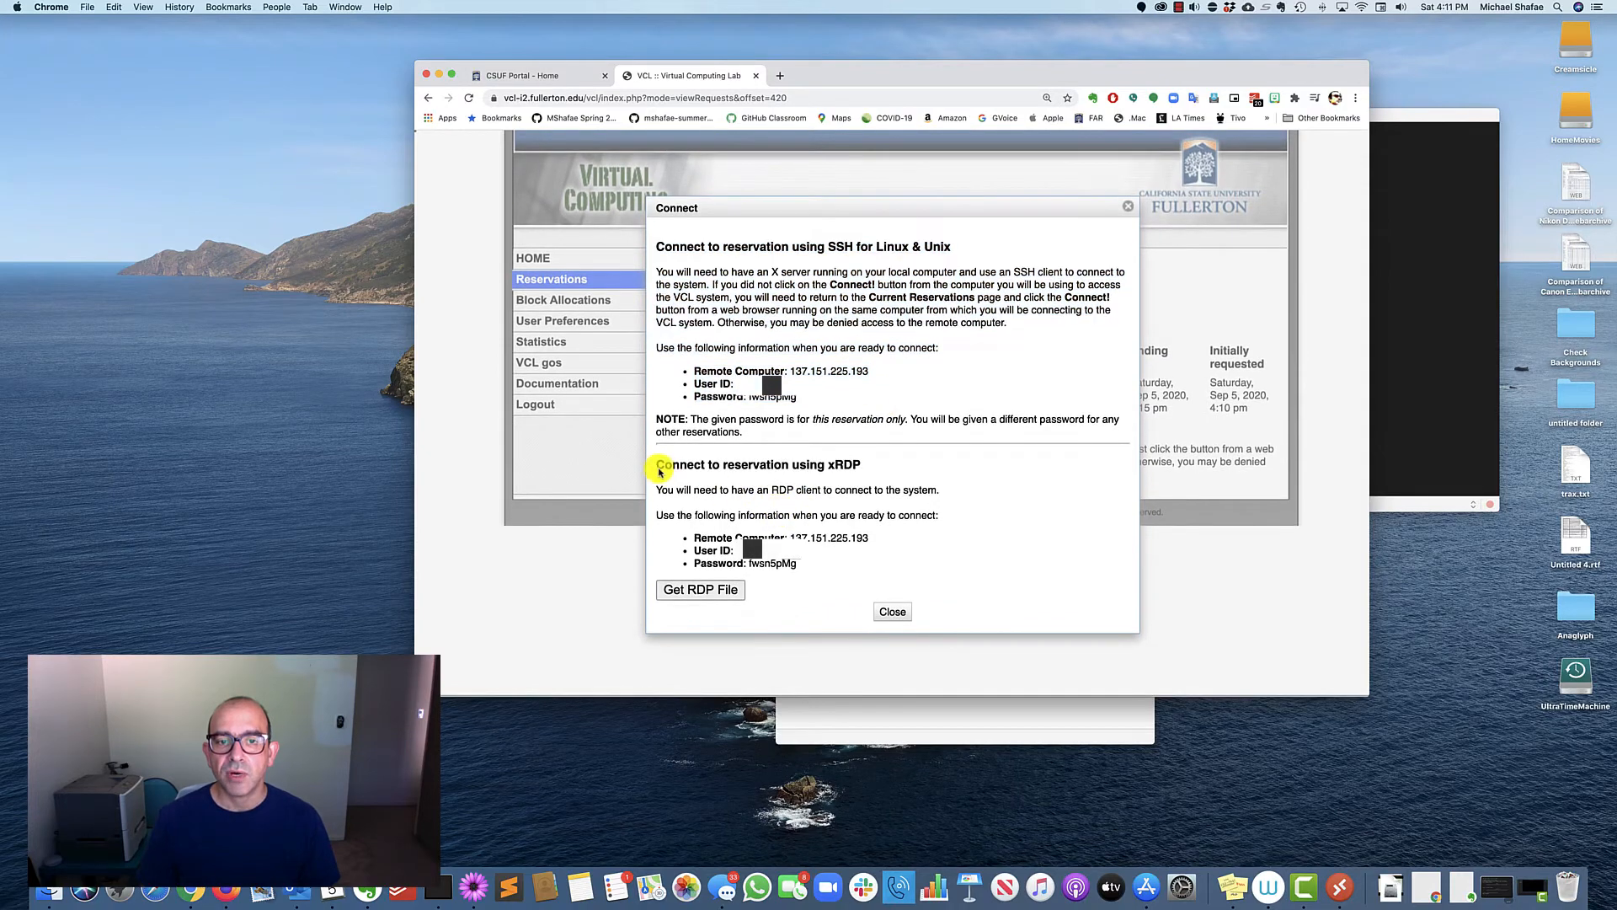
drag(659, 465, 799, 537)
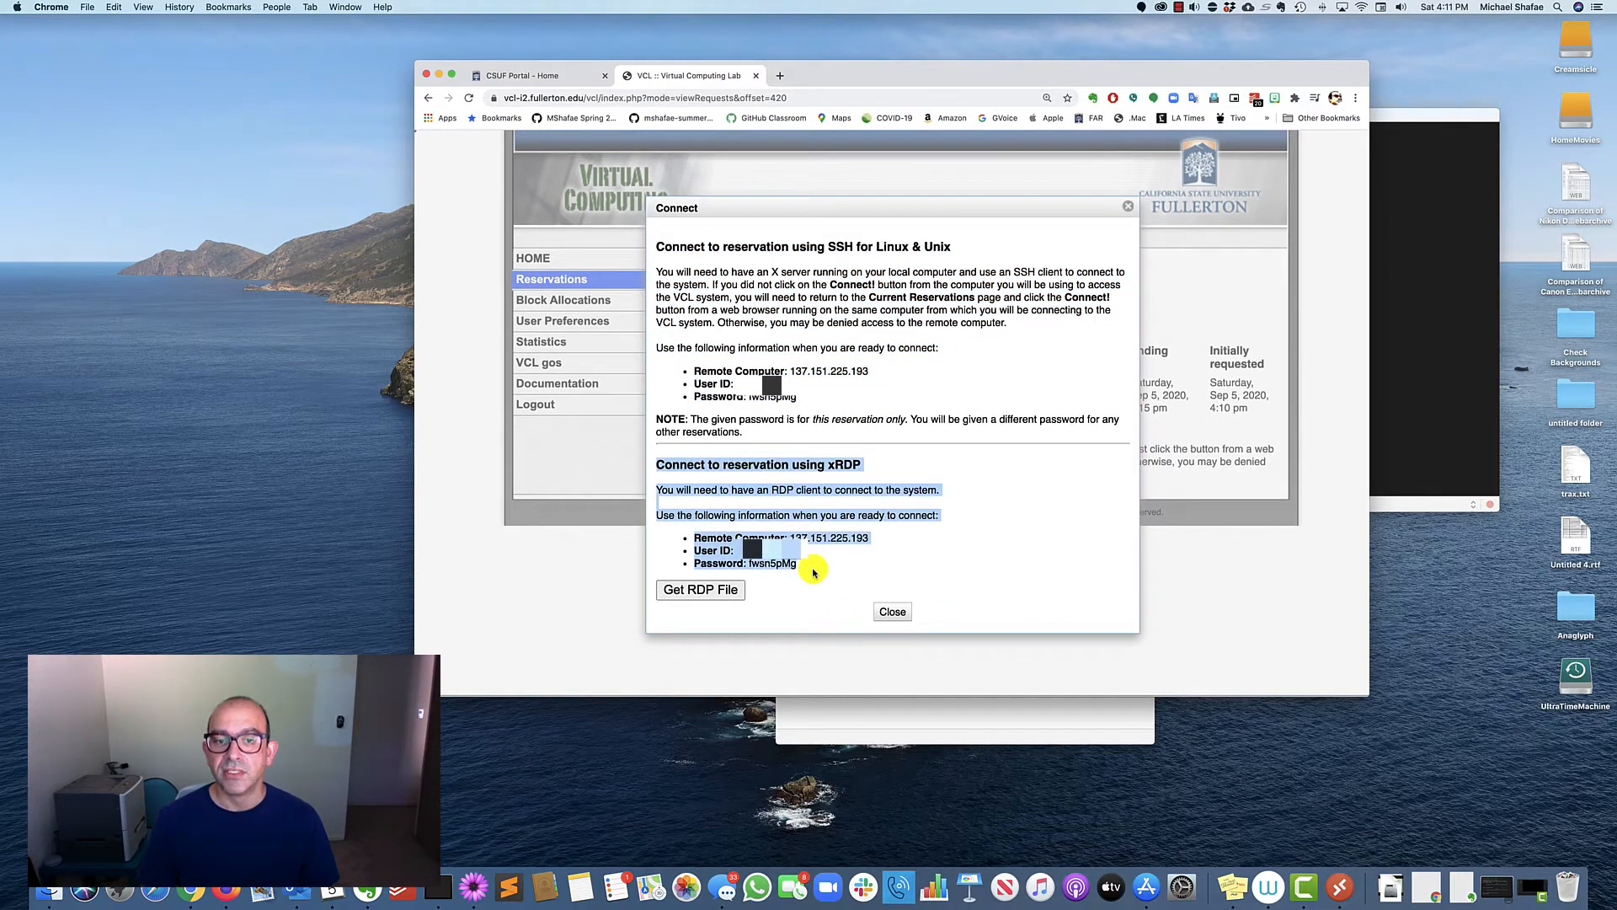
right_click(812, 571)
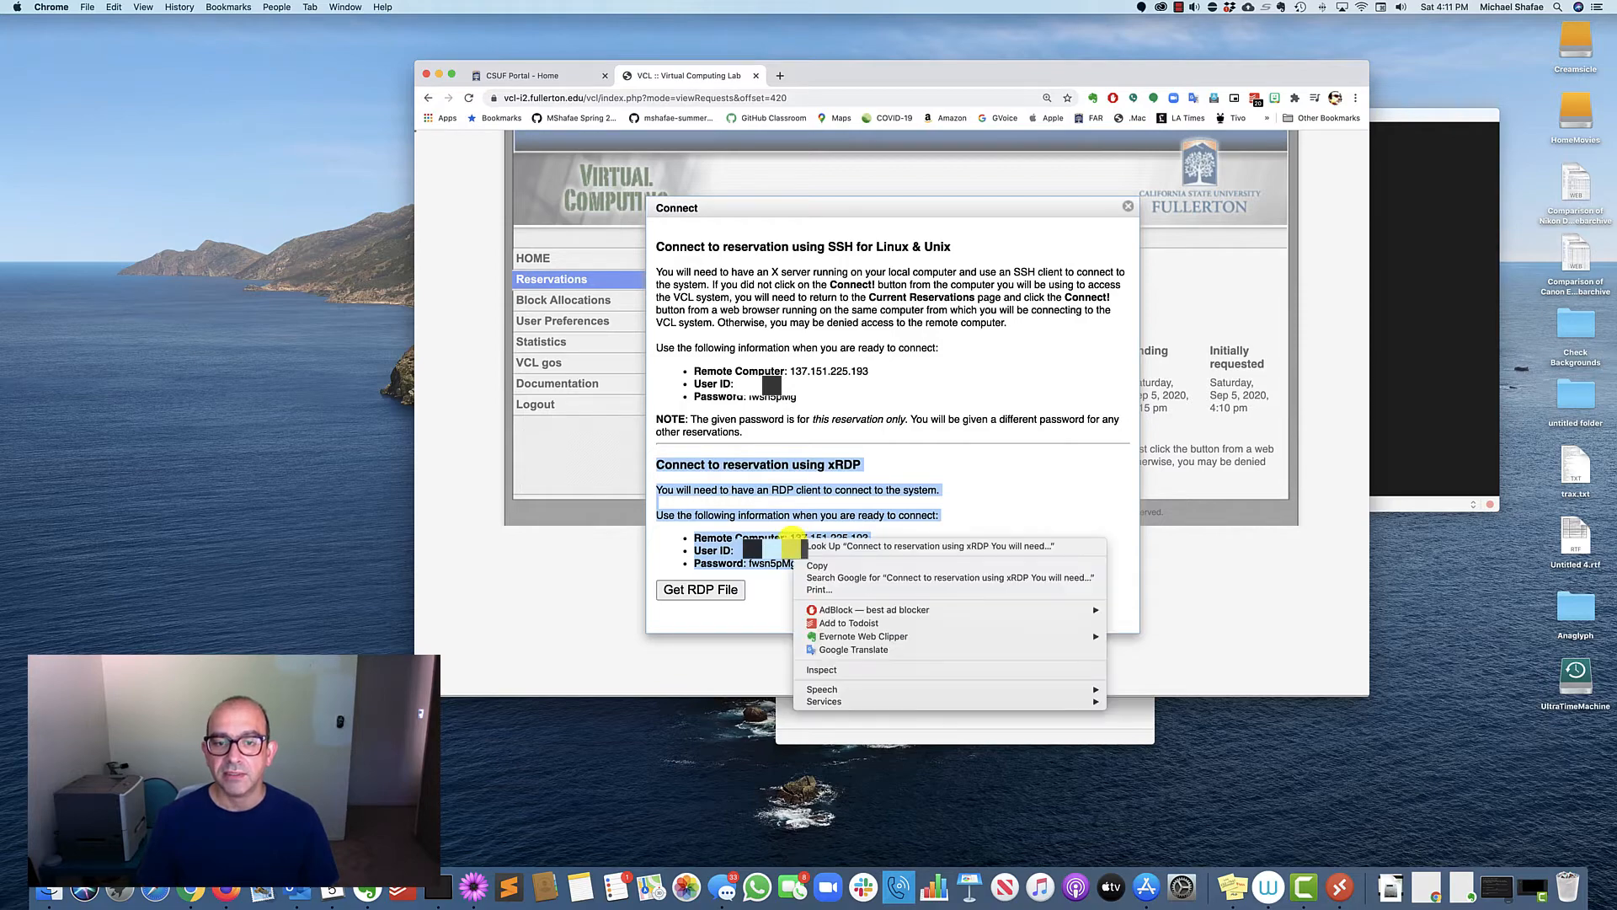
click(1339, 421)
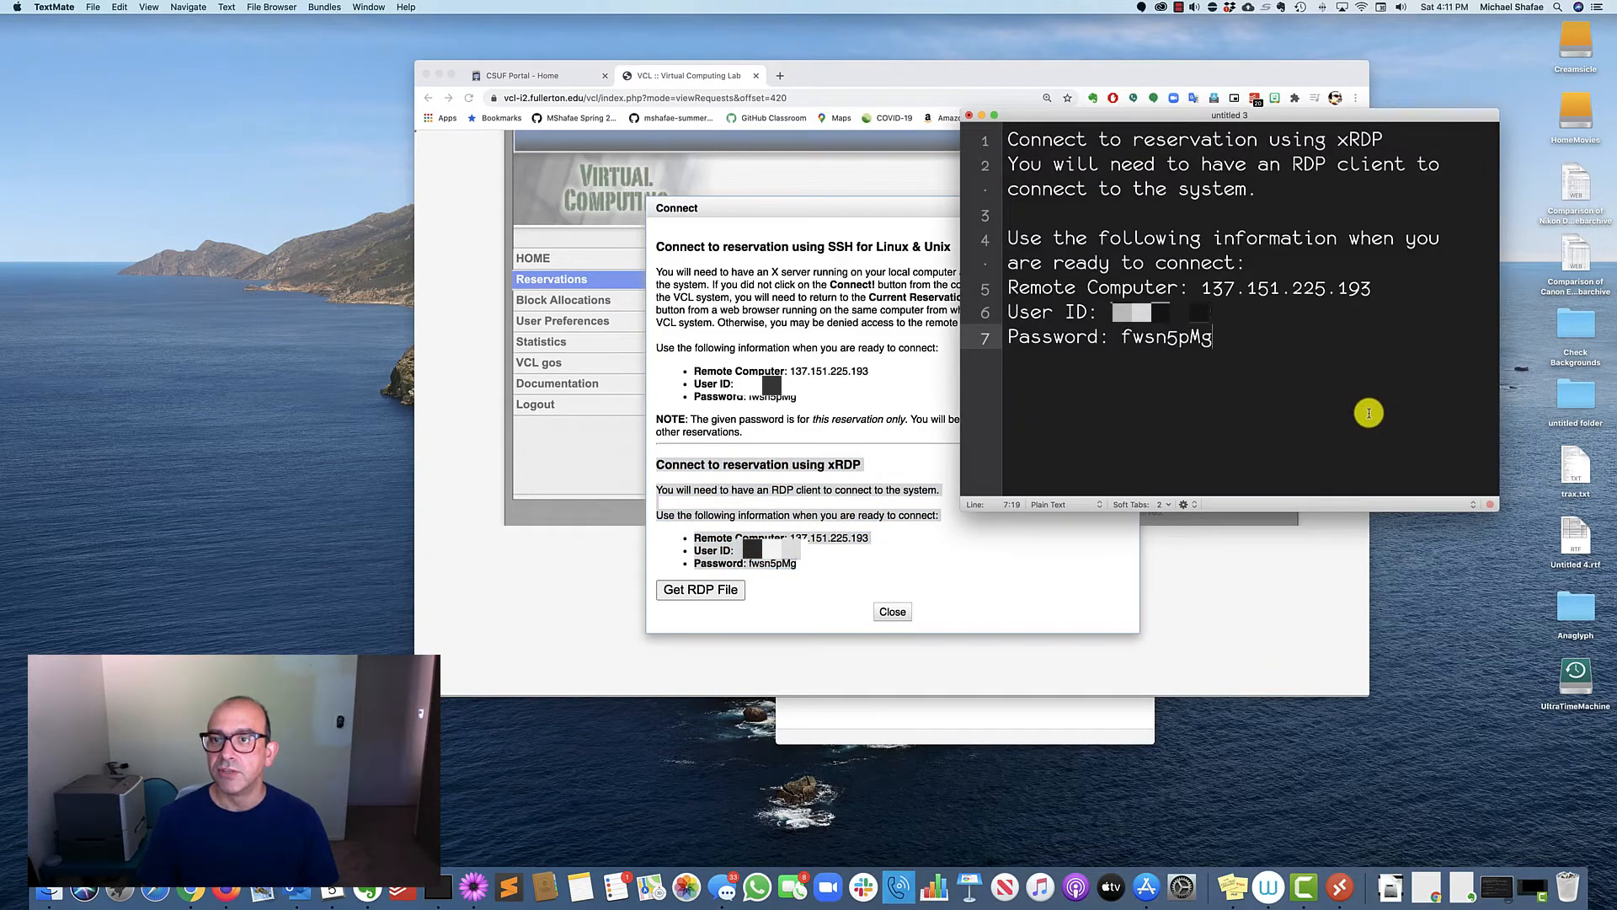
mouse_move(1206, 358)
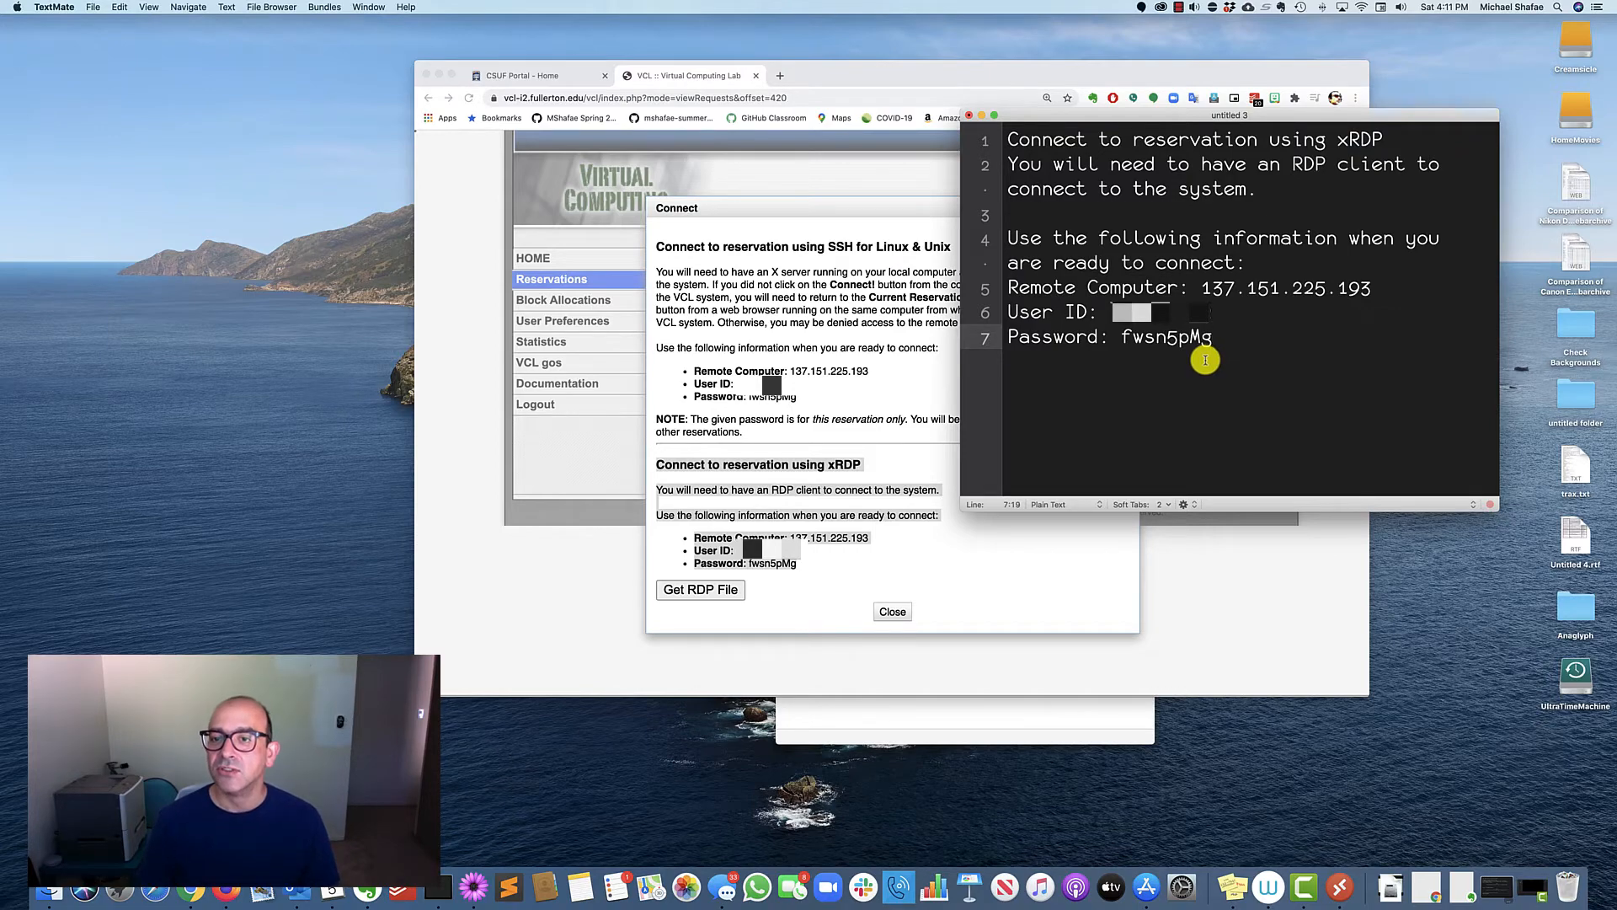
mouse_move(945, 586)
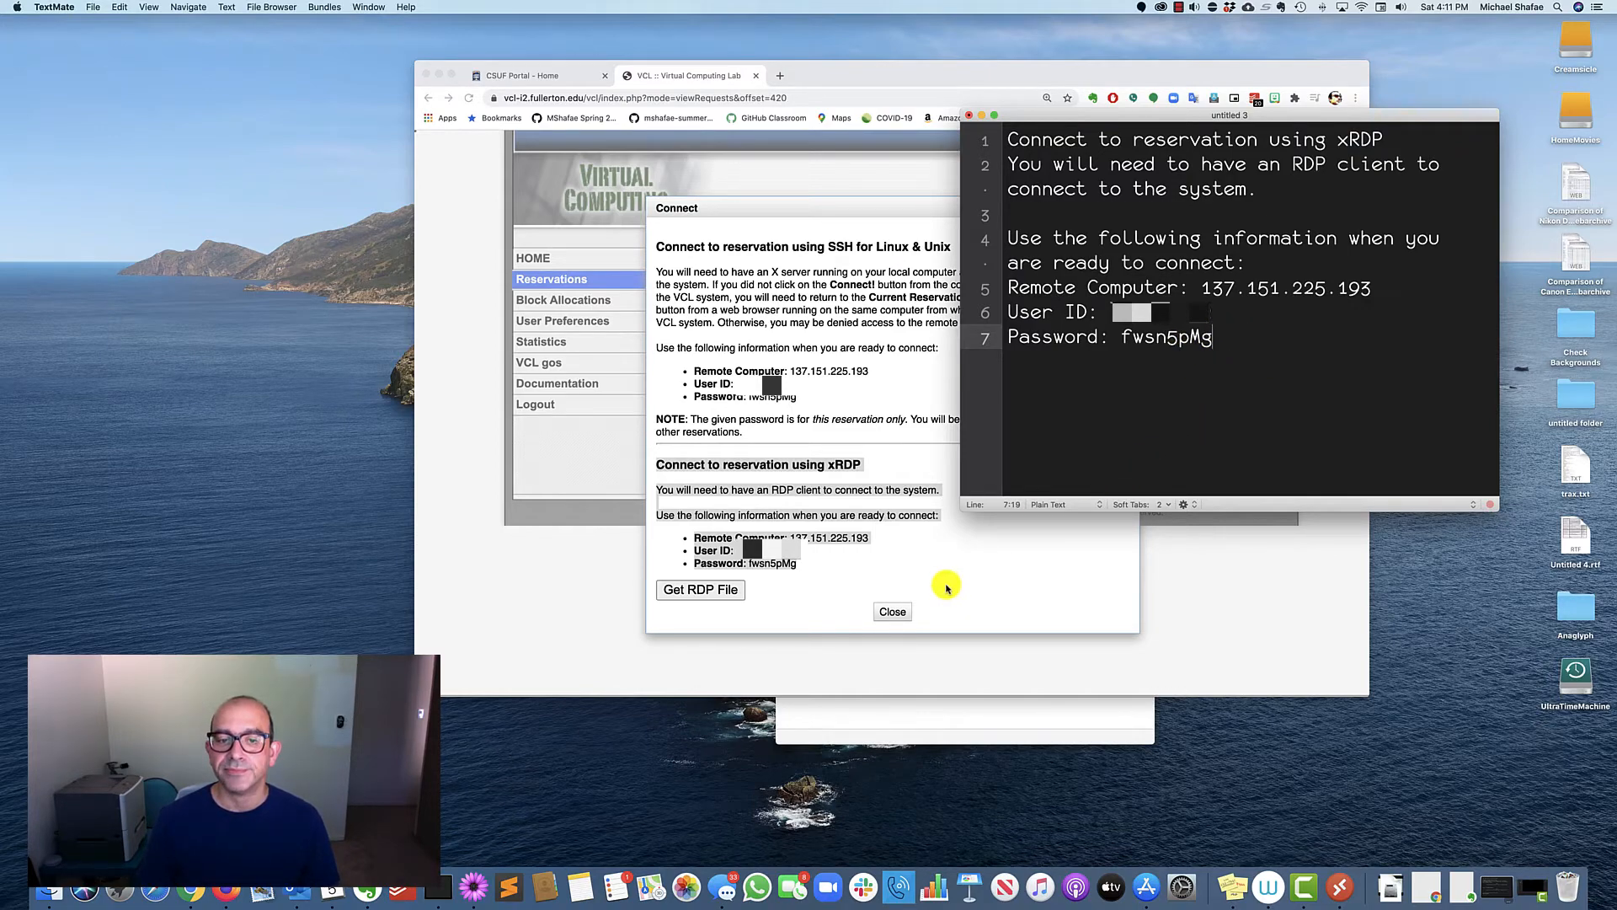
Step: Reopen the connection details and download the reservation's RDP file
click(890, 609)
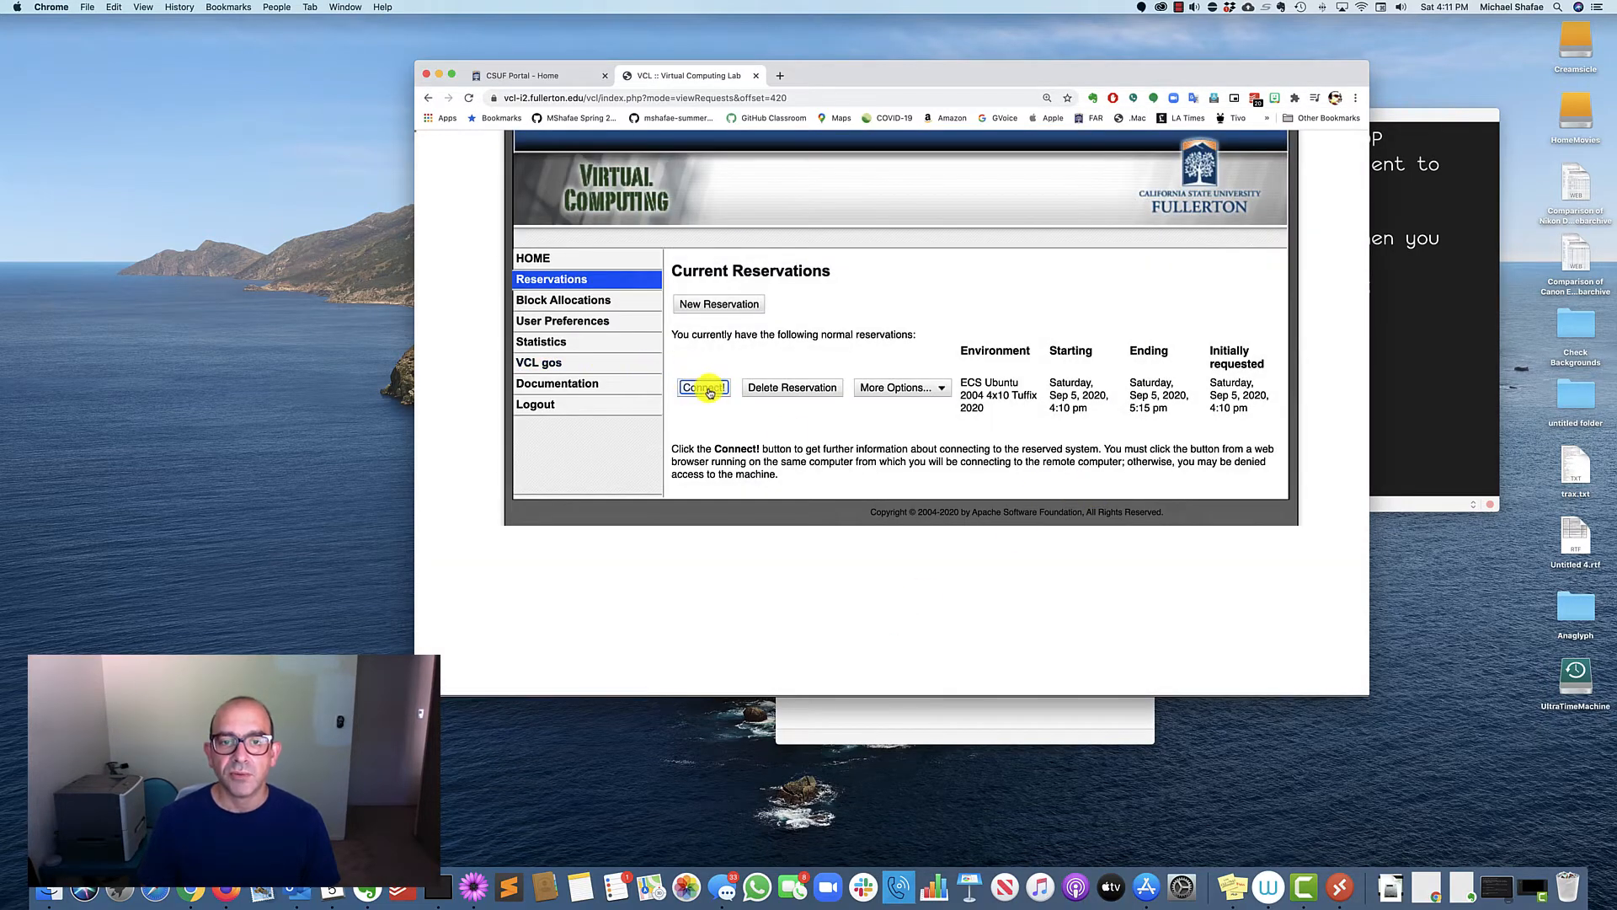
click(702, 388)
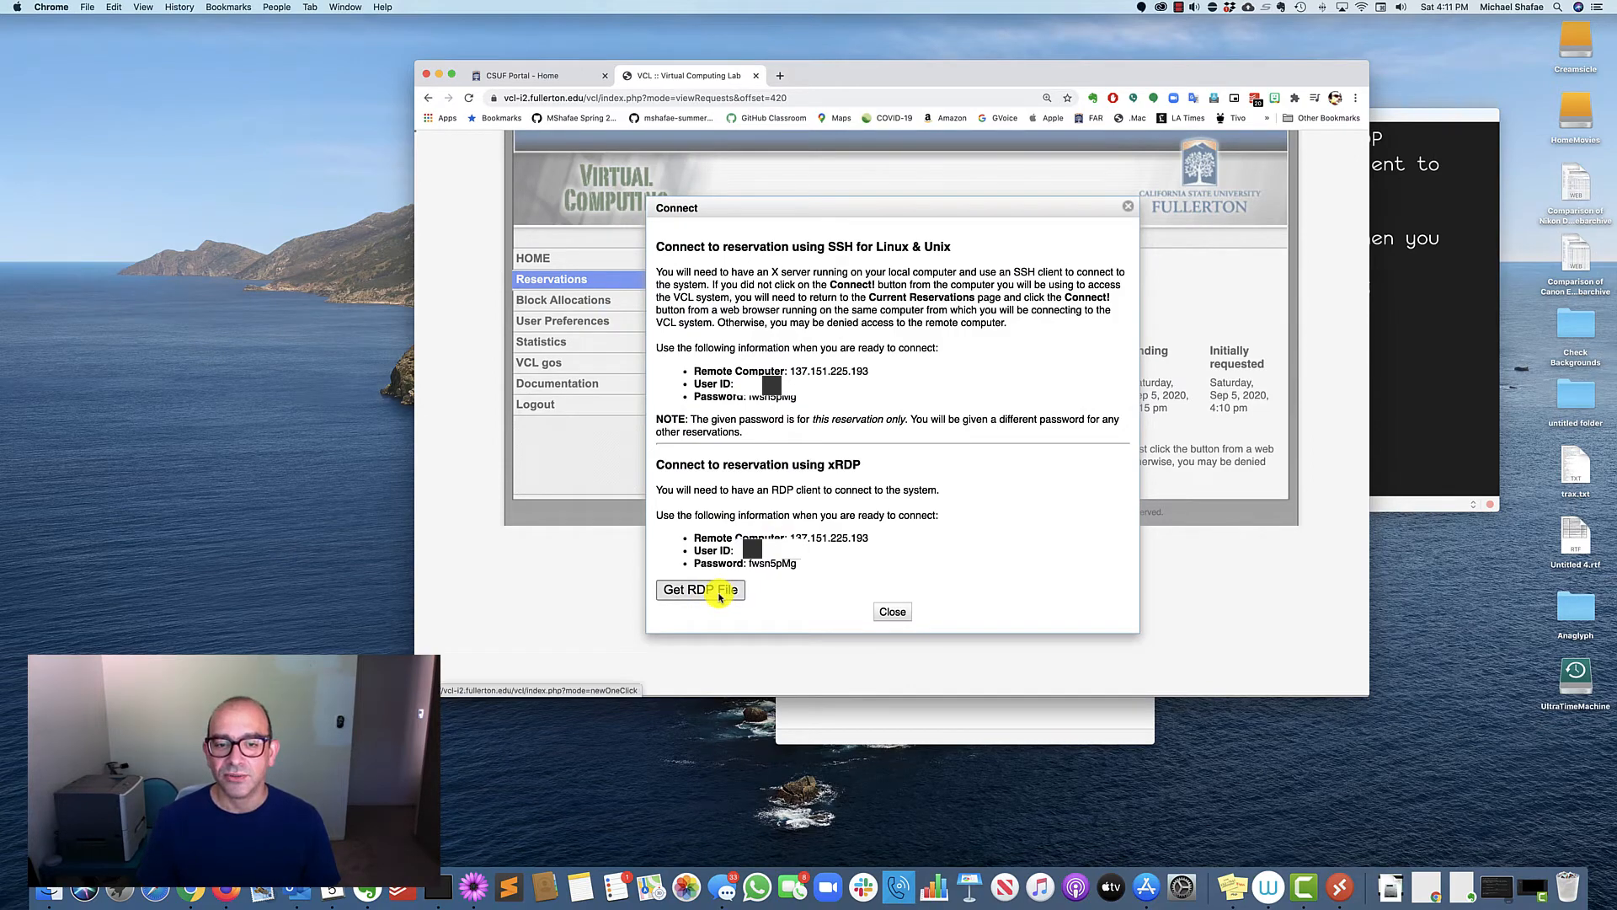
click(700, 589)
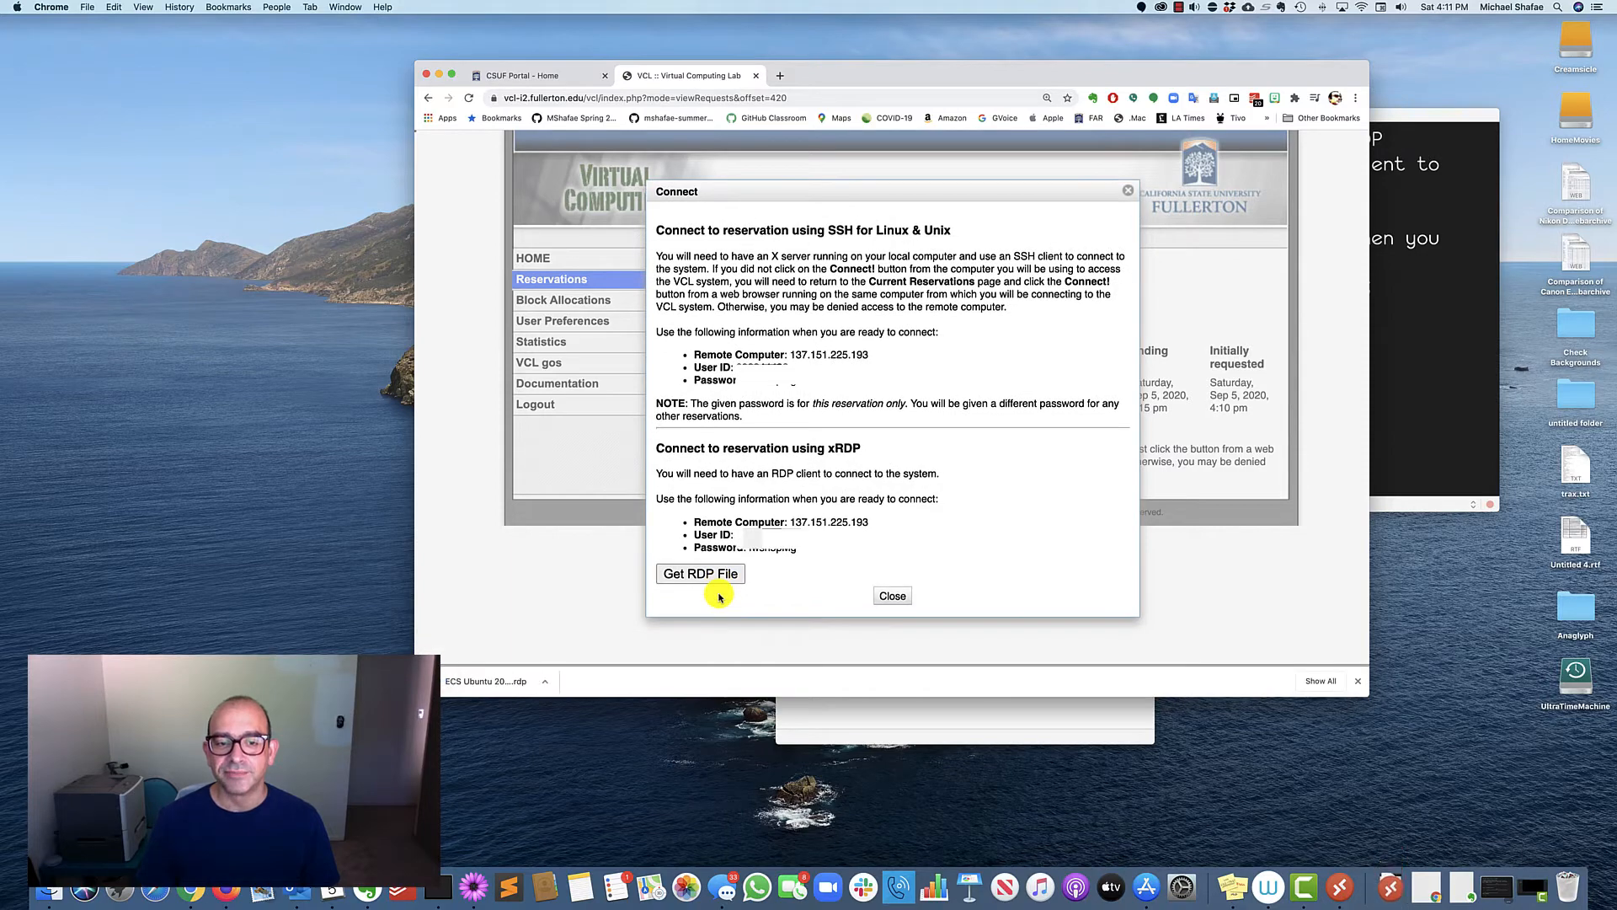
mouse_move(825, 632)
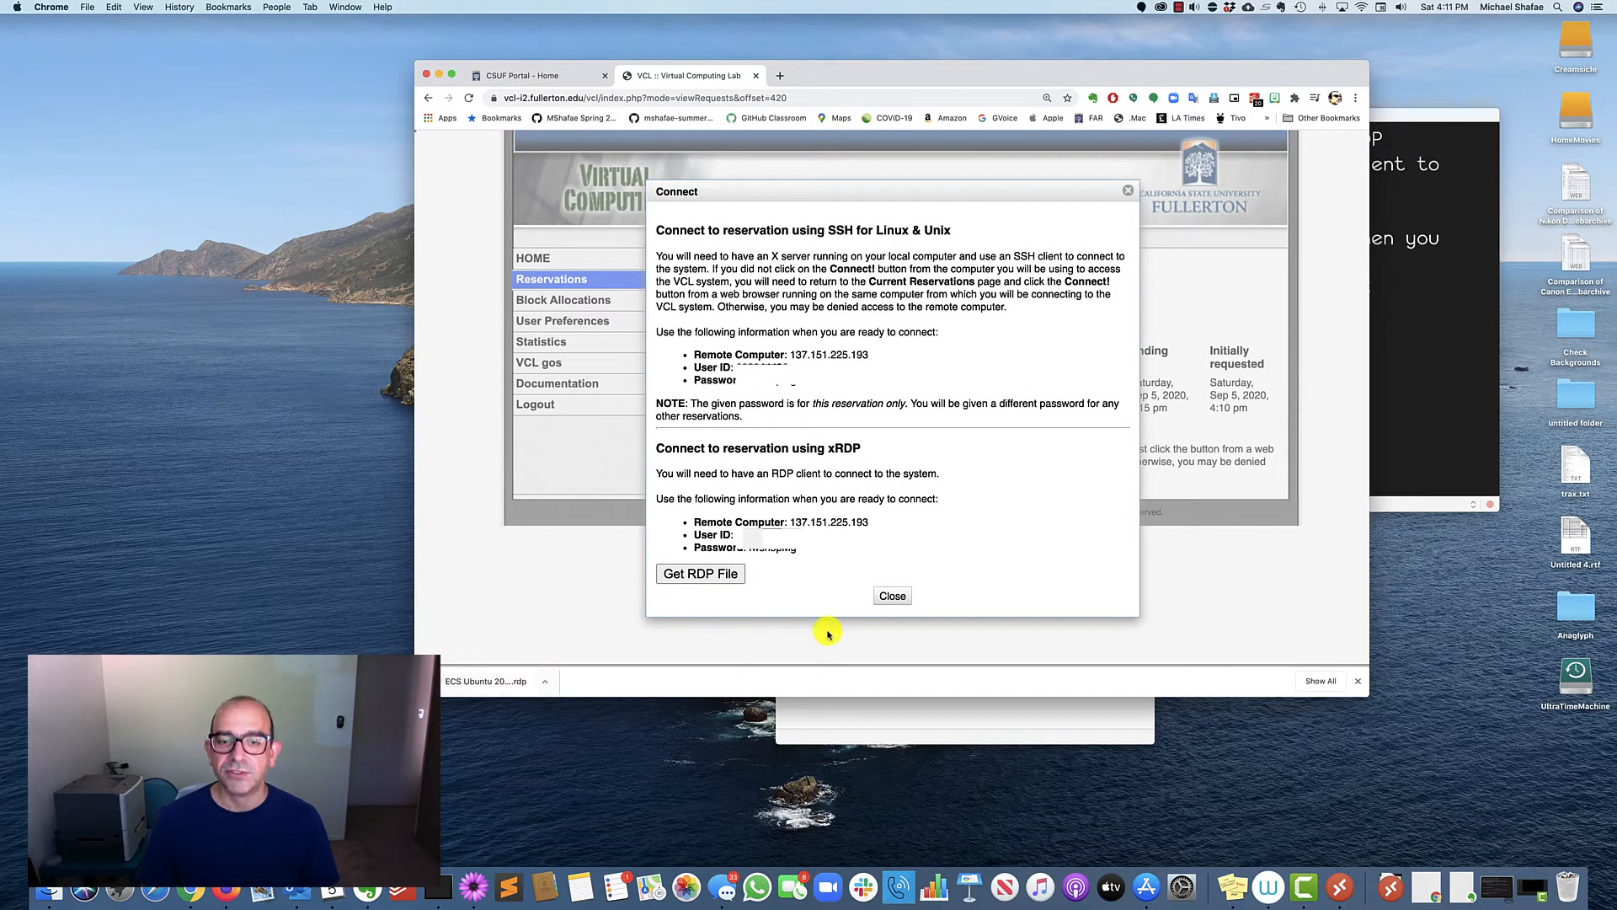
click(891, 594)
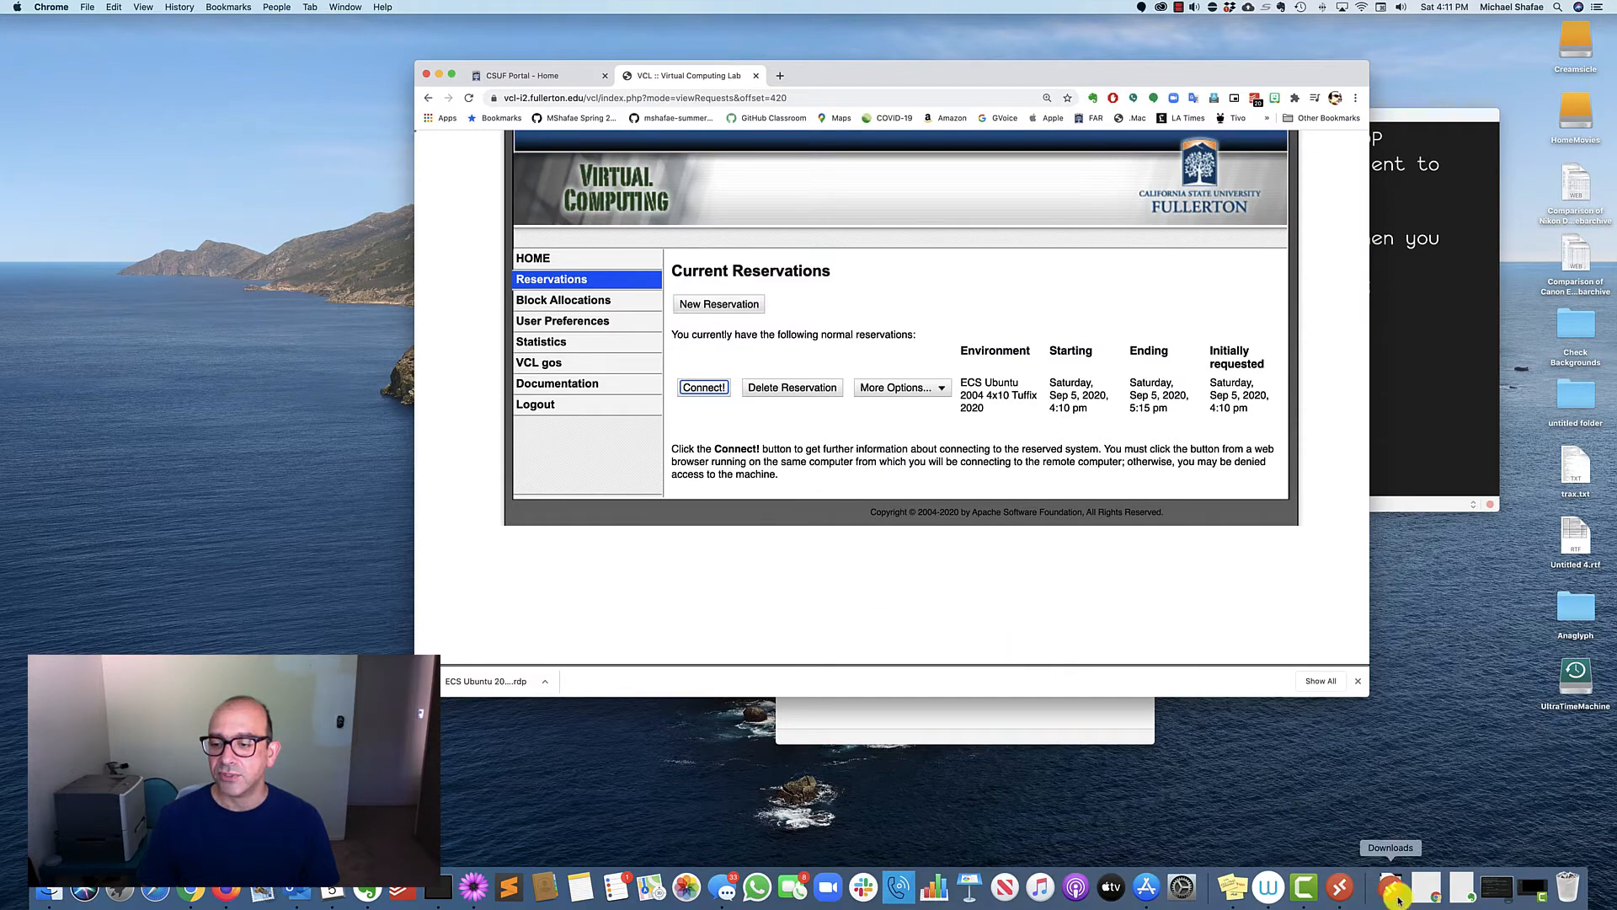
Step: Launch the downloaded .rdp file to connect to 137.151.225.193
click(1390, 888)
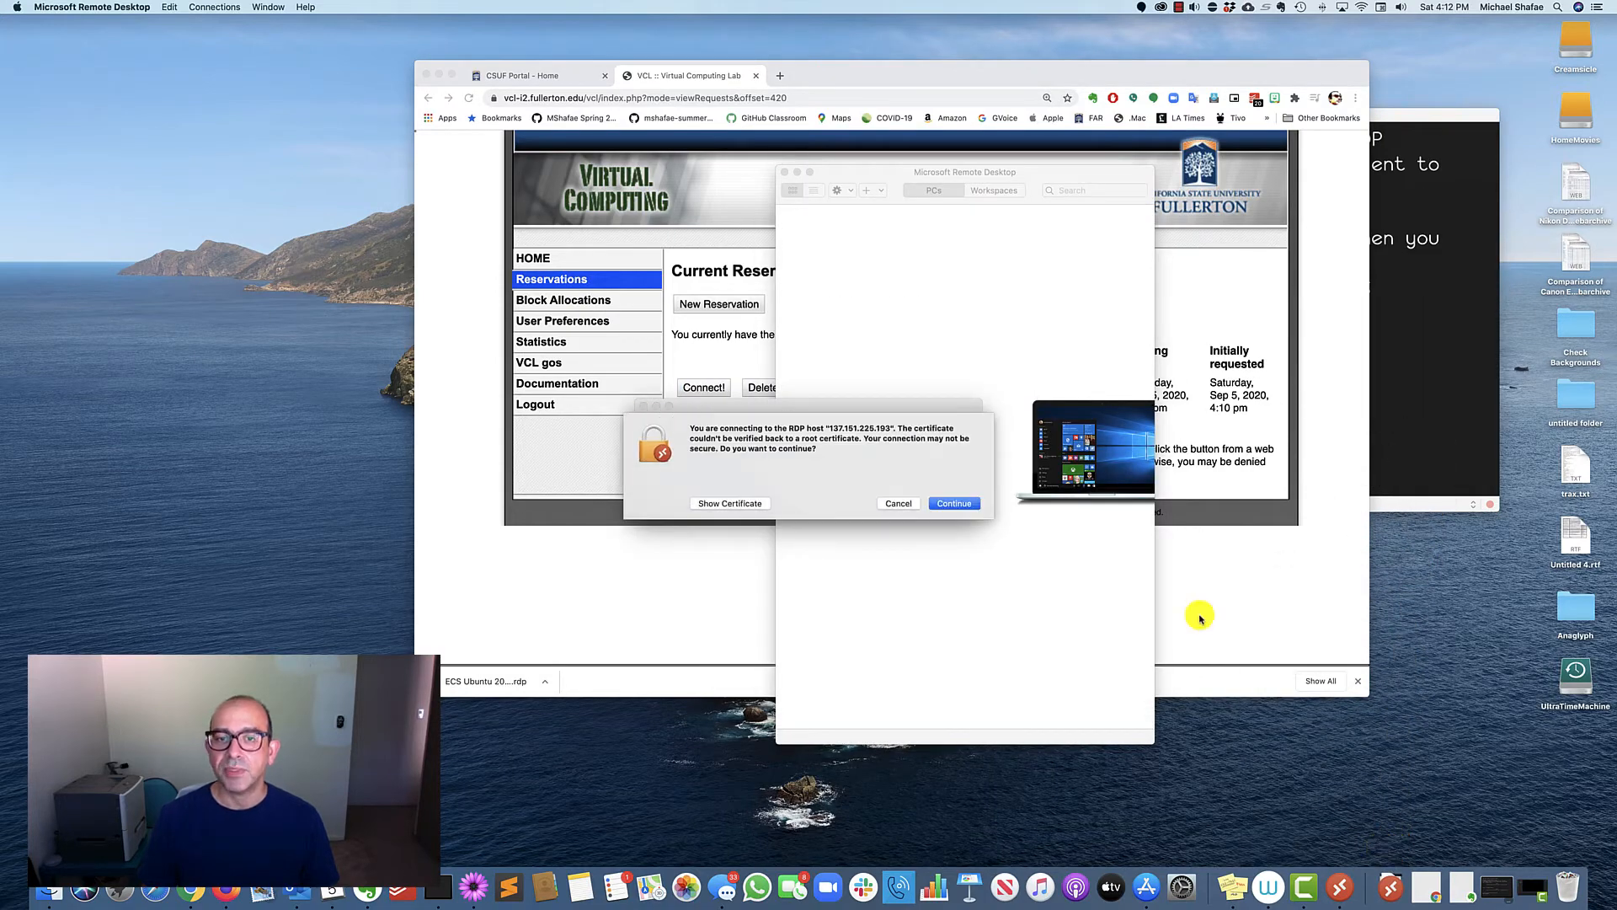
mouse_move(209, 206)
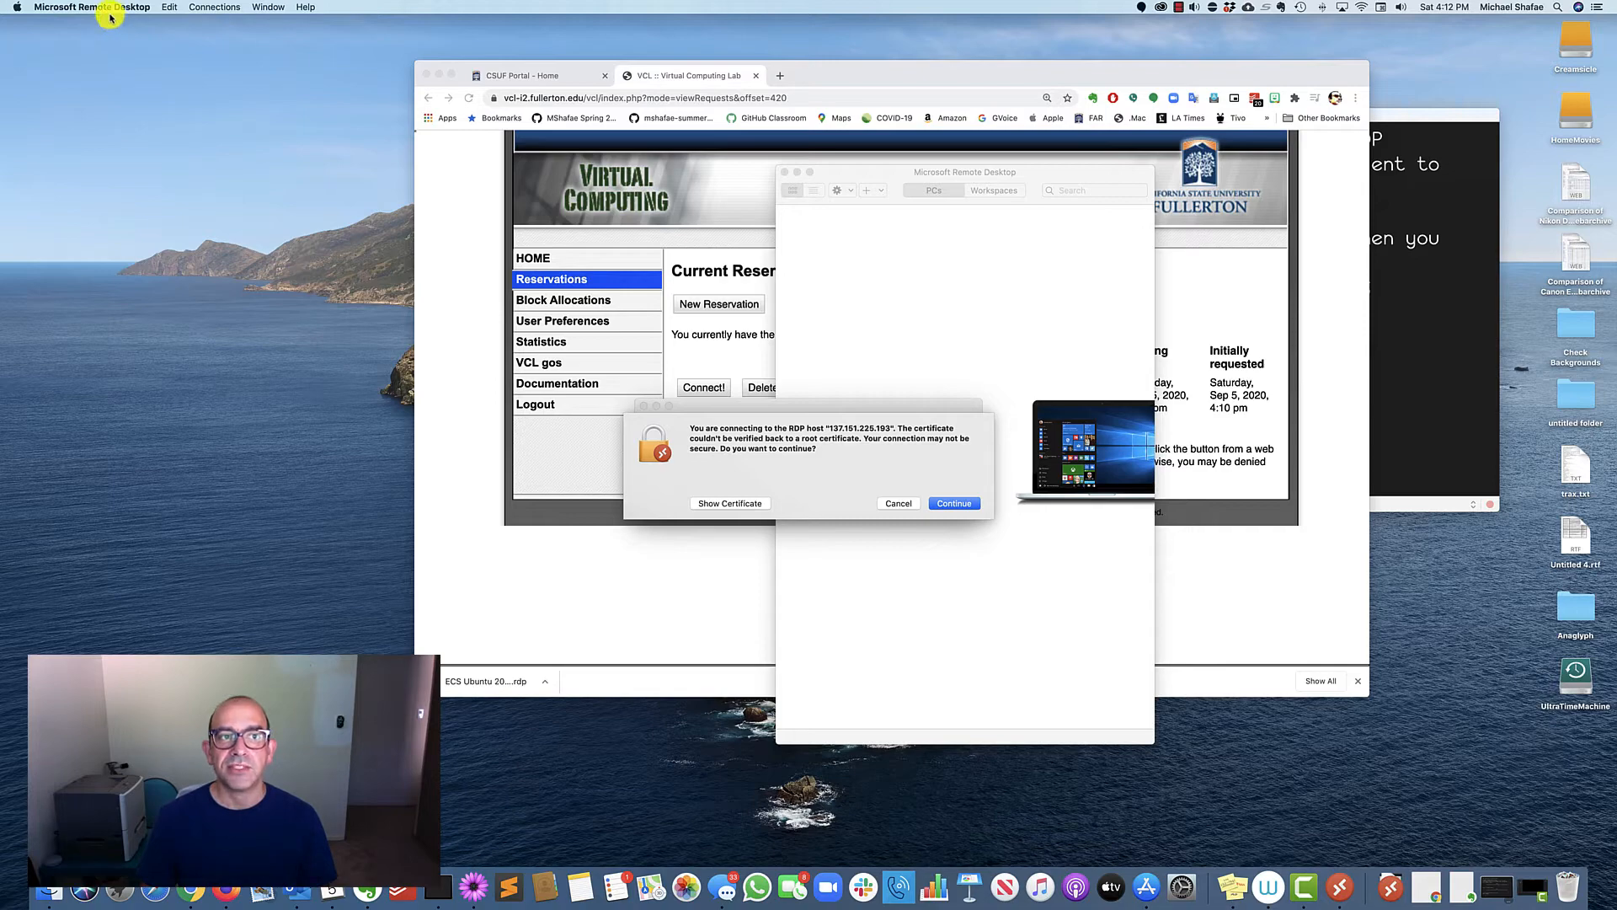
mouse_move(419, 296)
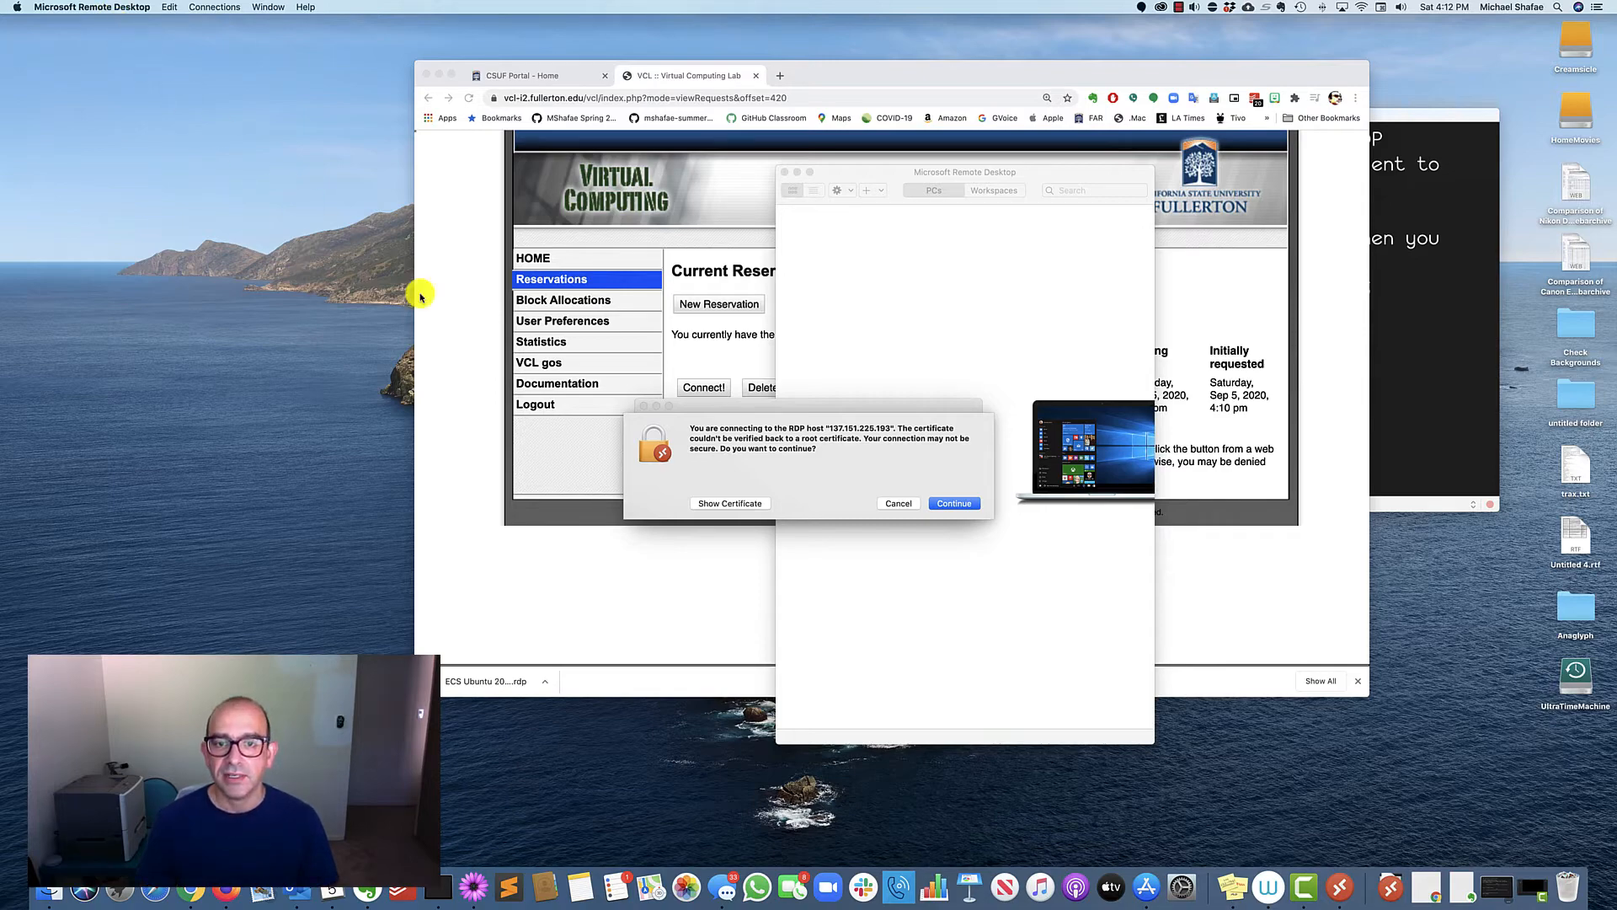
mouse_move(900, 456)
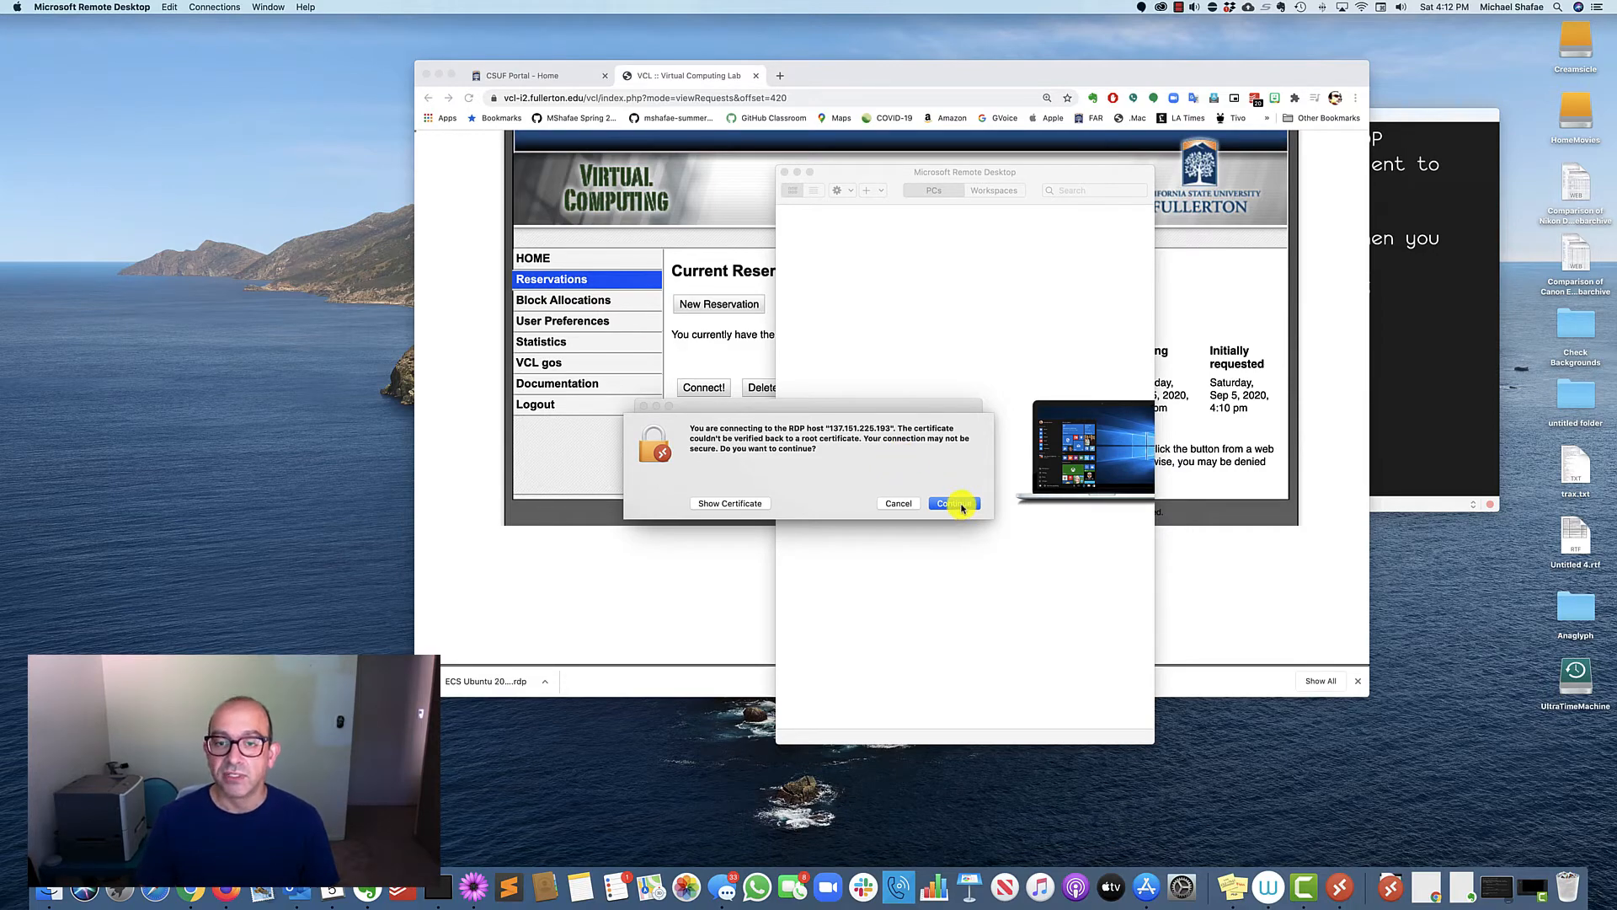
Step: Accept the unverified certificate and enter the VCL password on the xrdp login screen
click(946, 501)
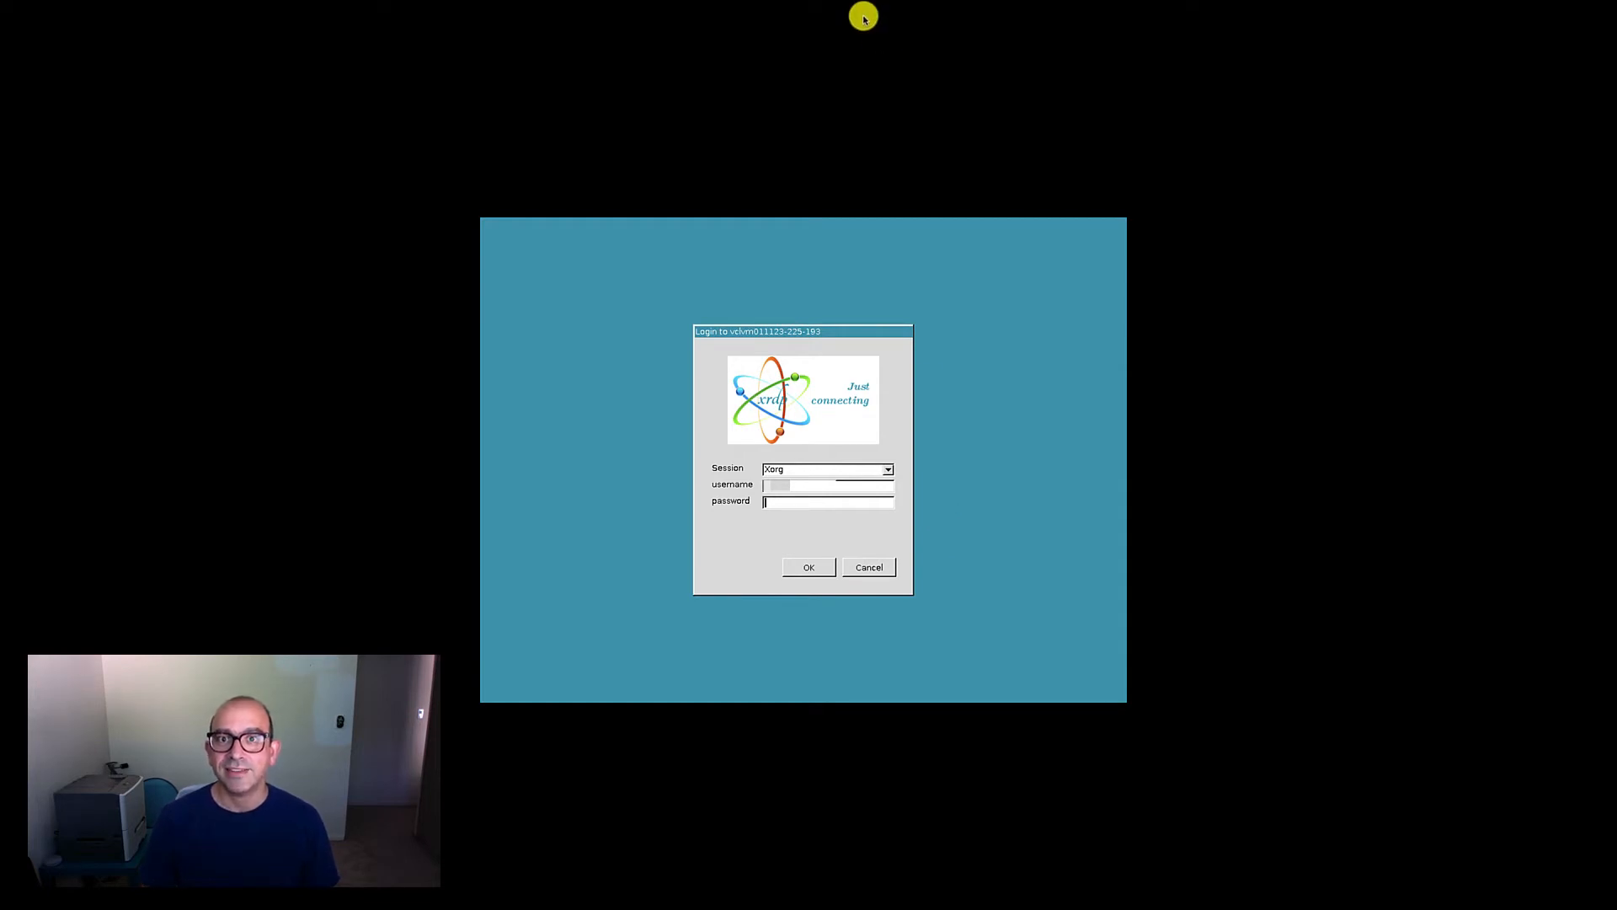
mouse_move(842, 7)
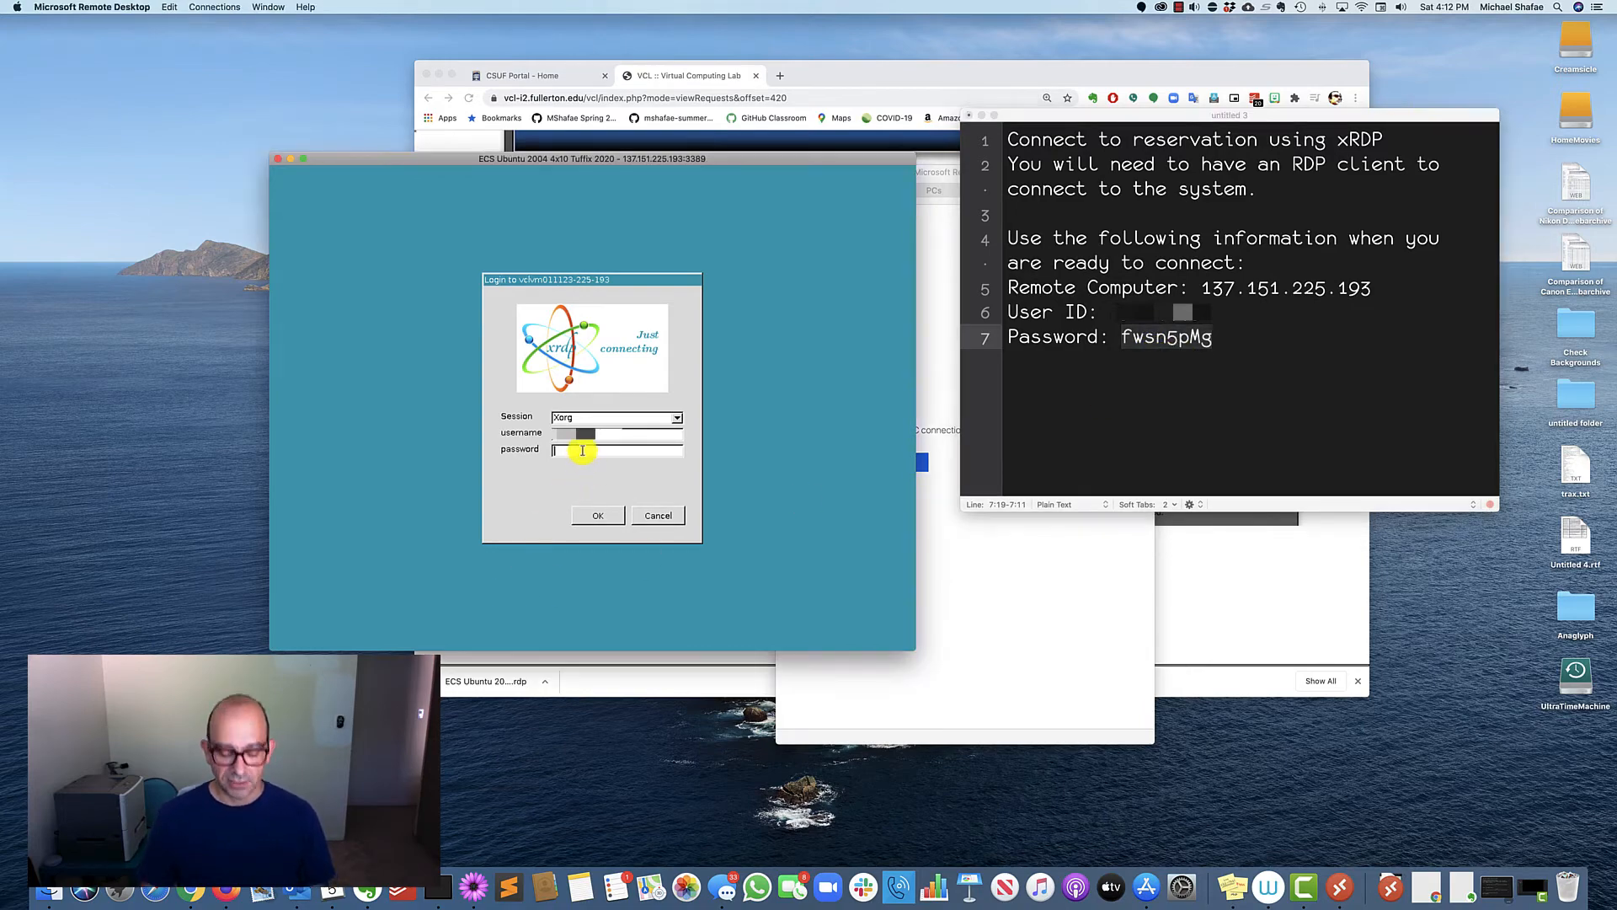
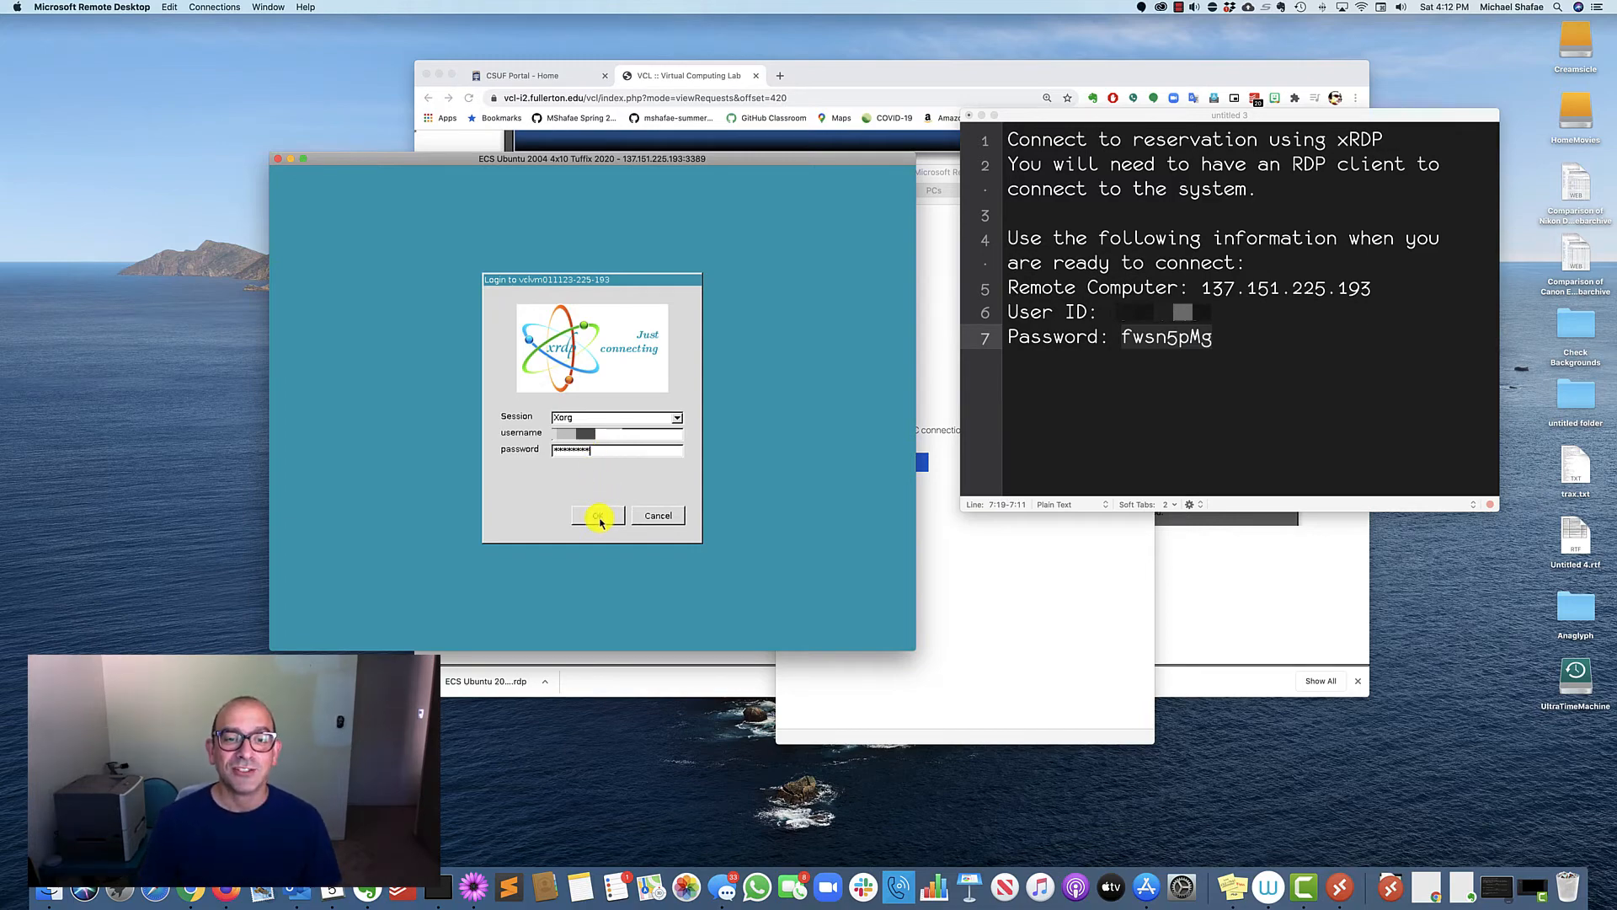
Step: Log in to the Tuffix desktop and launch the Terminal Emulator and web browser from the dock
click(596, 515)
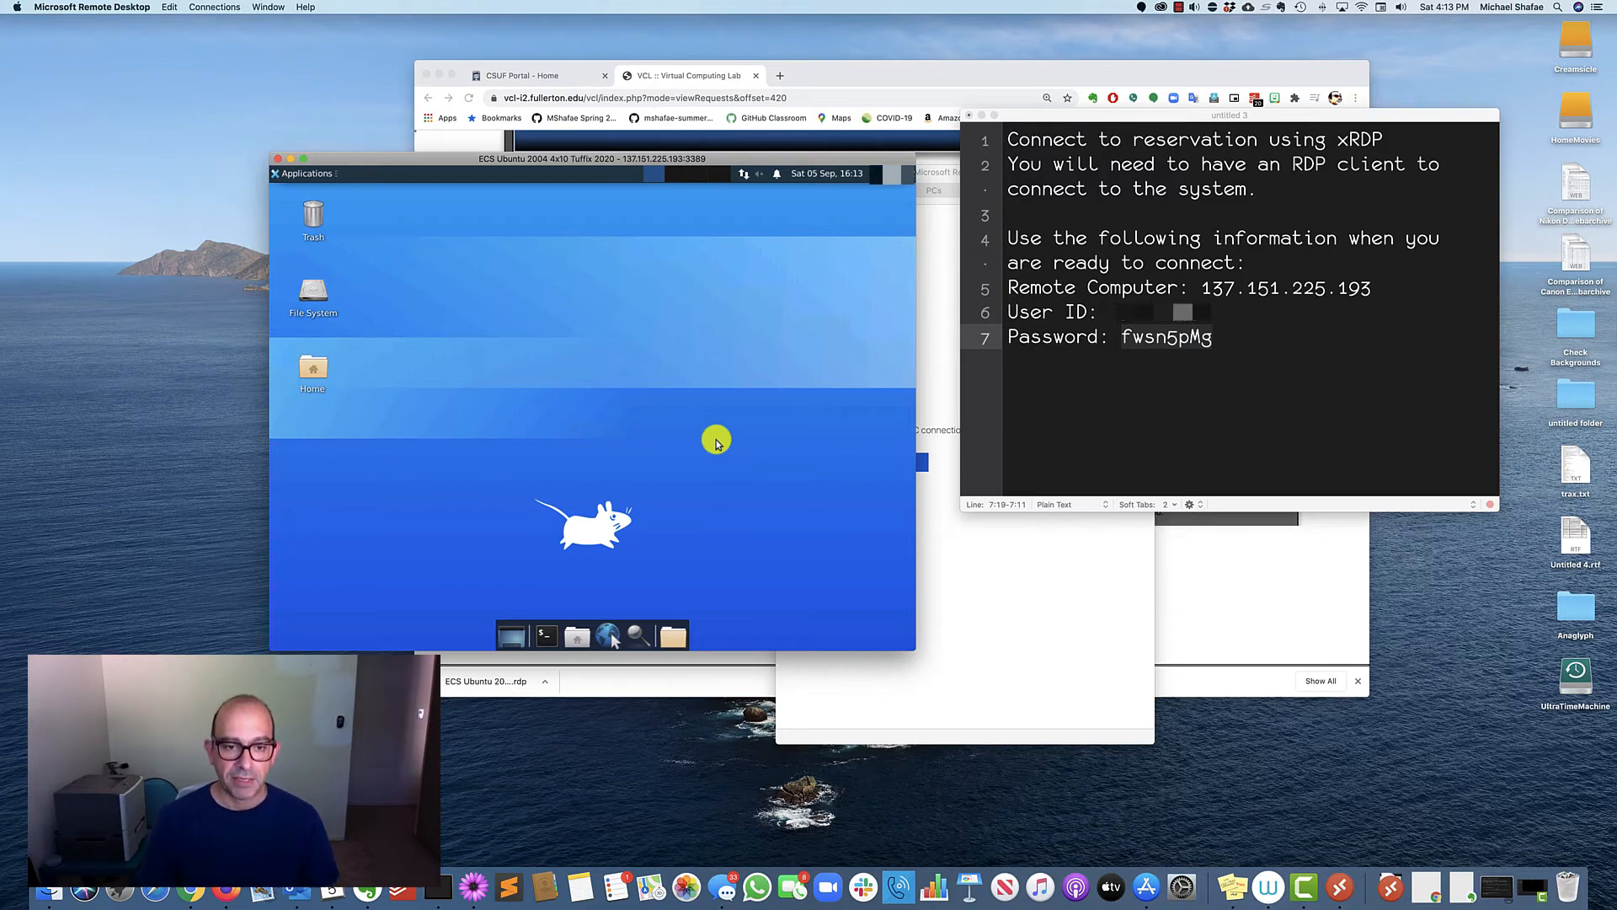
mouse_move(546, 637)
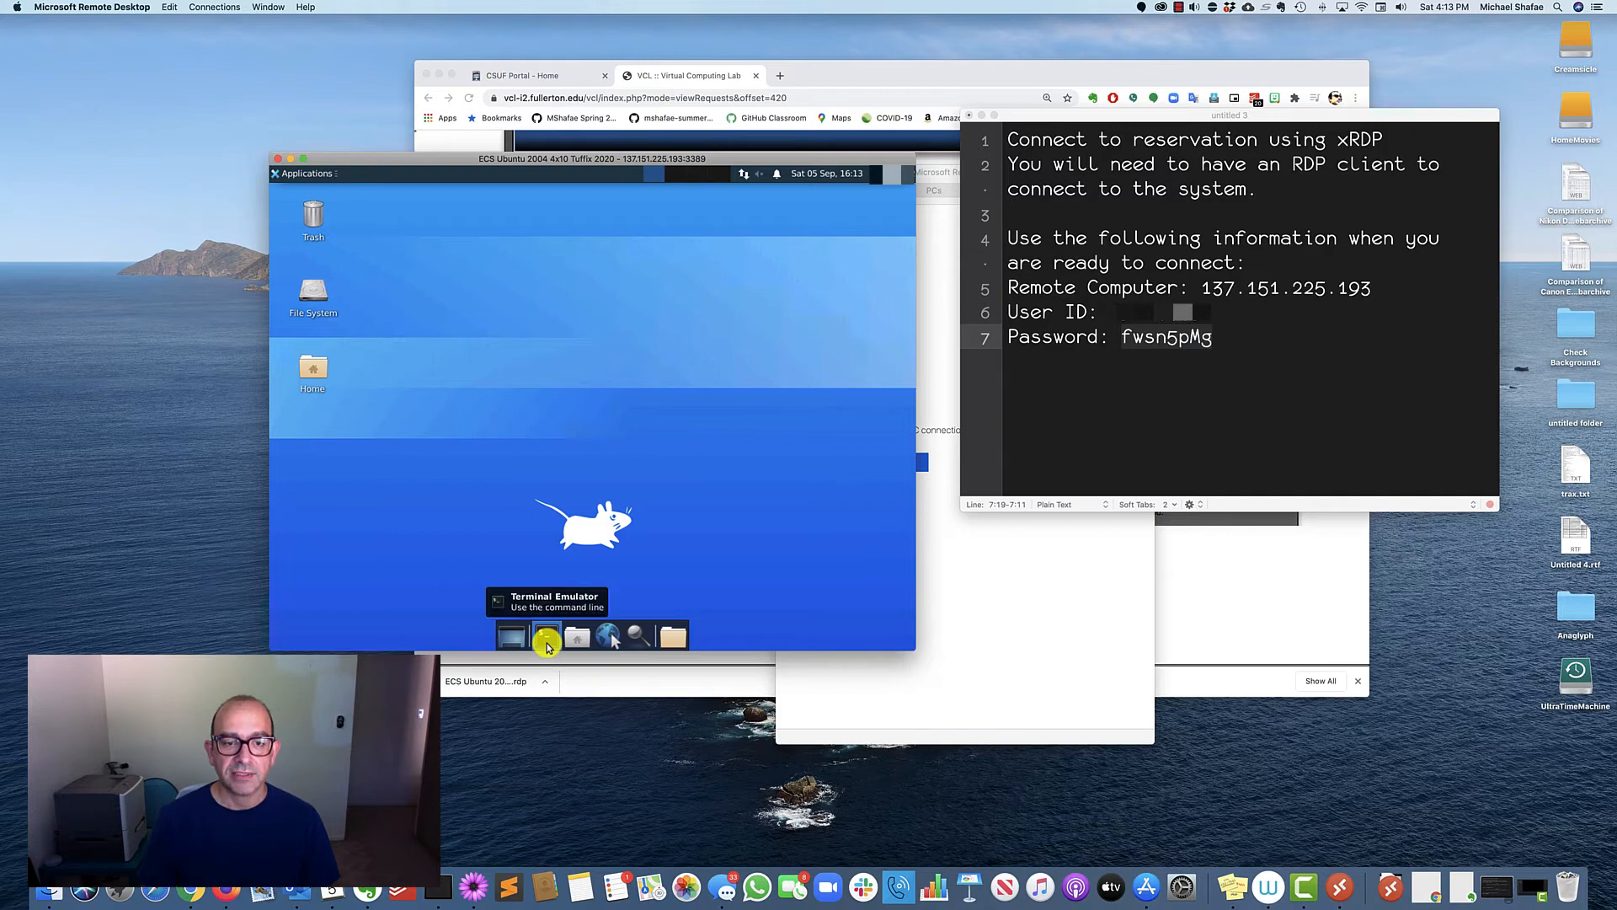
click(512, 635)
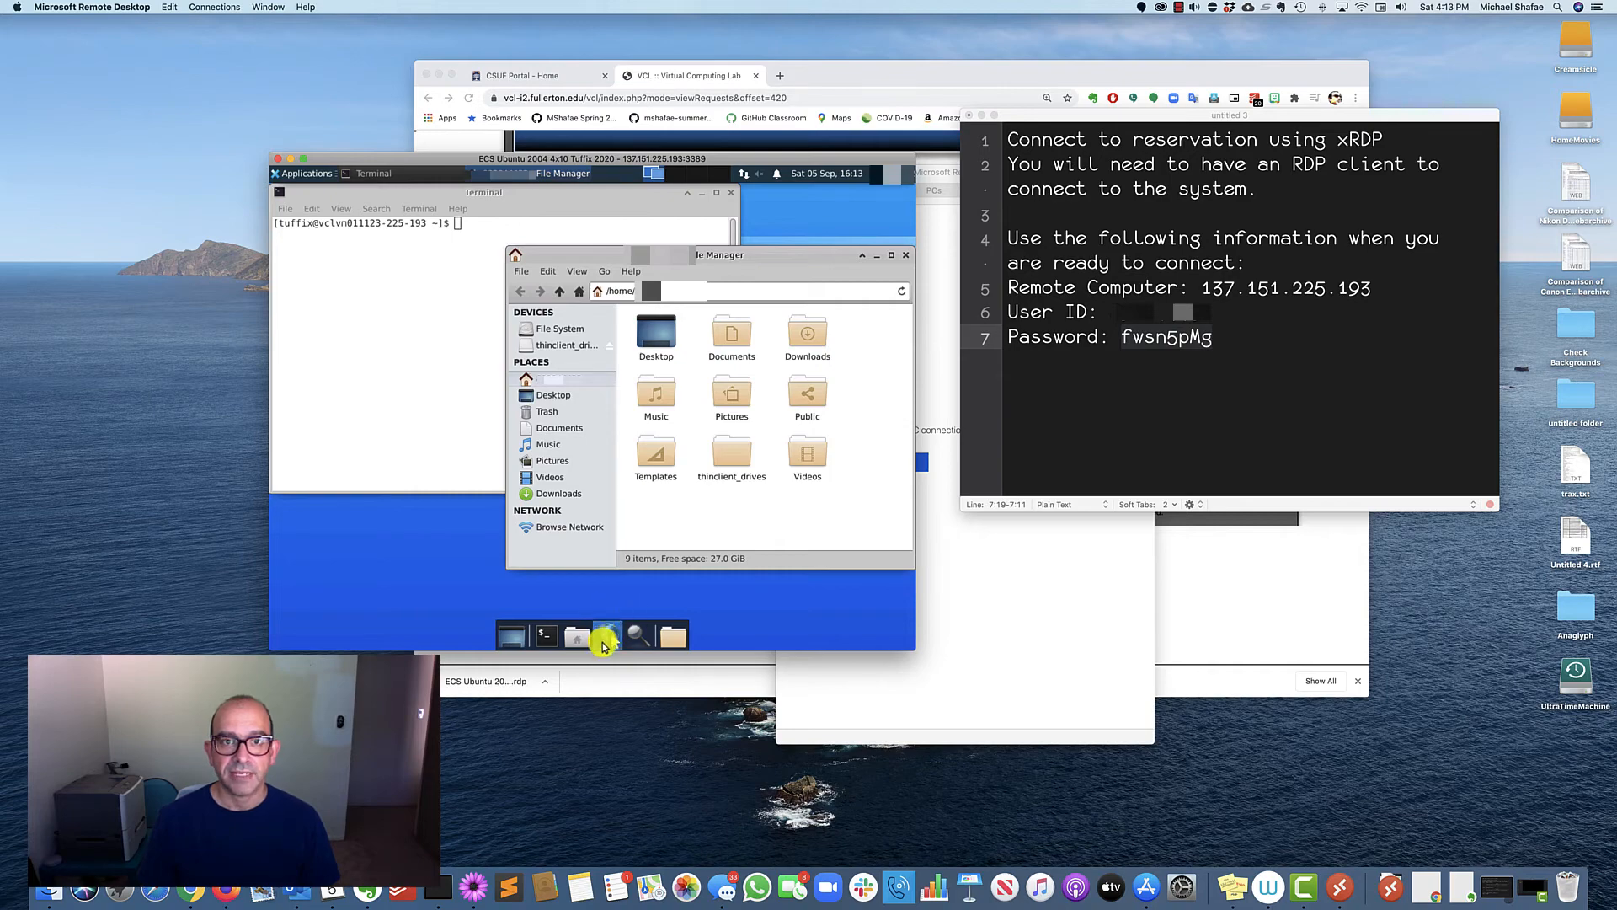
click(607, 635)
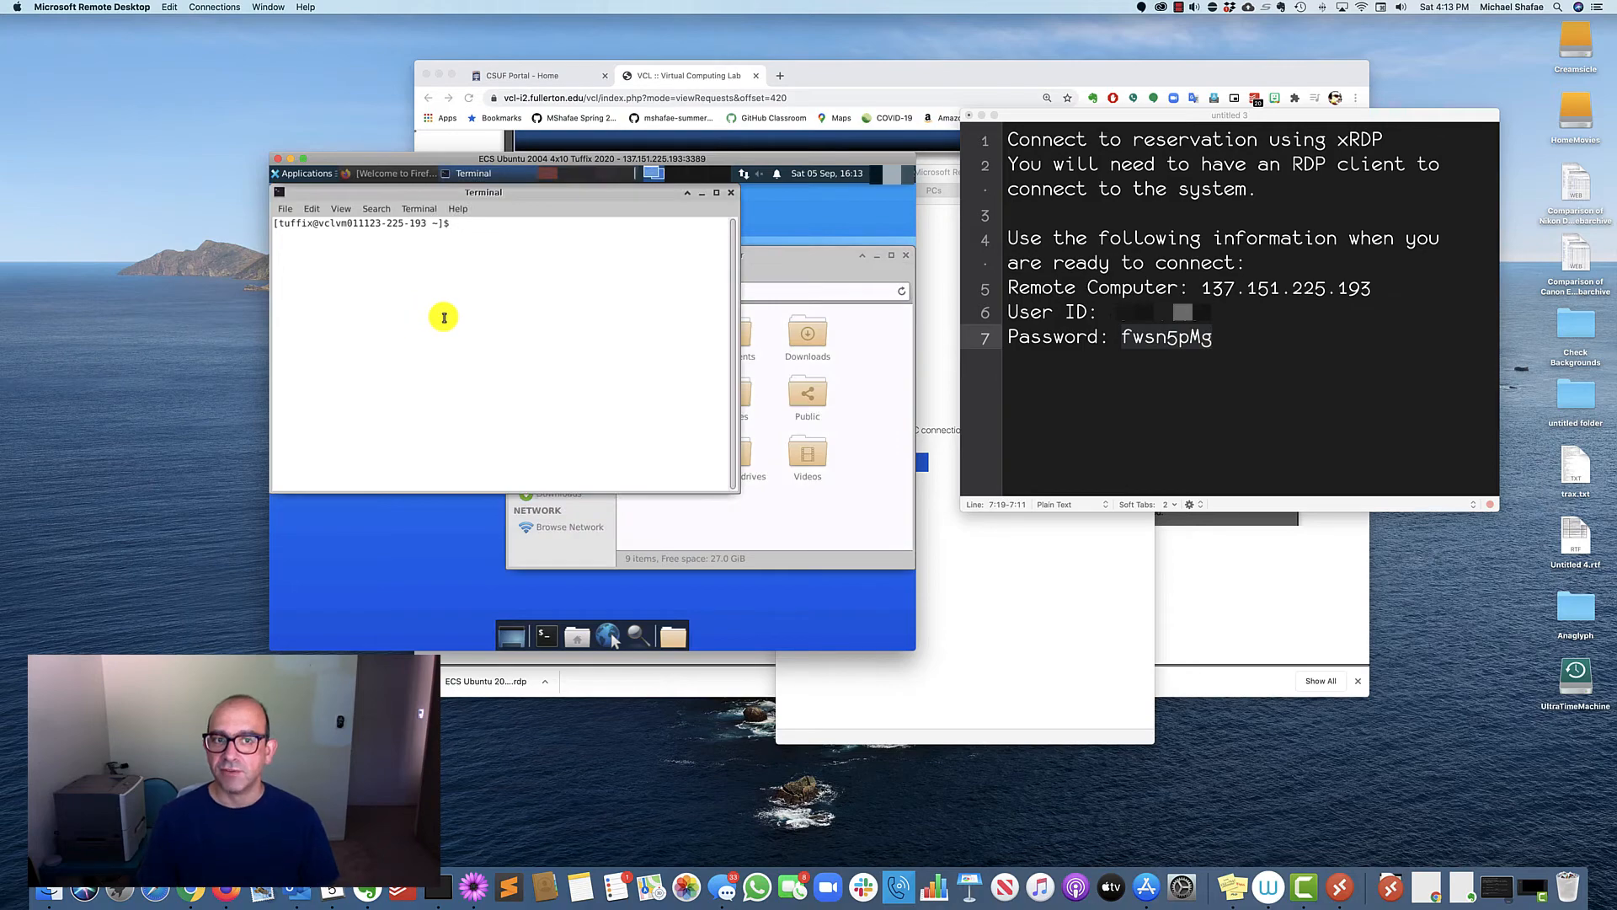
mouse_move(456, 335)
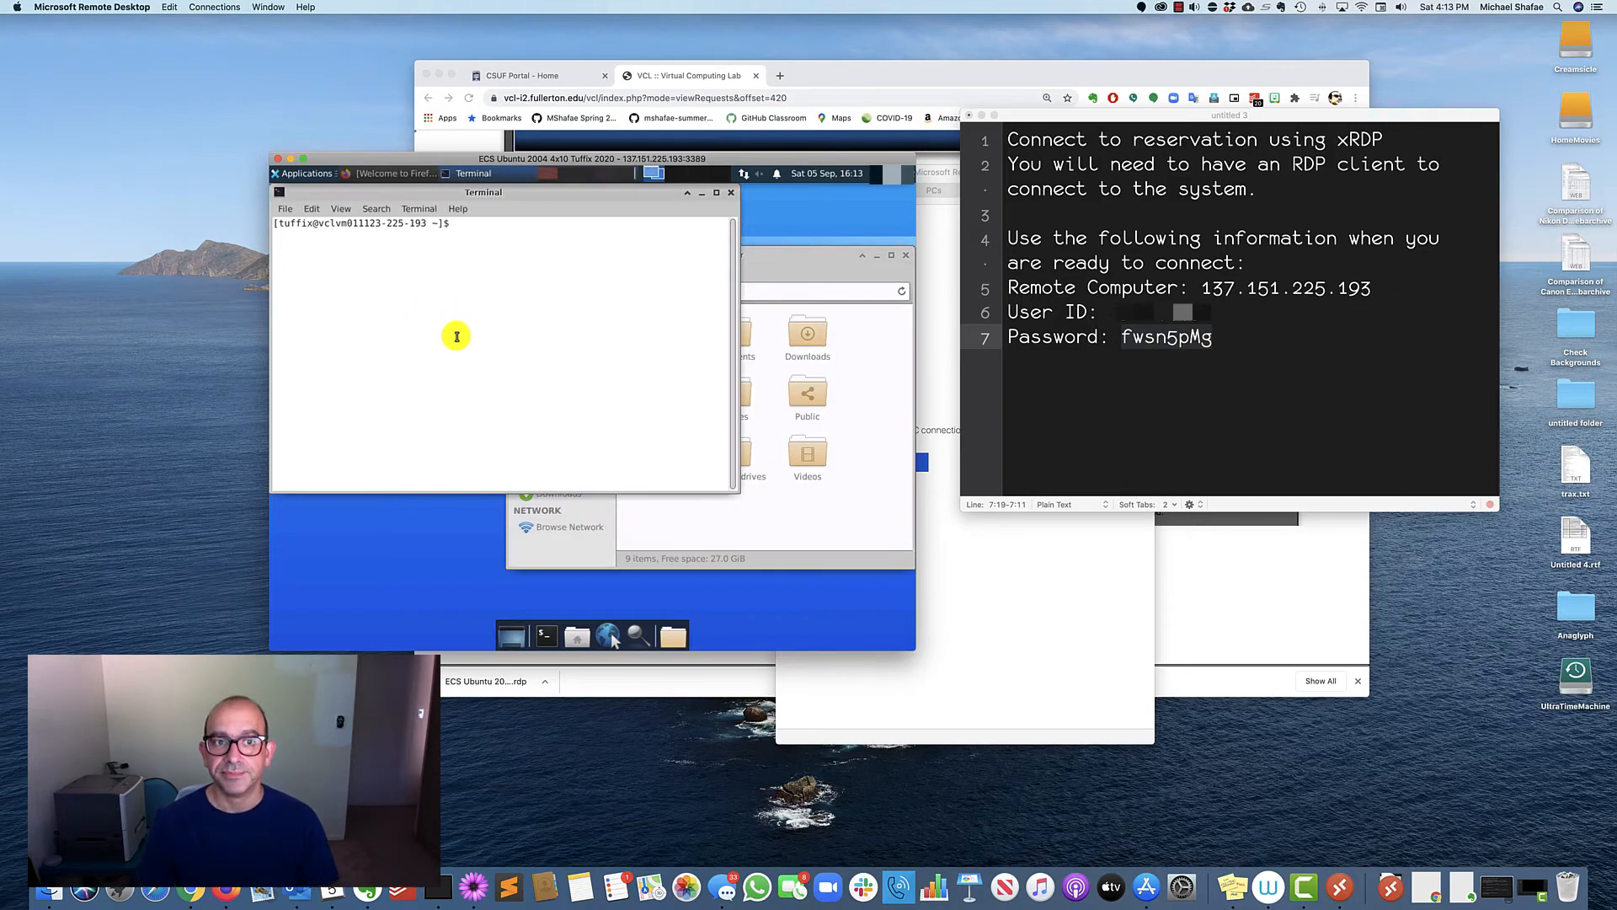
click(457, 223)
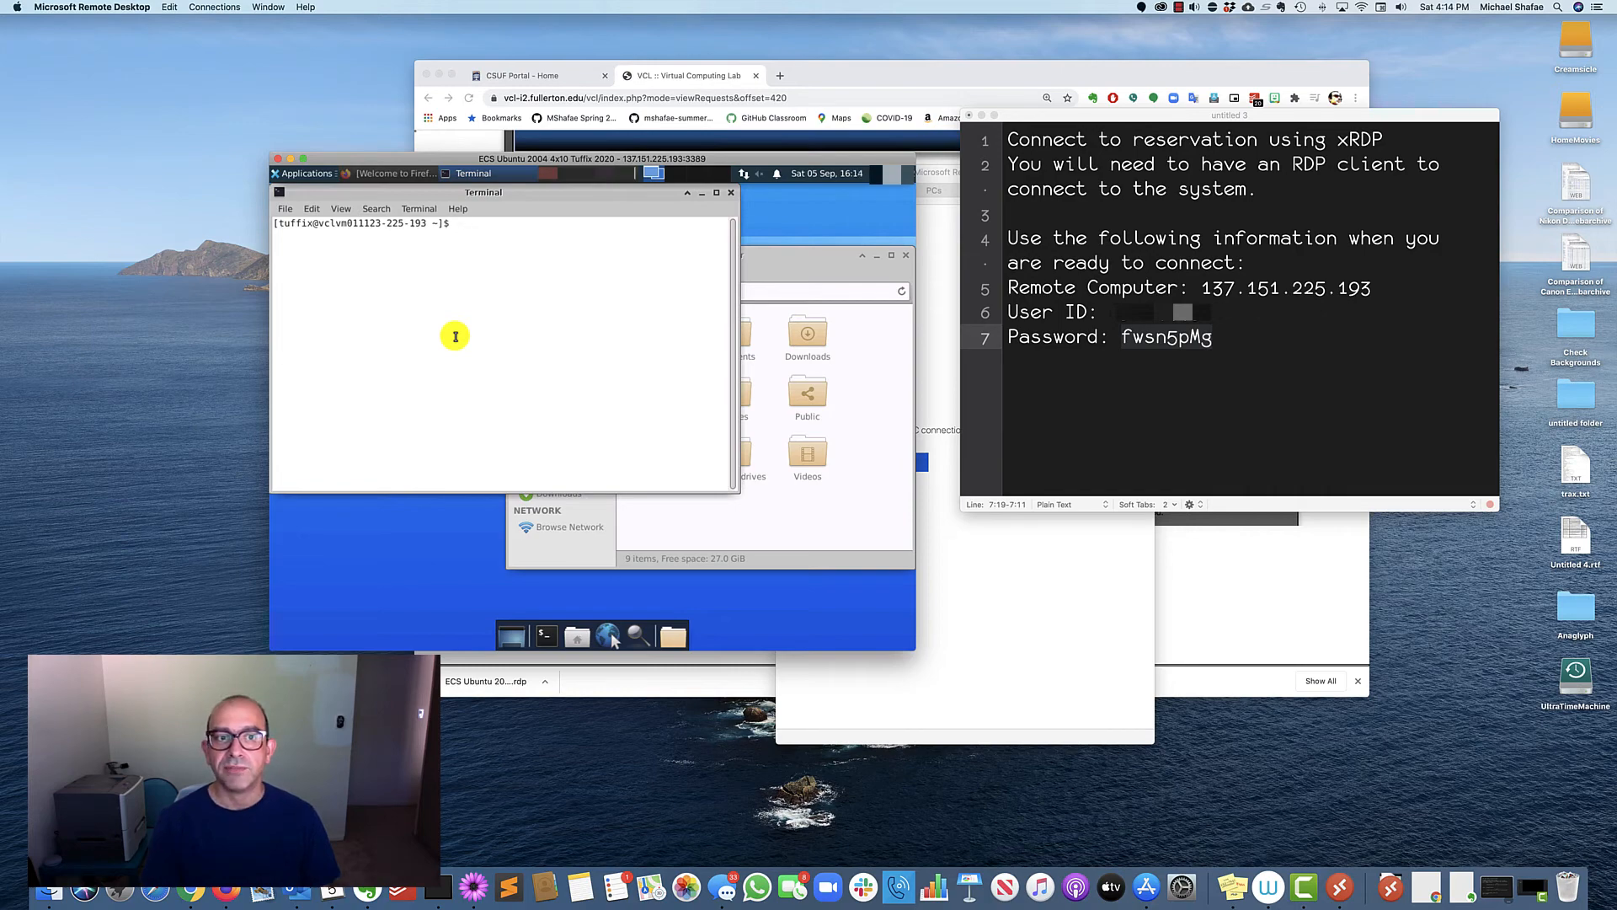
text(git clone)
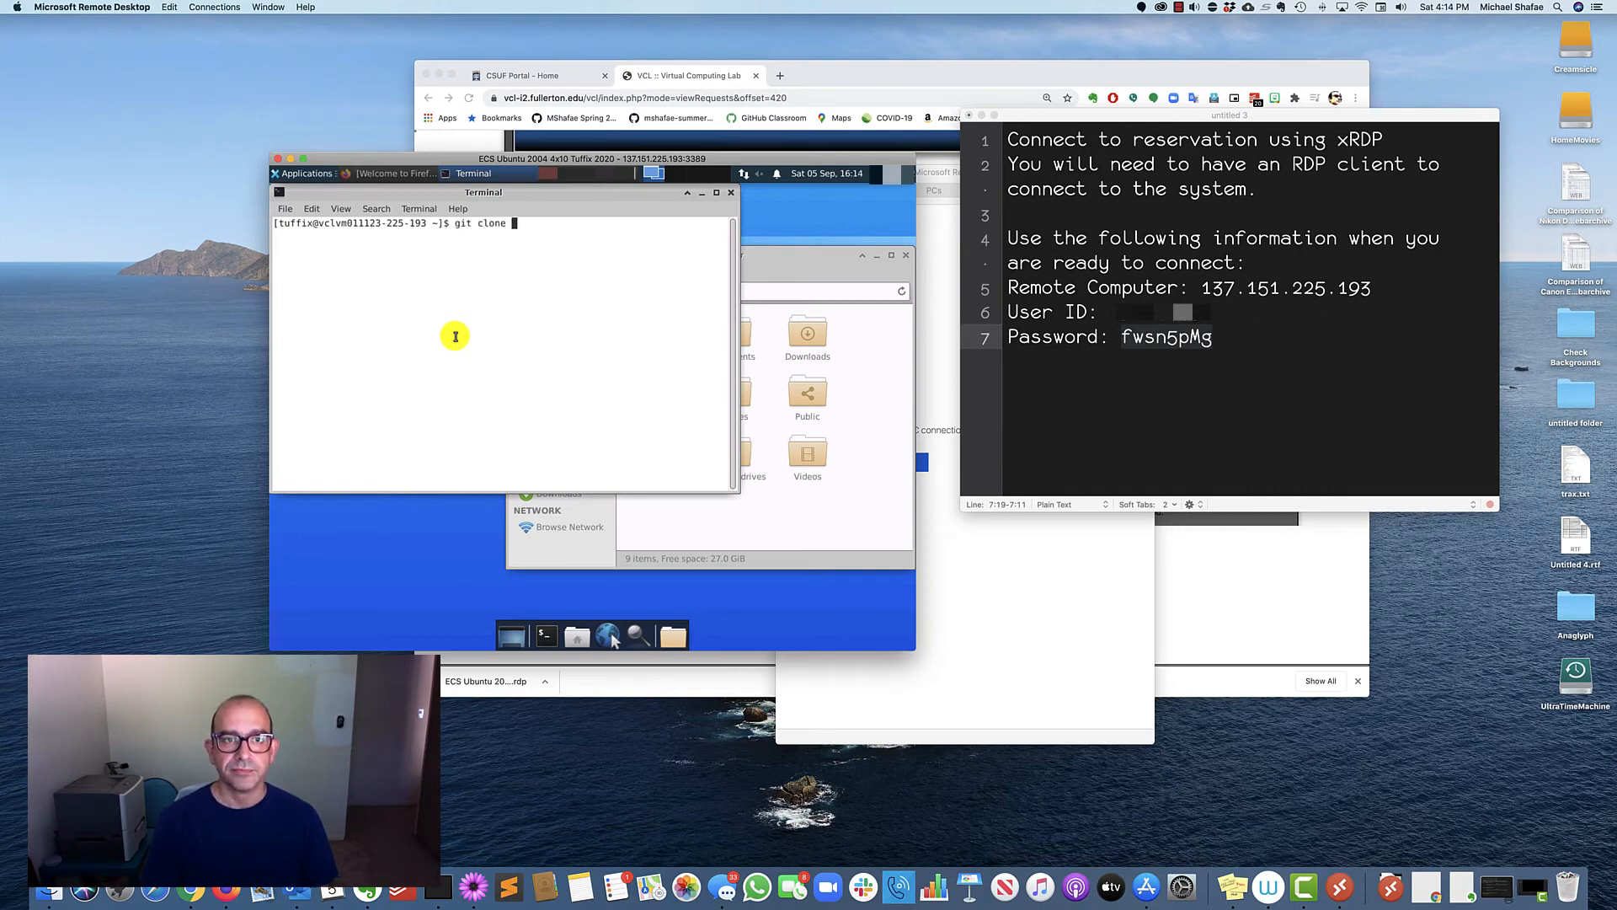
text(https://)
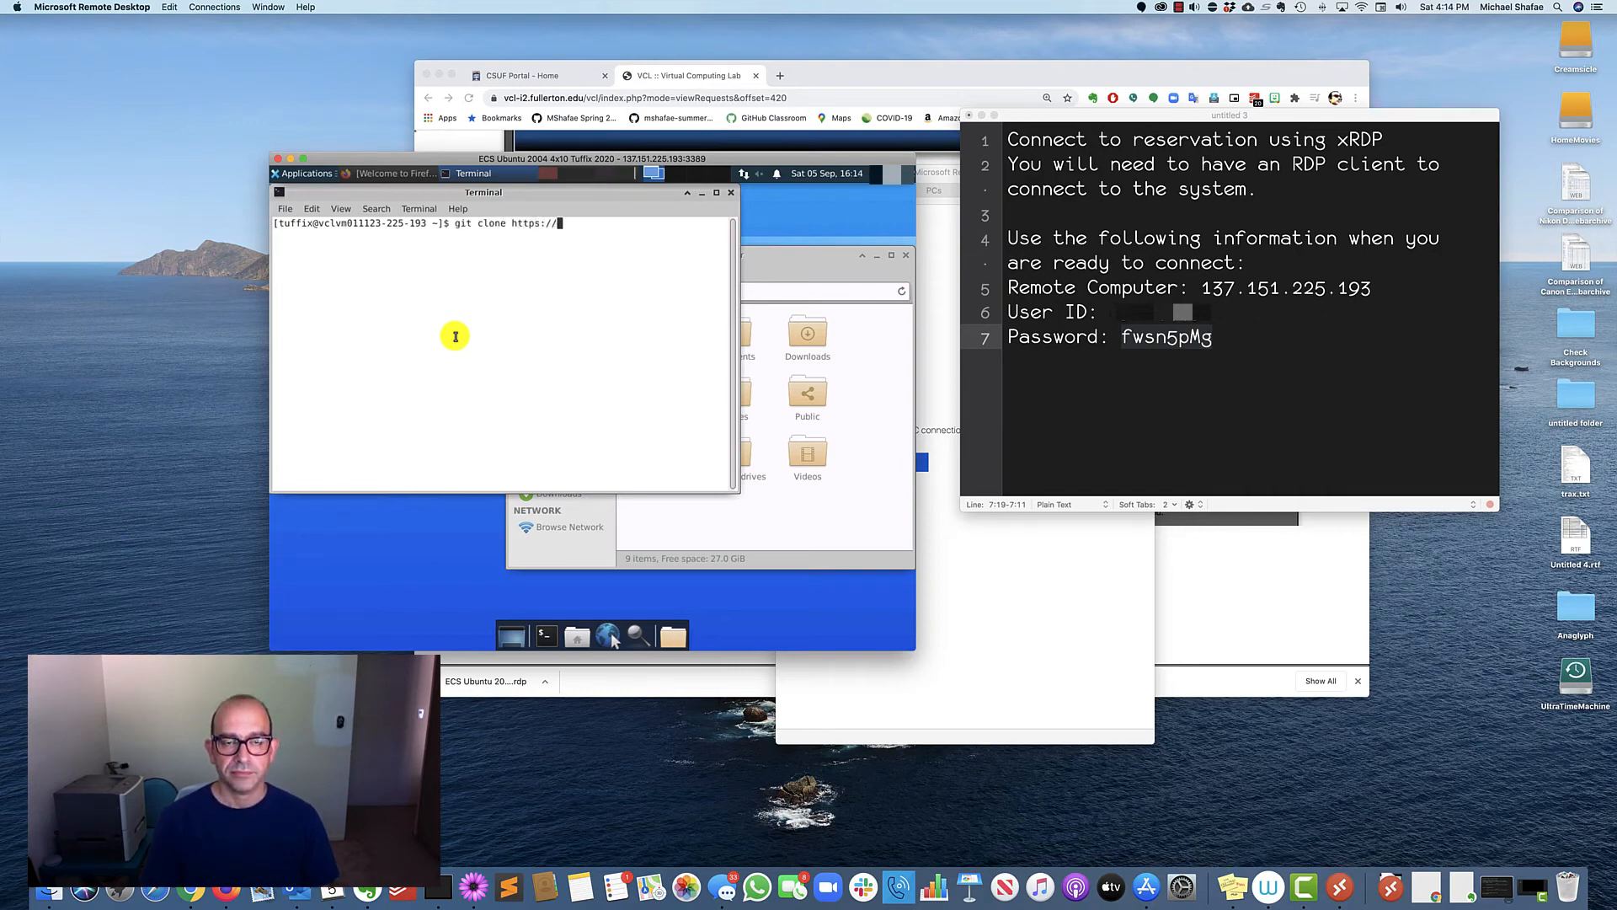
text(github.co)
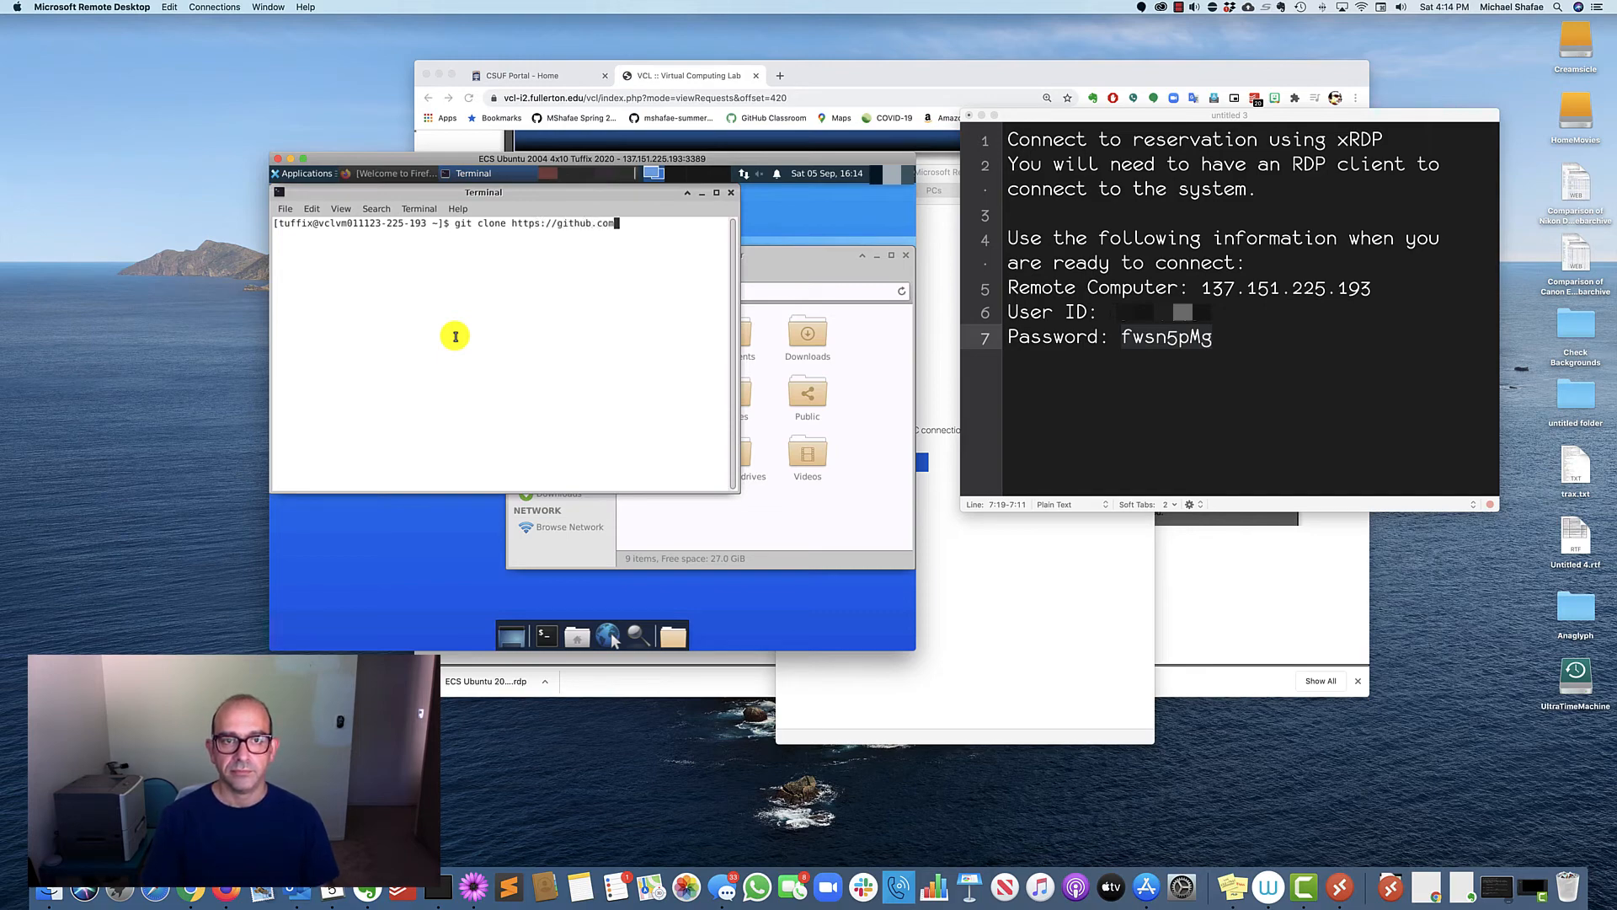
text(mshafae/hello_world.git)
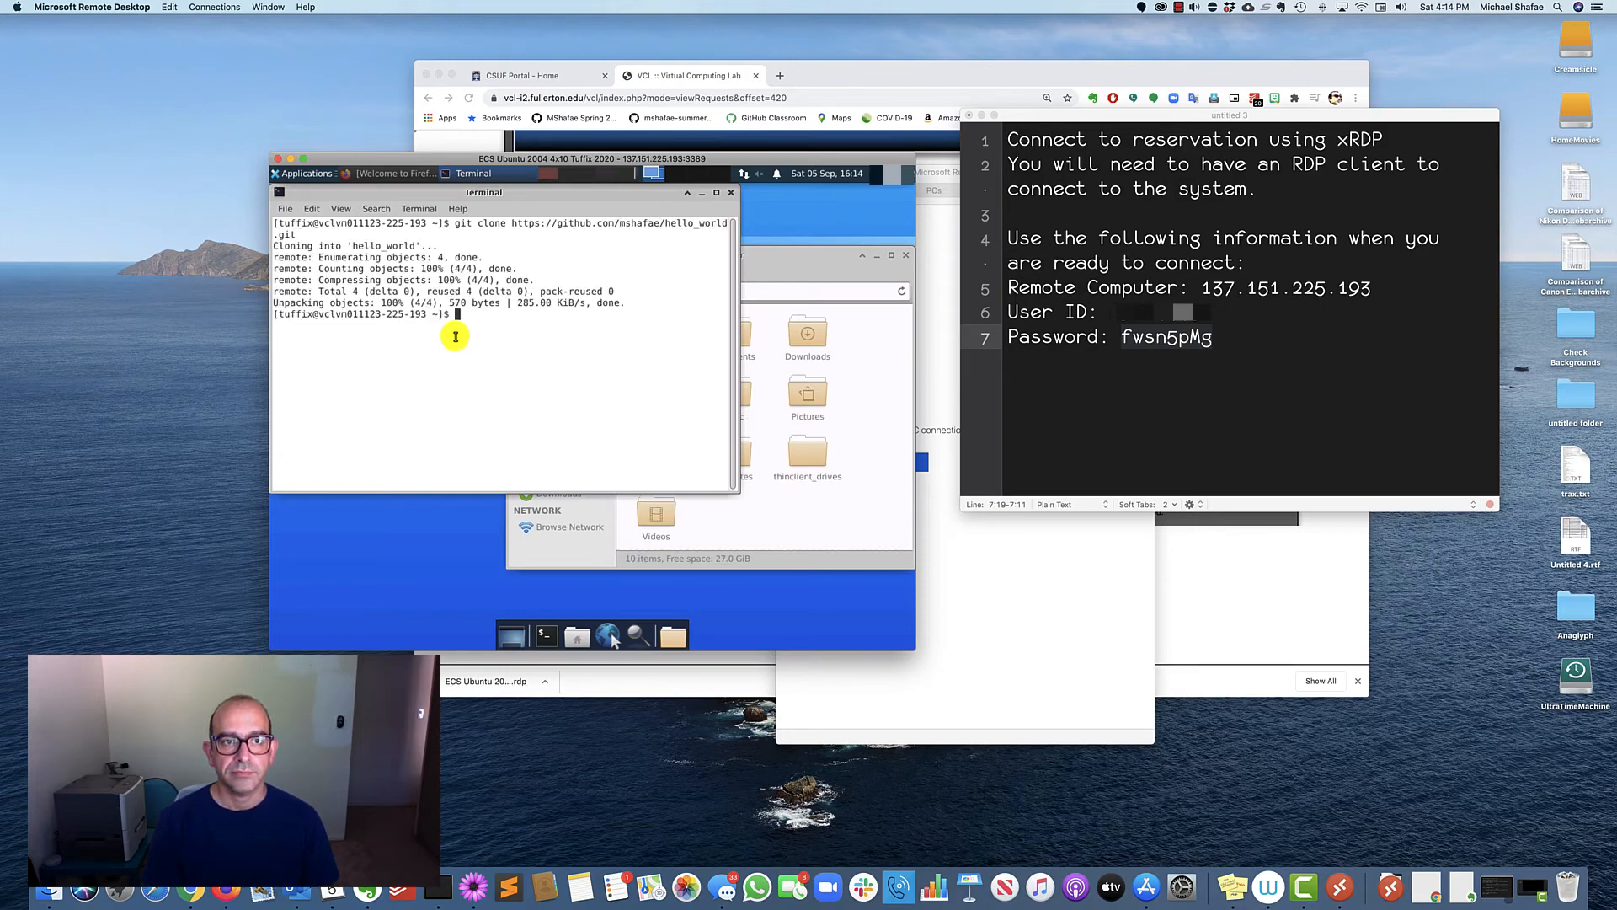
Step: List the files, cd into hello_world, build it with make, then run atom
text(ls)
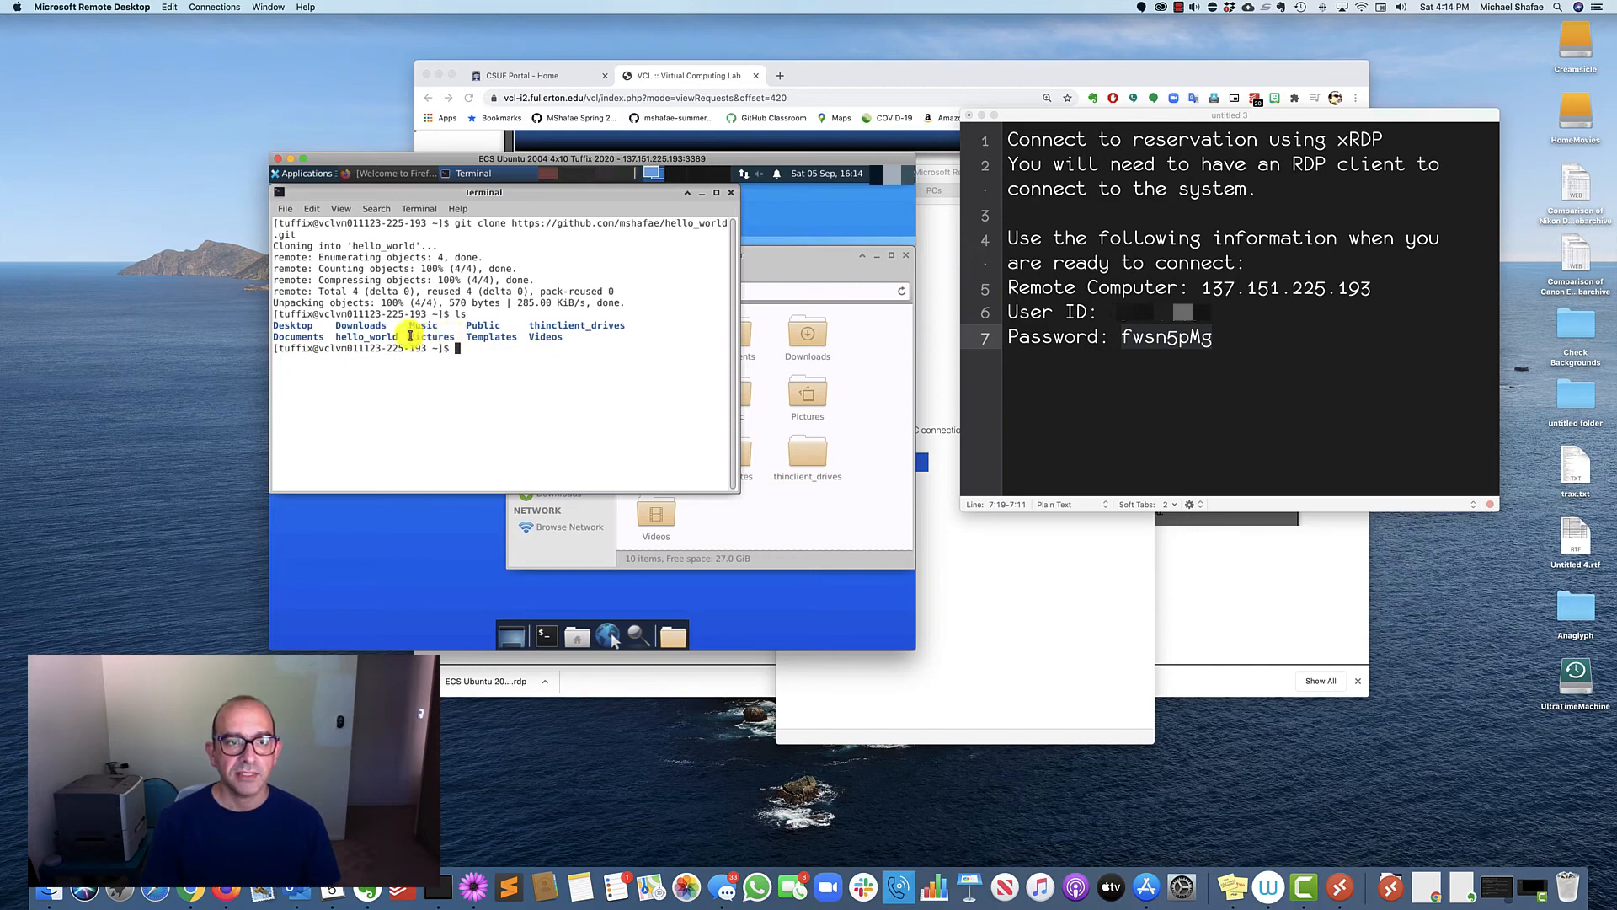
text(cd hello_world/)
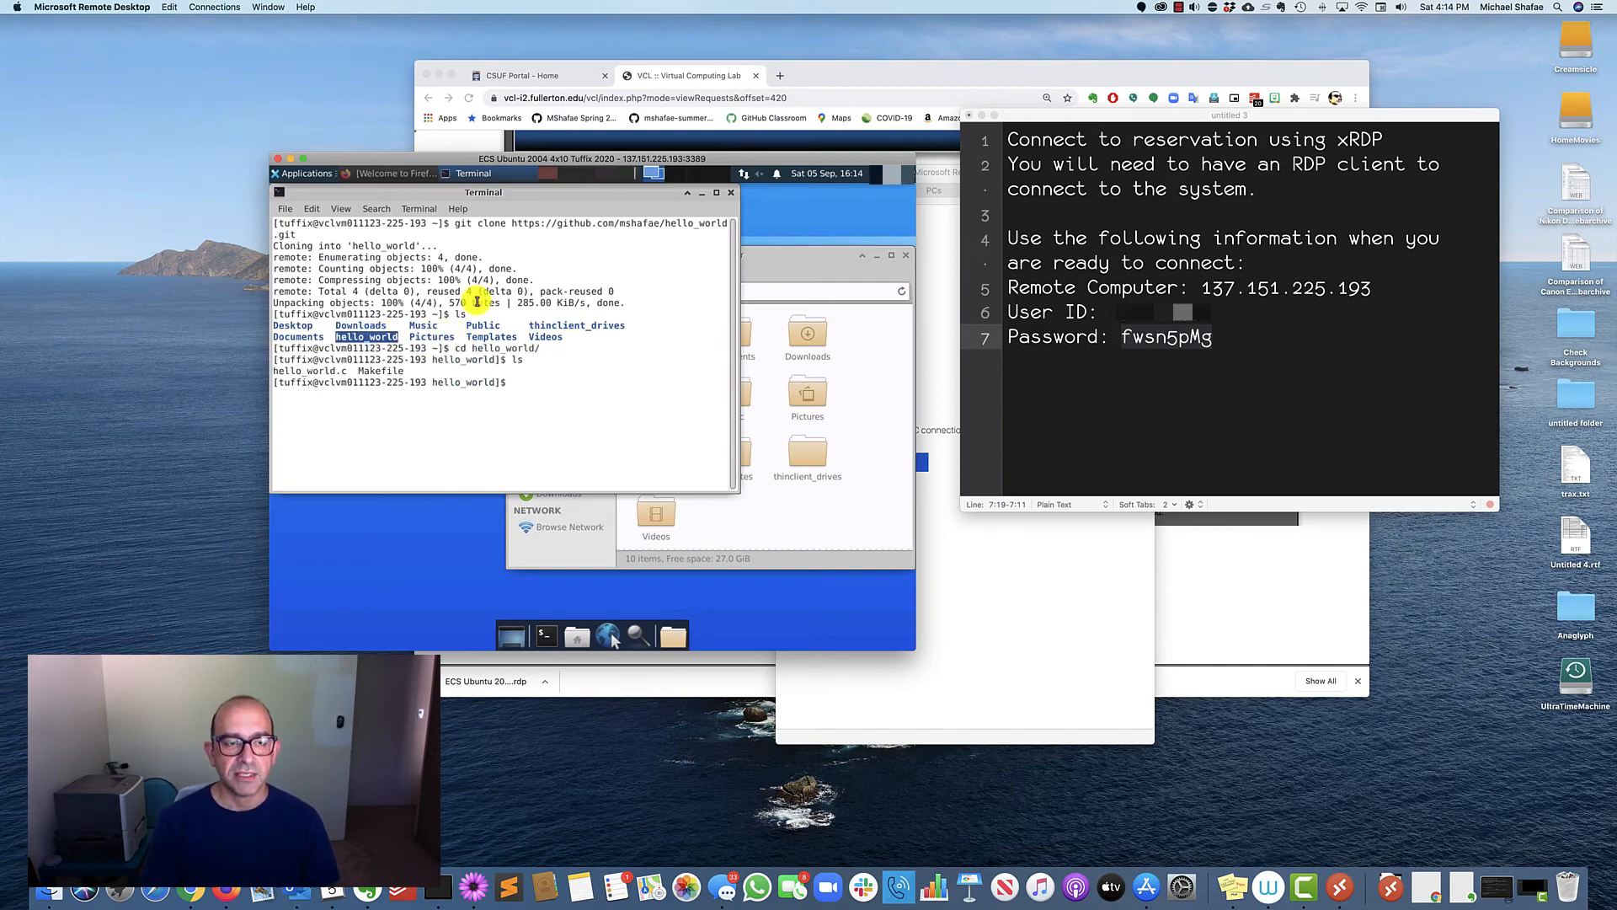
text(make)
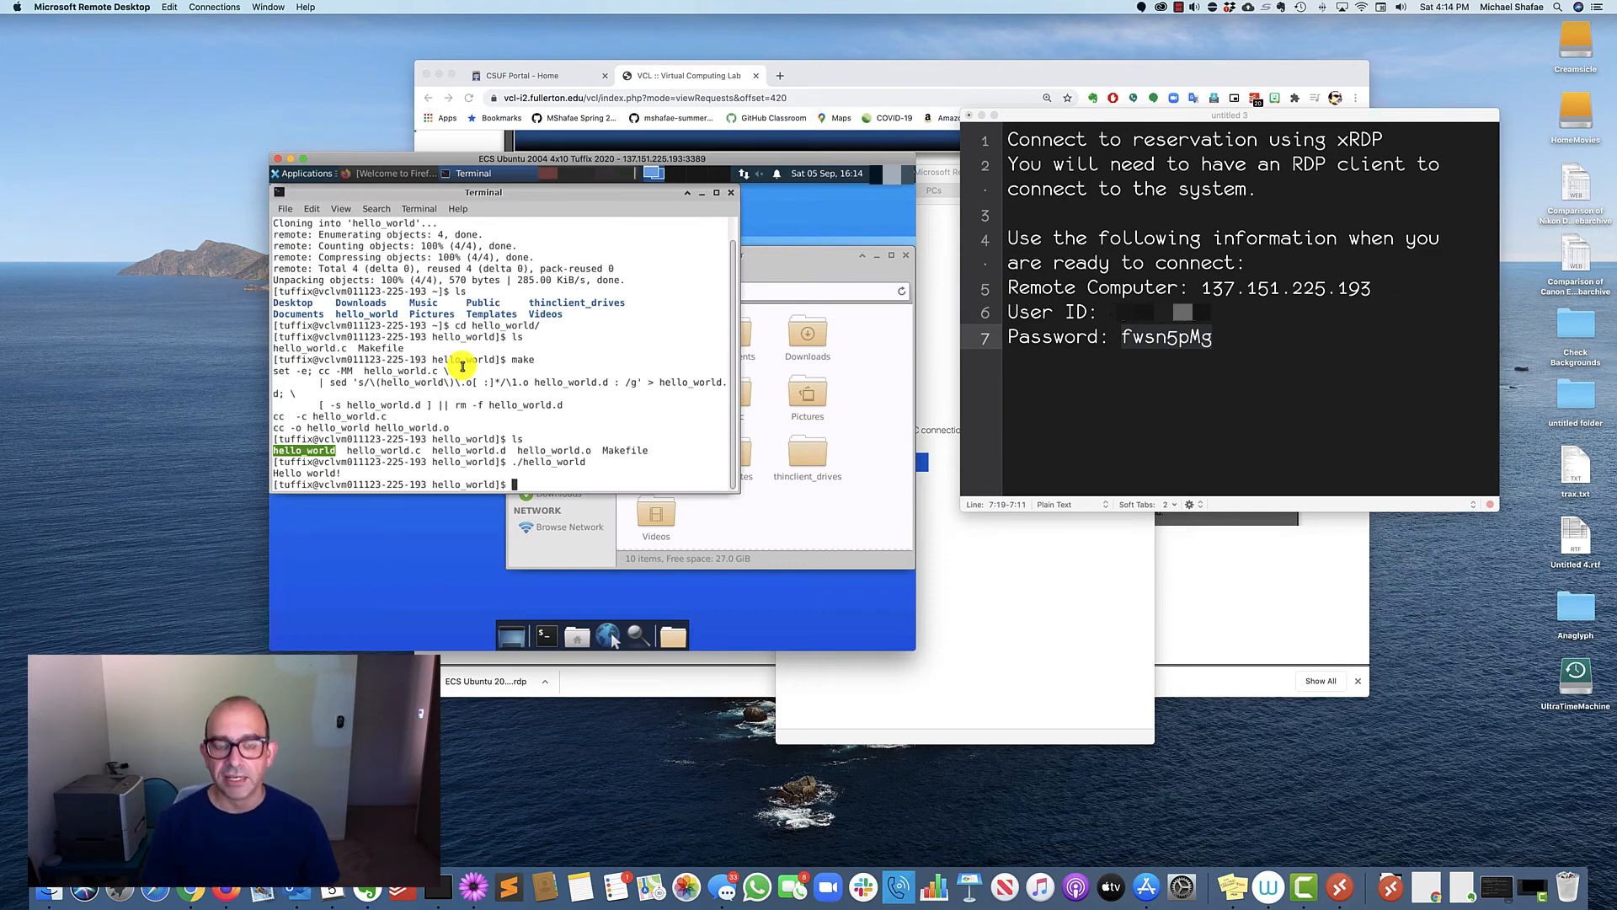
text(atom)
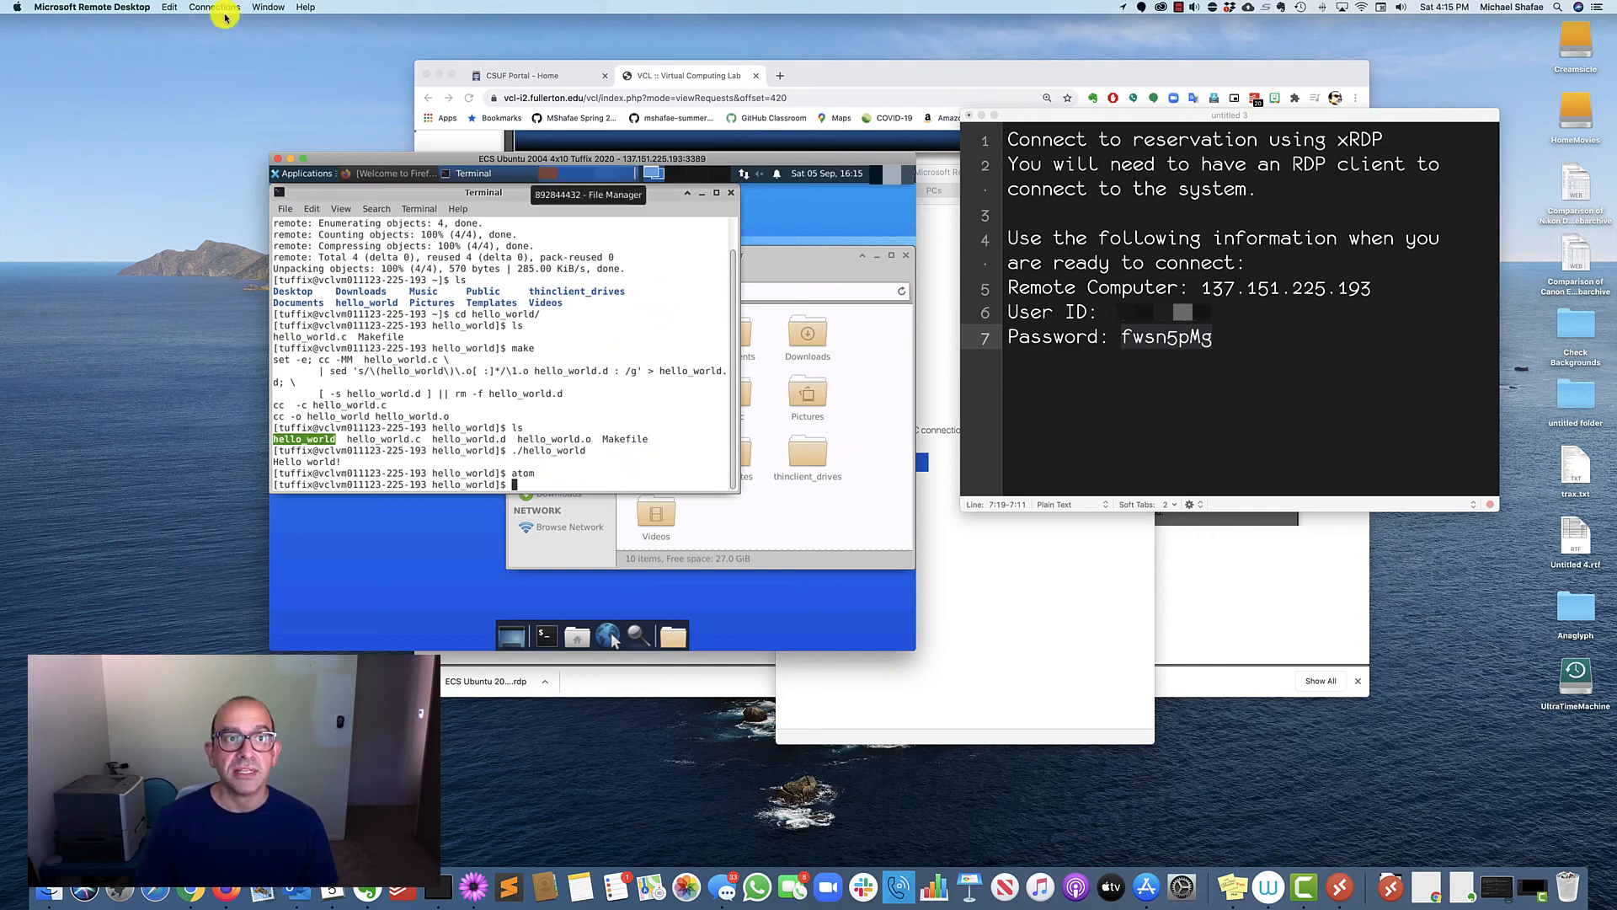
Step: Bring up the Remote Desktop main window and close the Tuffix session to disconnect
click(168, 7)
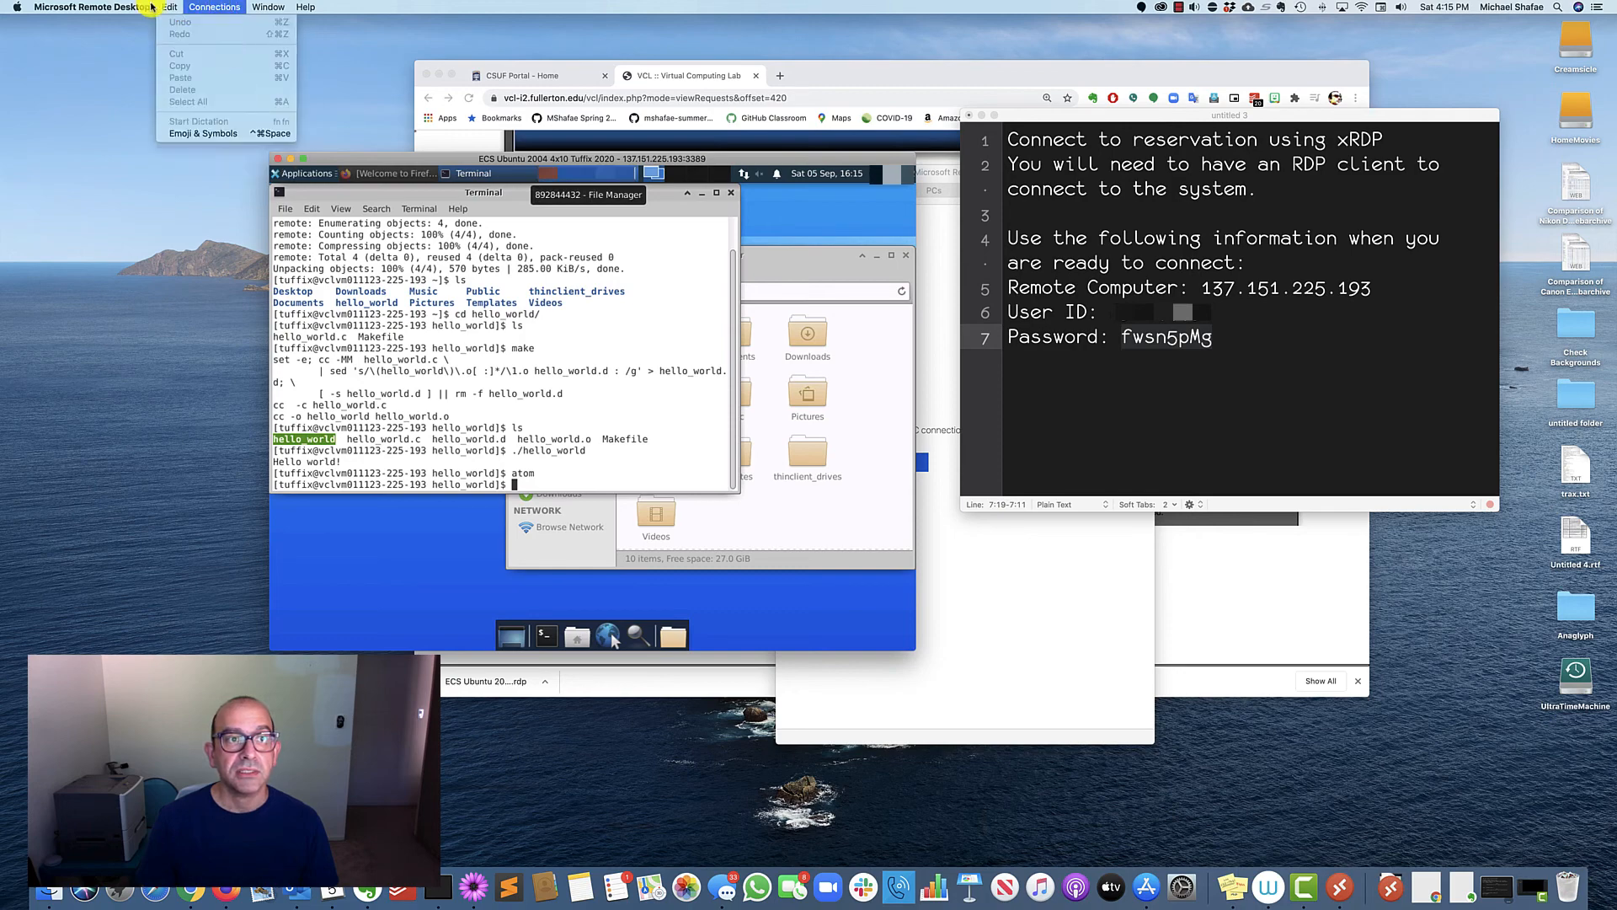
click(216, 6)
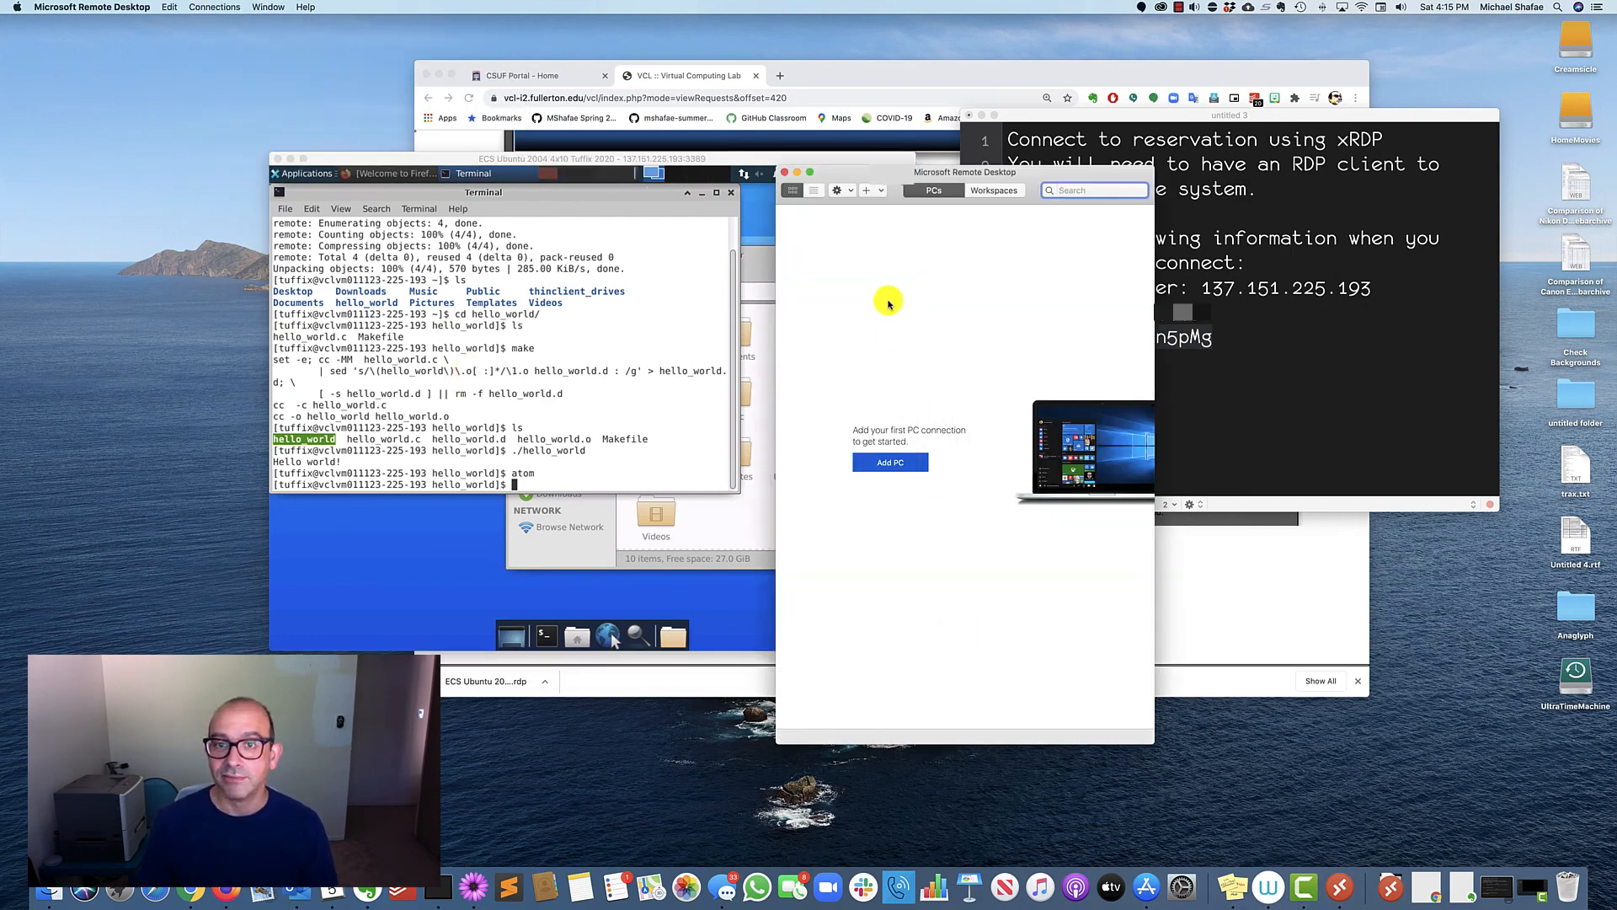
click(869, 190)
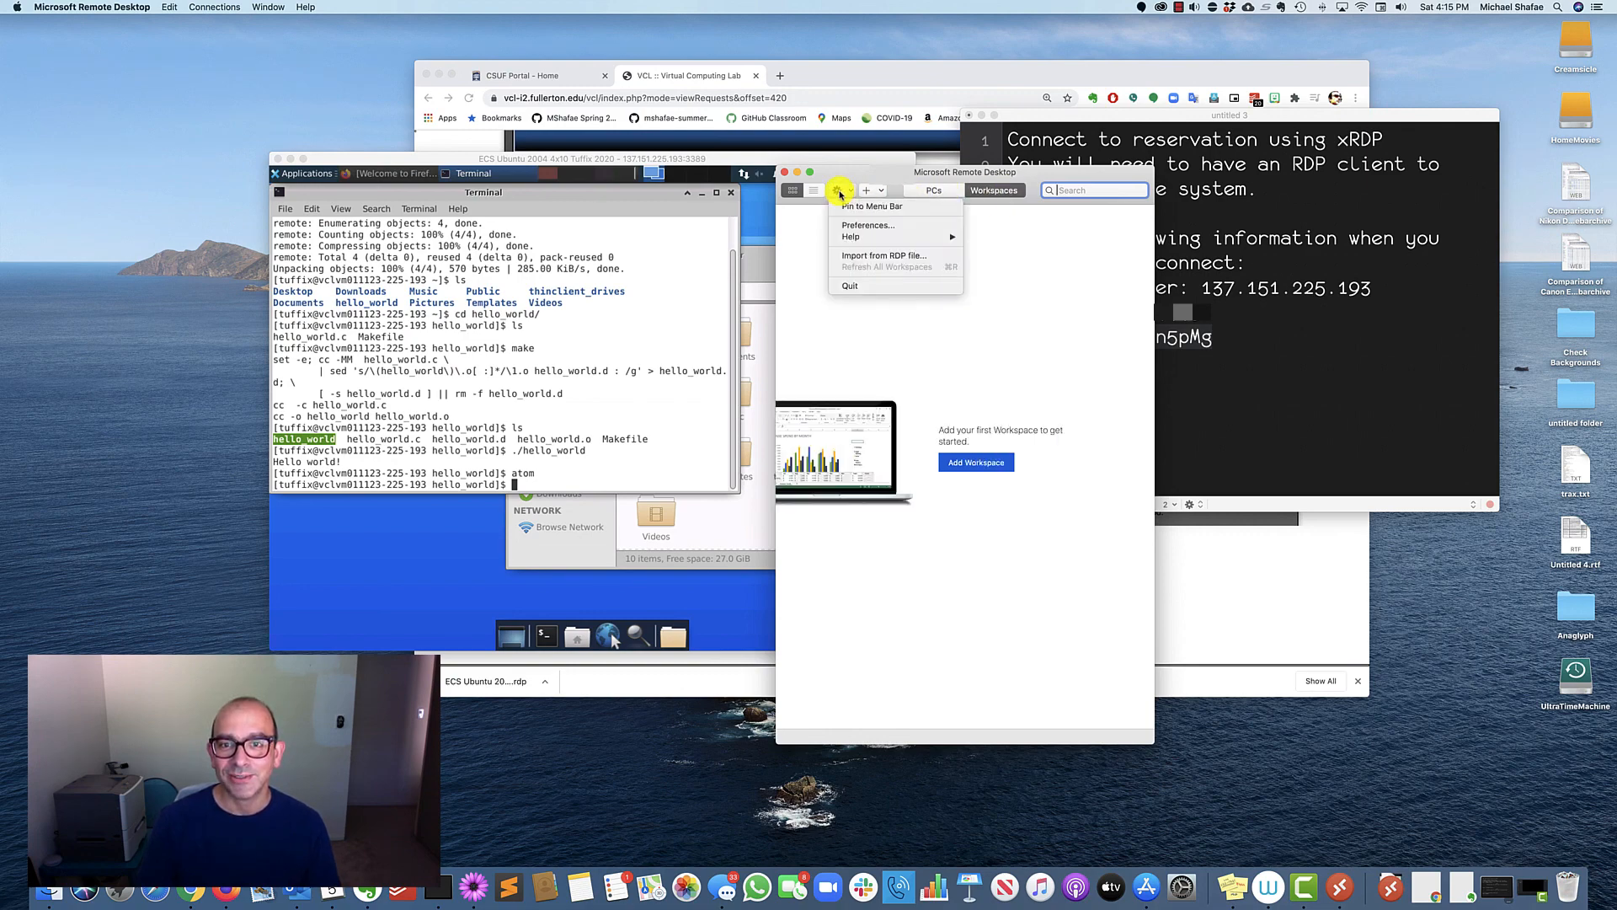
click(214, 6)
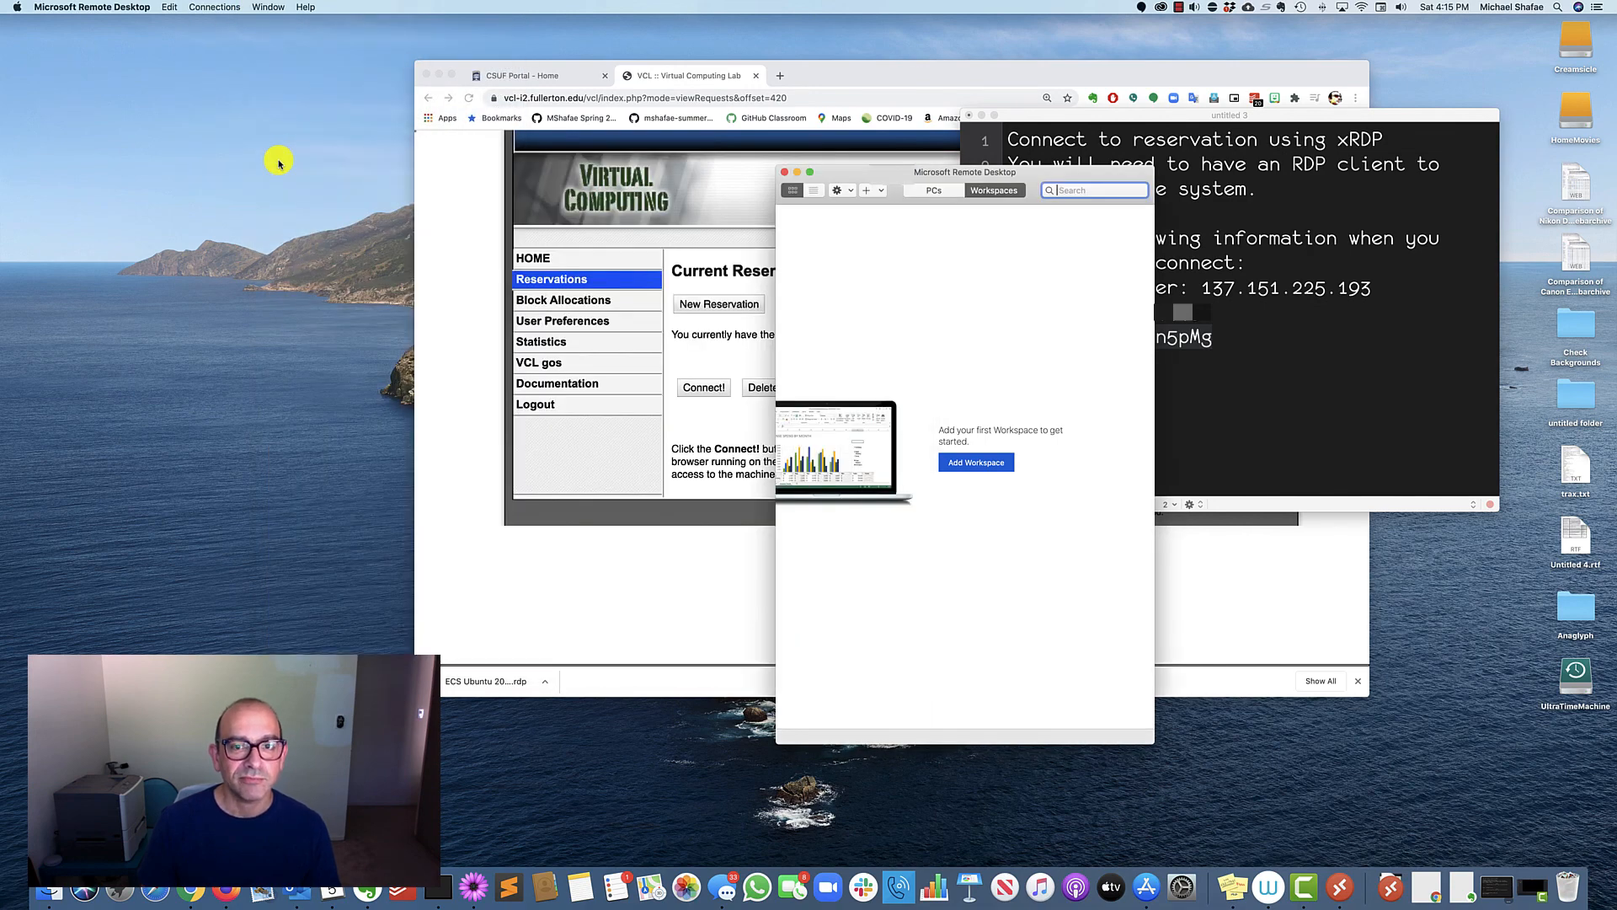
mouse_move(992, 394)
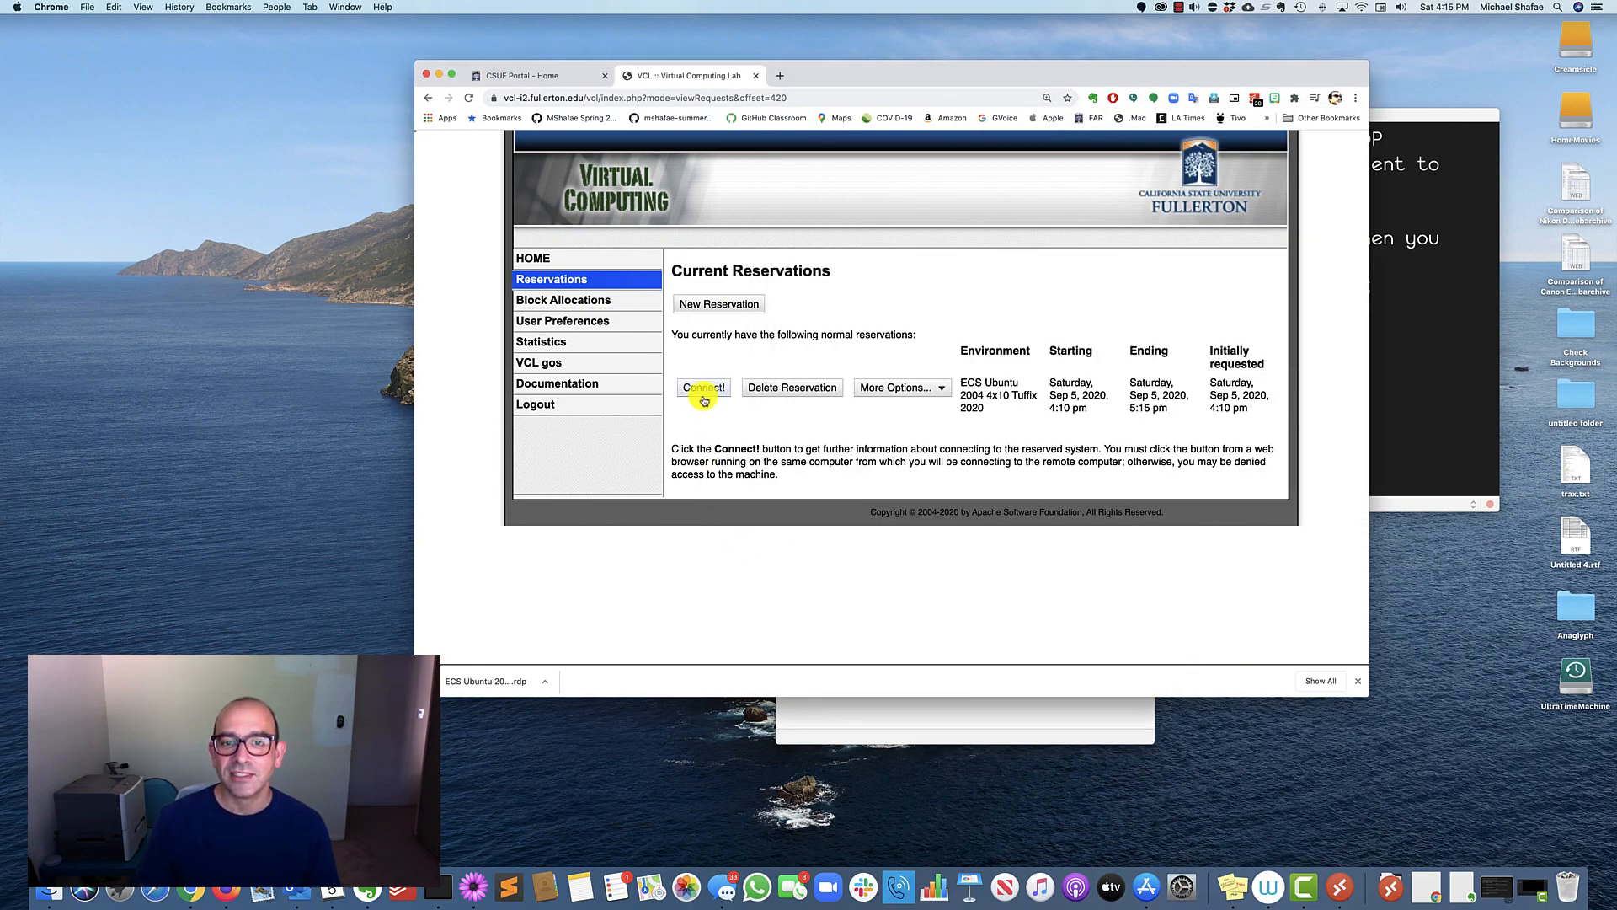
click(703, 388)
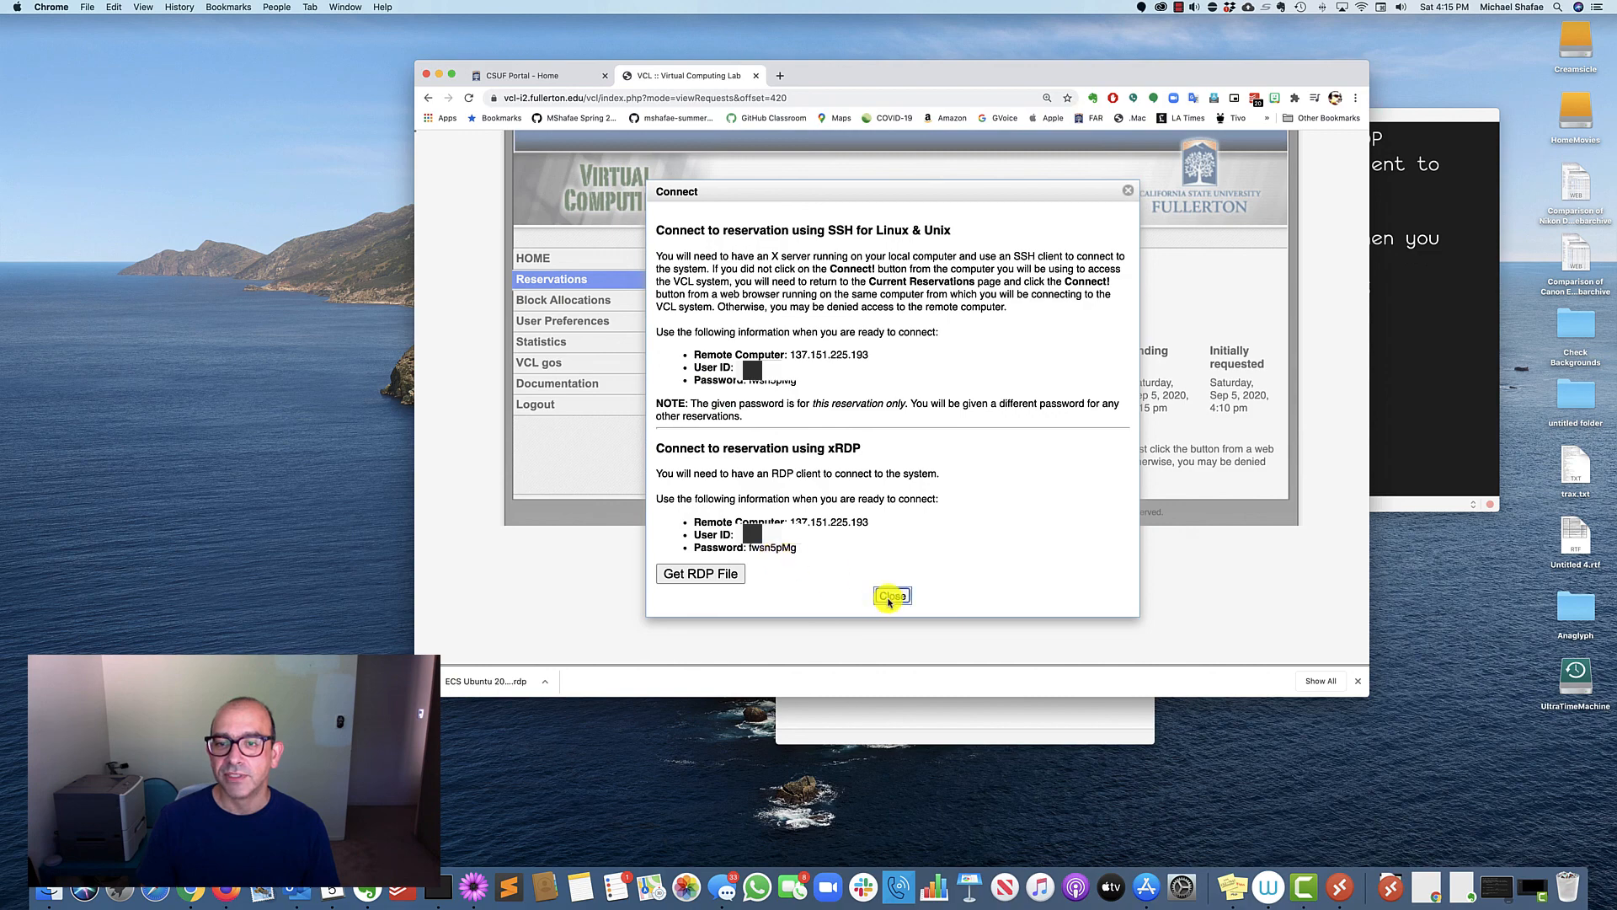
click(891, 596)
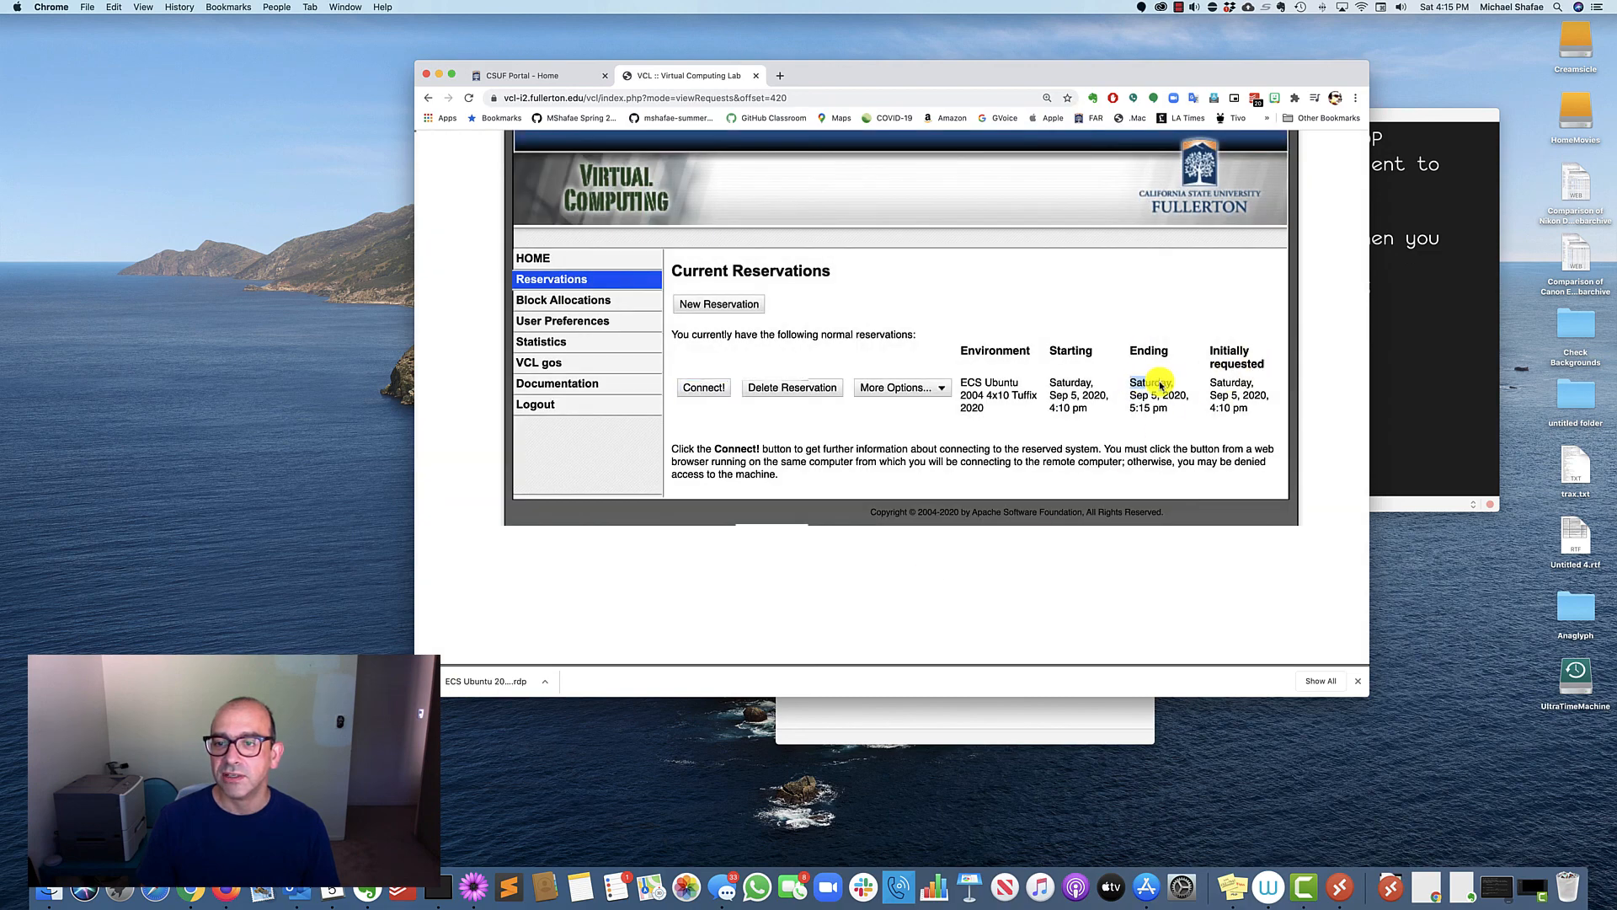
drag(1169, 382, 1154, 408)
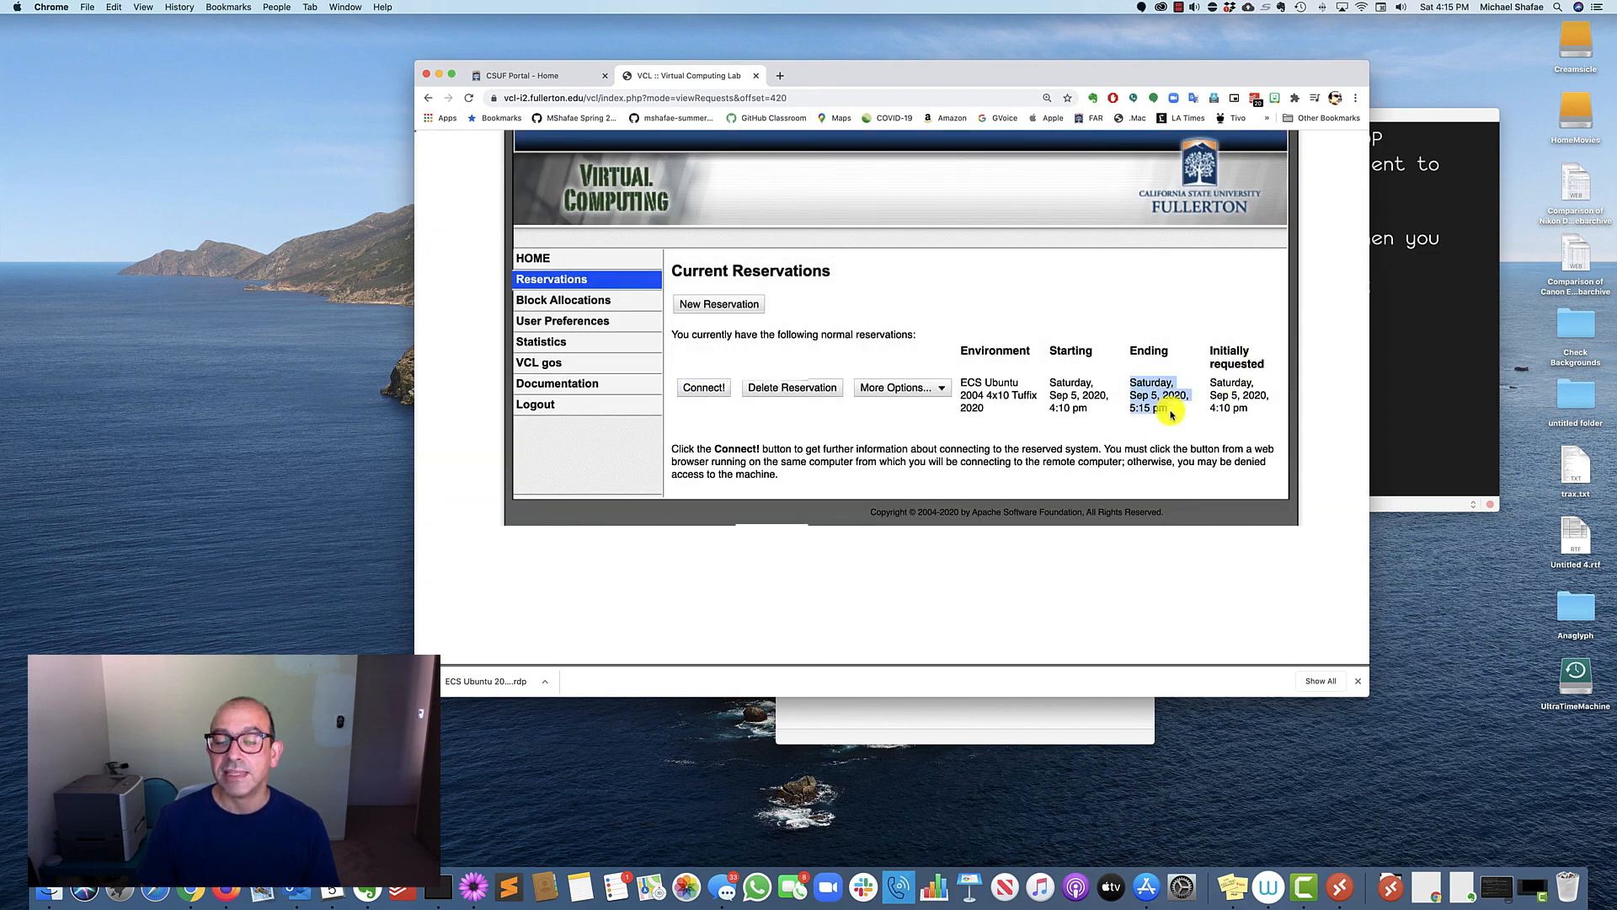